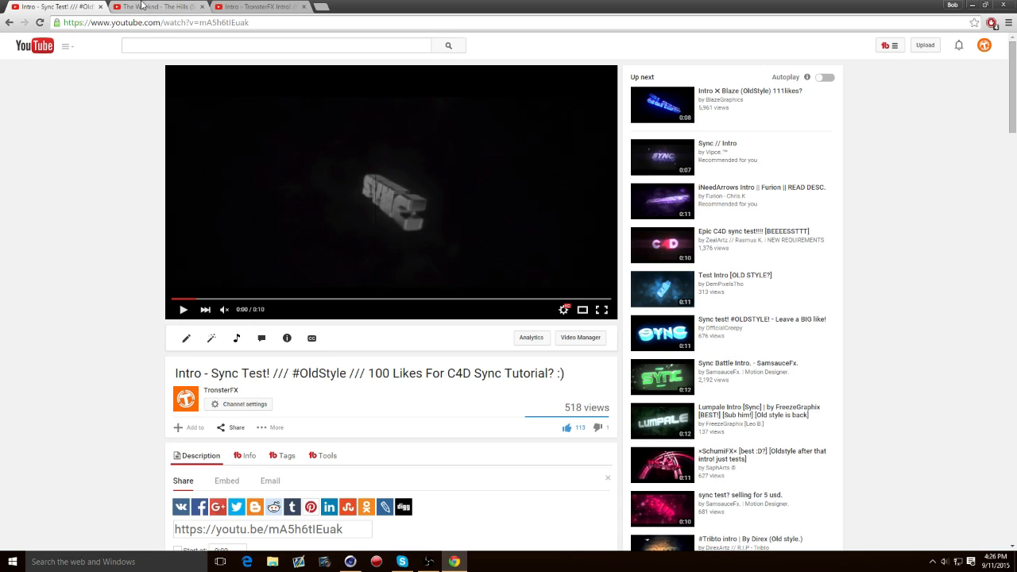
Set the Render Settings frame range to All Frames (0–300 F)
click(350, 562)
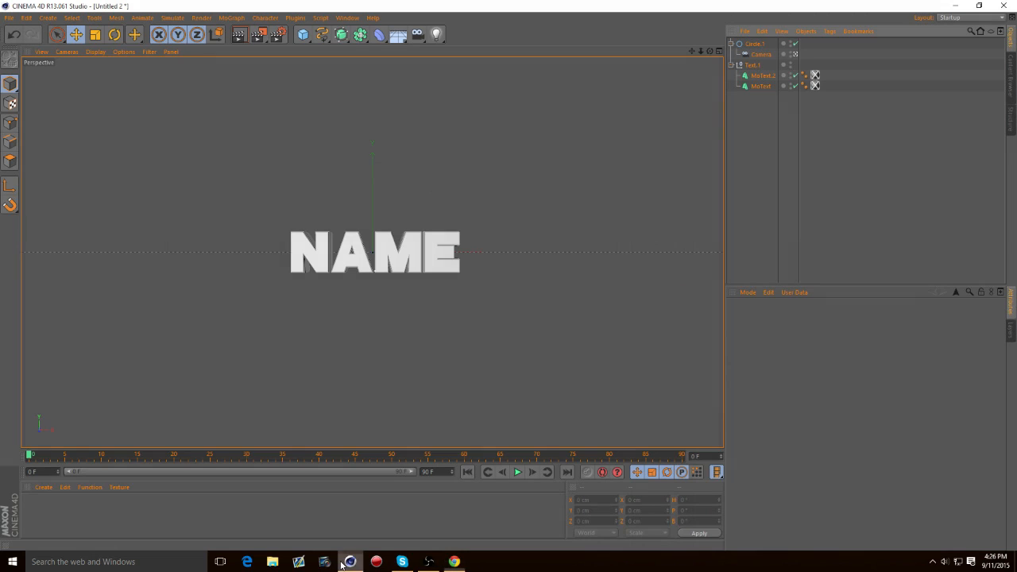
mouse_move(278, 35)
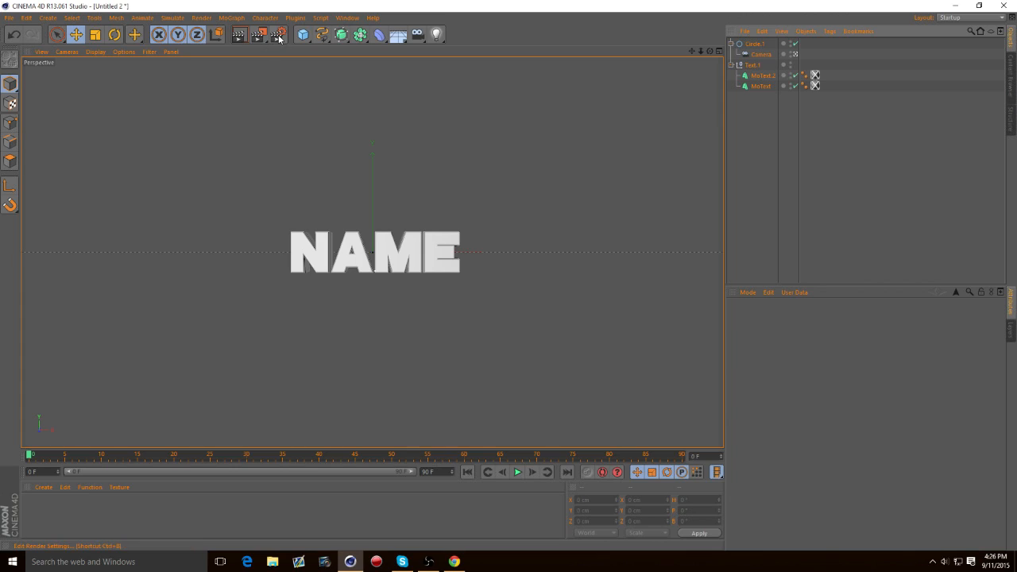
click(278, 34)
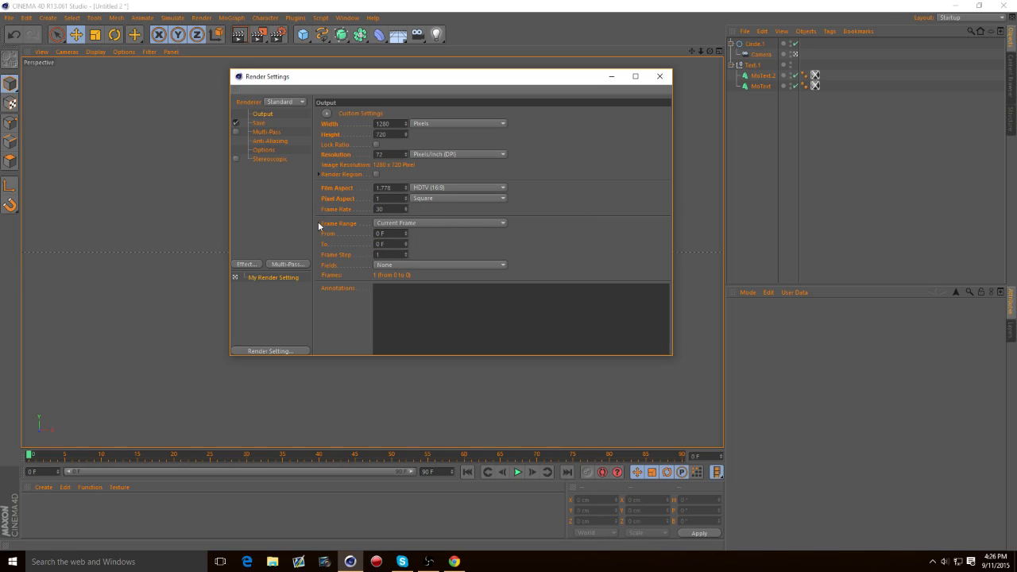
click(503, 222)
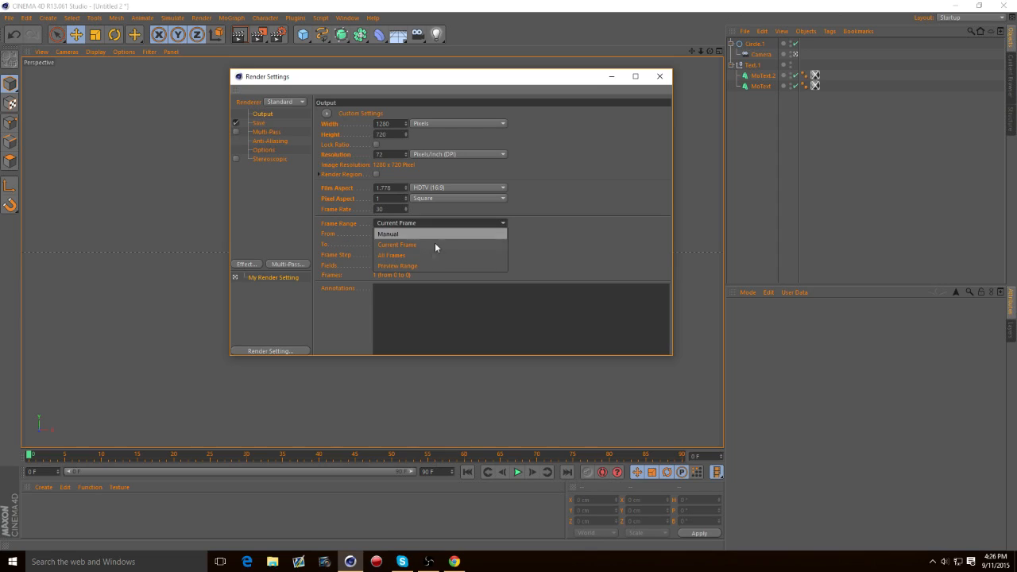
click(391, 255)
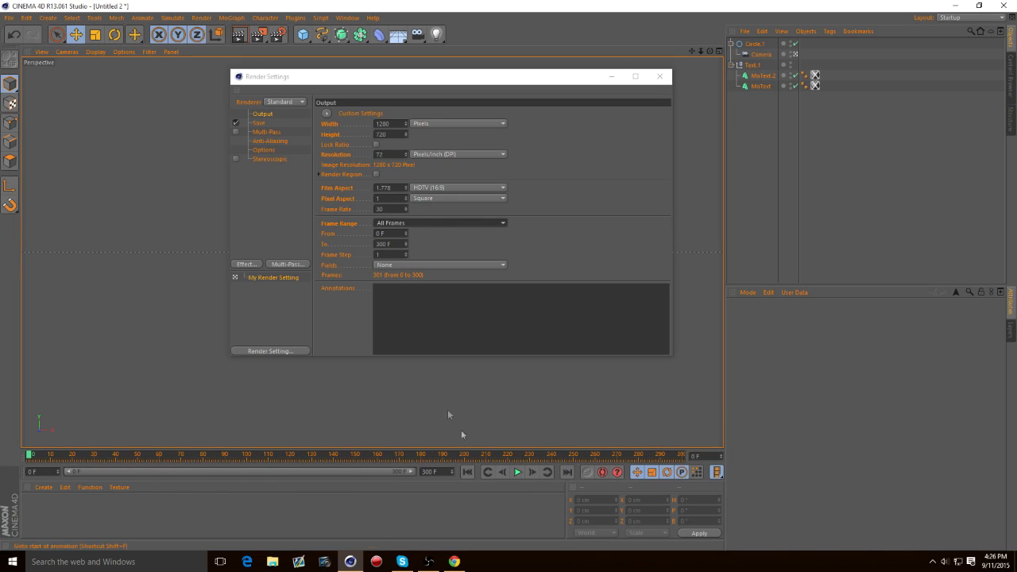
click(660, 76)
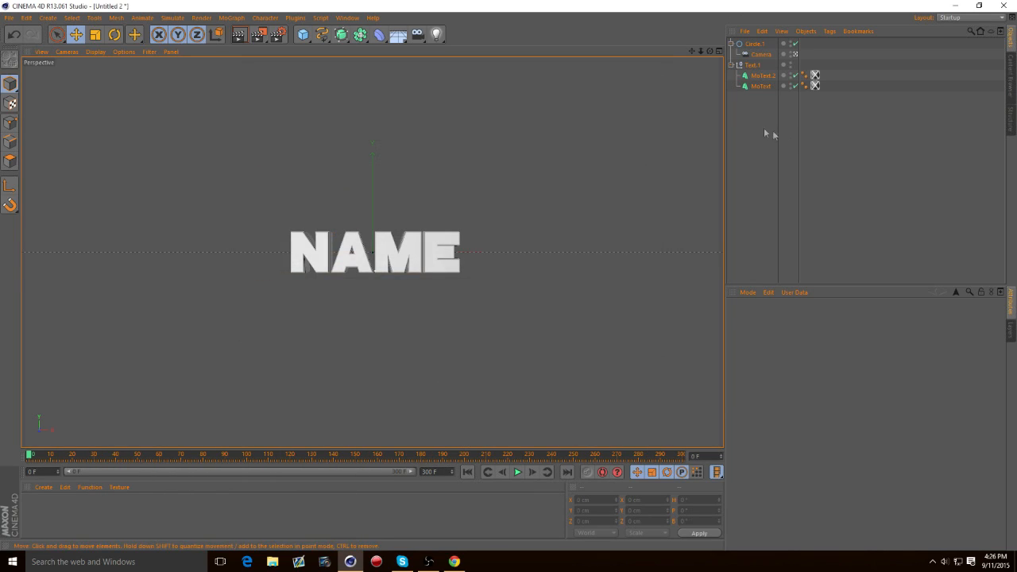
Look through the browser tabs for The Hills cover and the TronsterFX personal intro
click(452, 562)
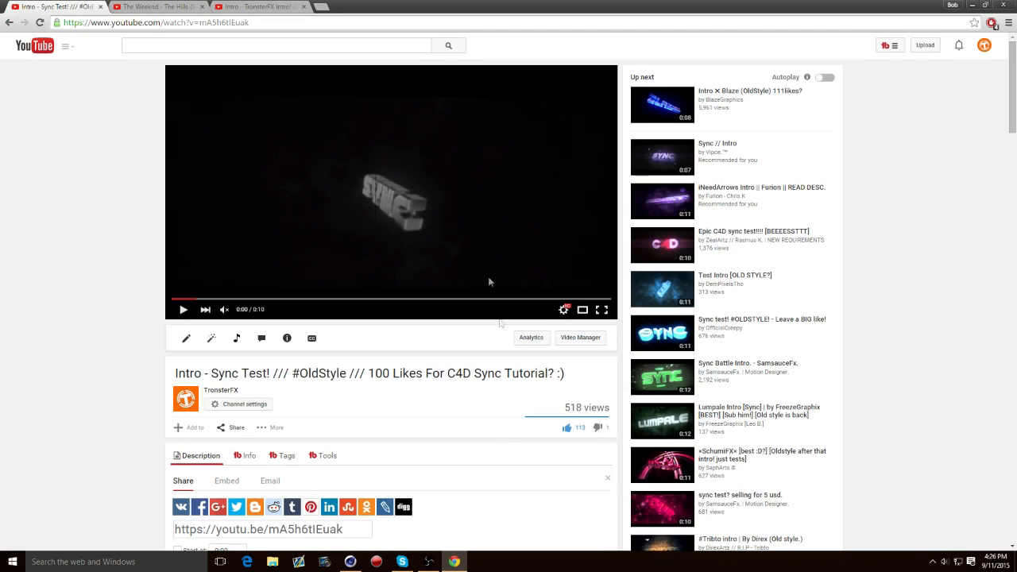
mouse_move(154, 16)
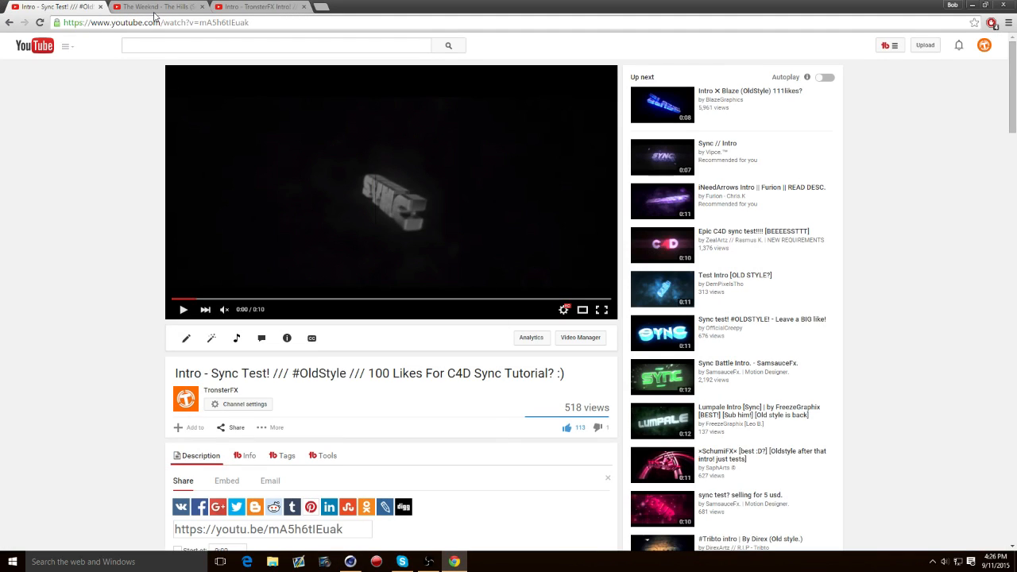
click(151, 7)
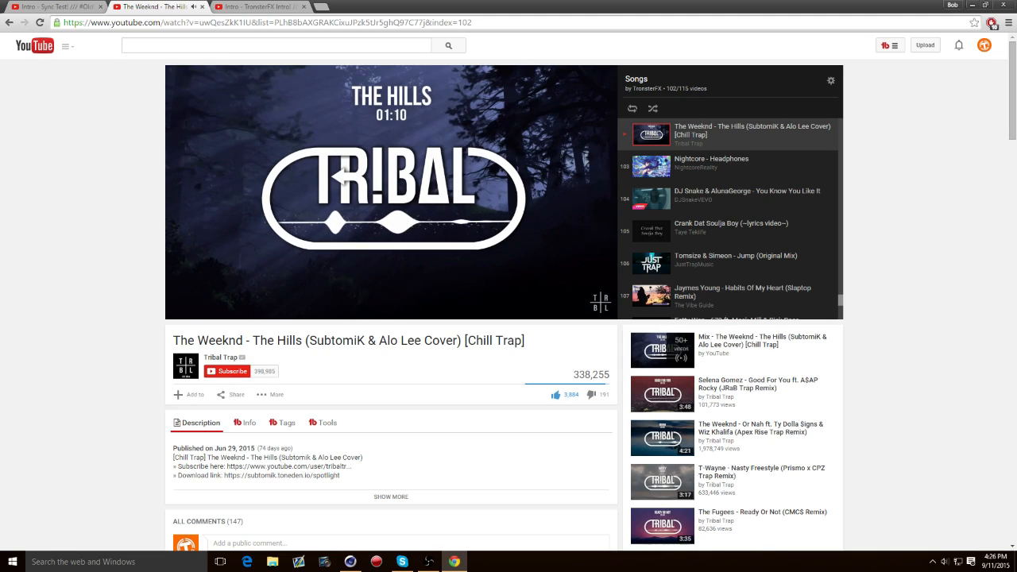
mouse_move(368, 238)
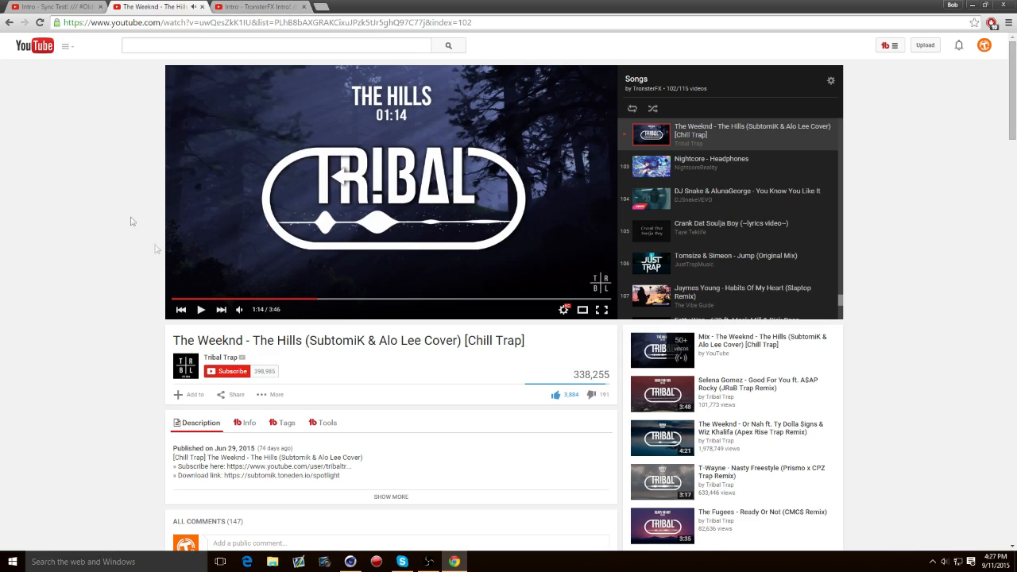
click(258, 6)
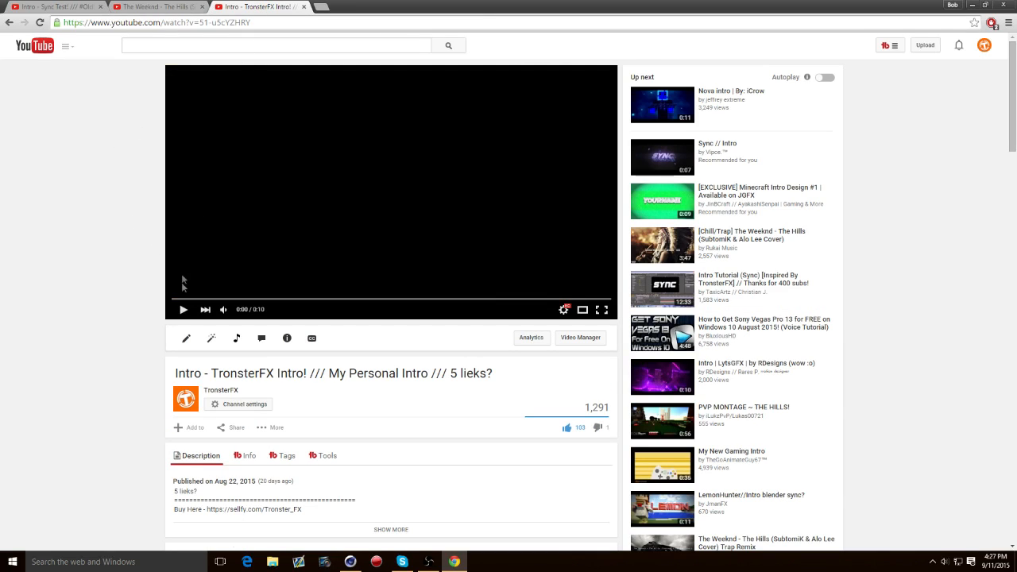
mouse_move(238, 310)
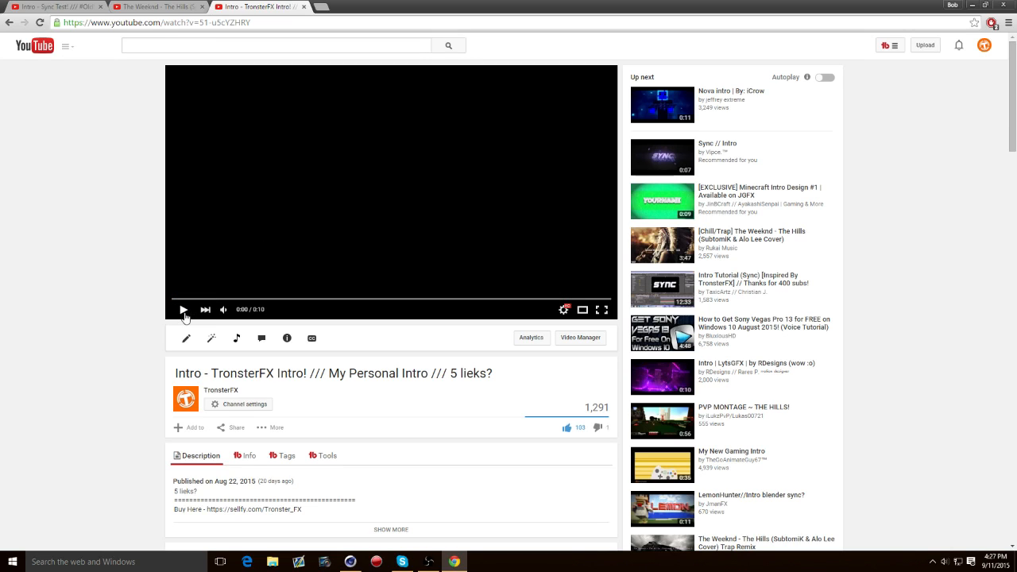
click(184, 309)
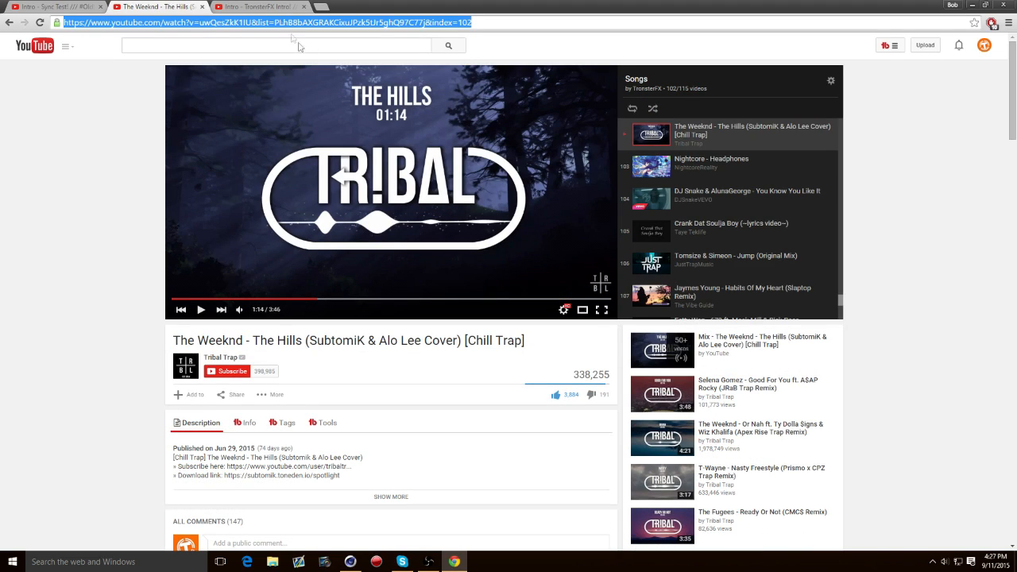
mouse_move(842, 301)
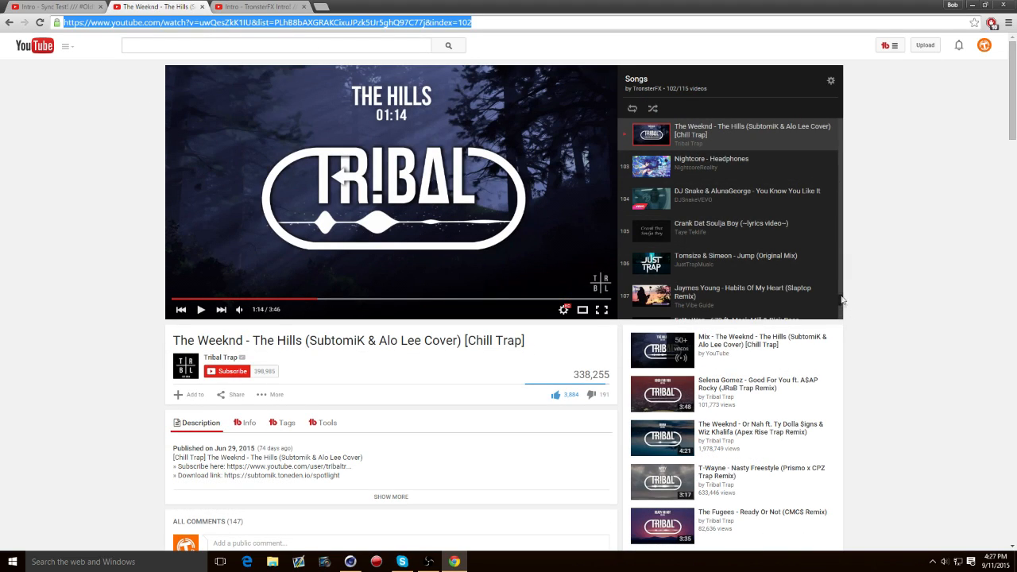
mouse_move(685, 54)
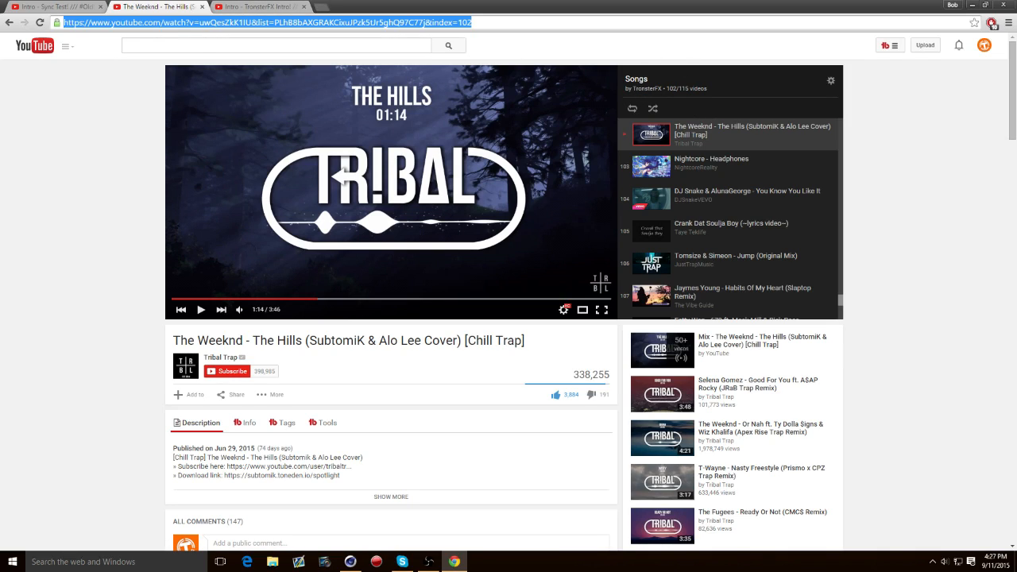
Convert The Hills video to mp3 on youtube-mp3.org and download it
click(359, 7)
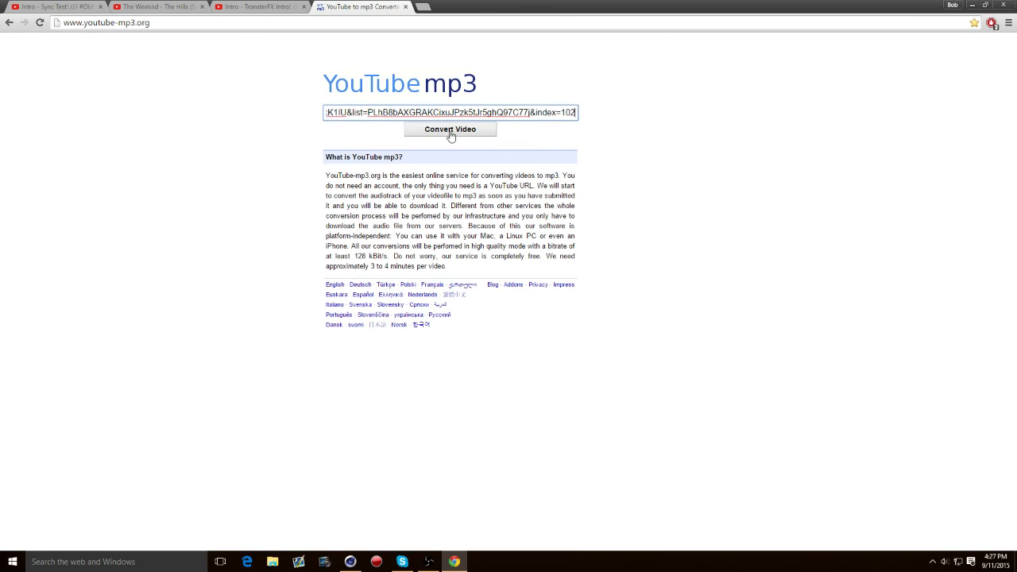
click(449, 129)
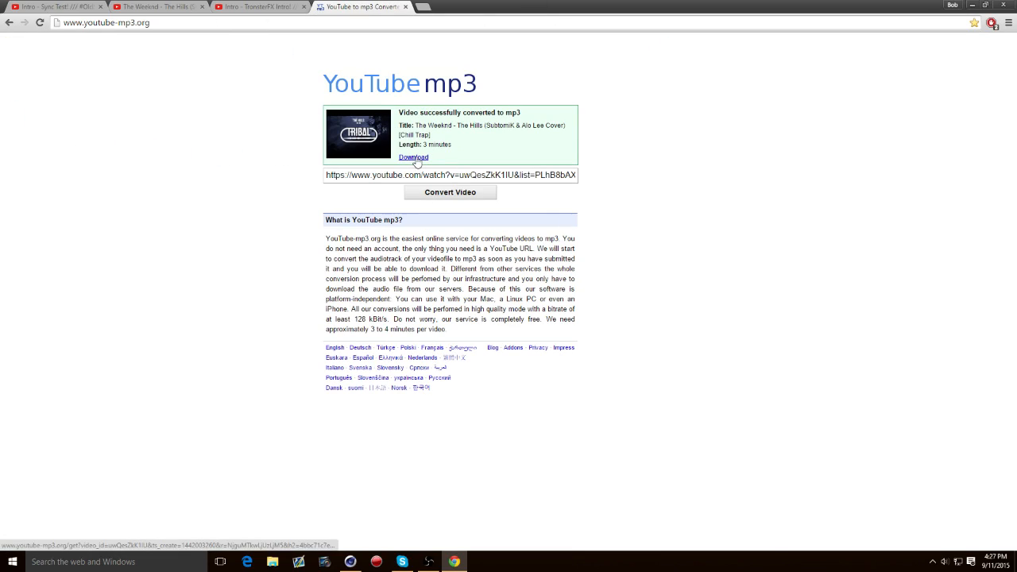
click(413, 157)
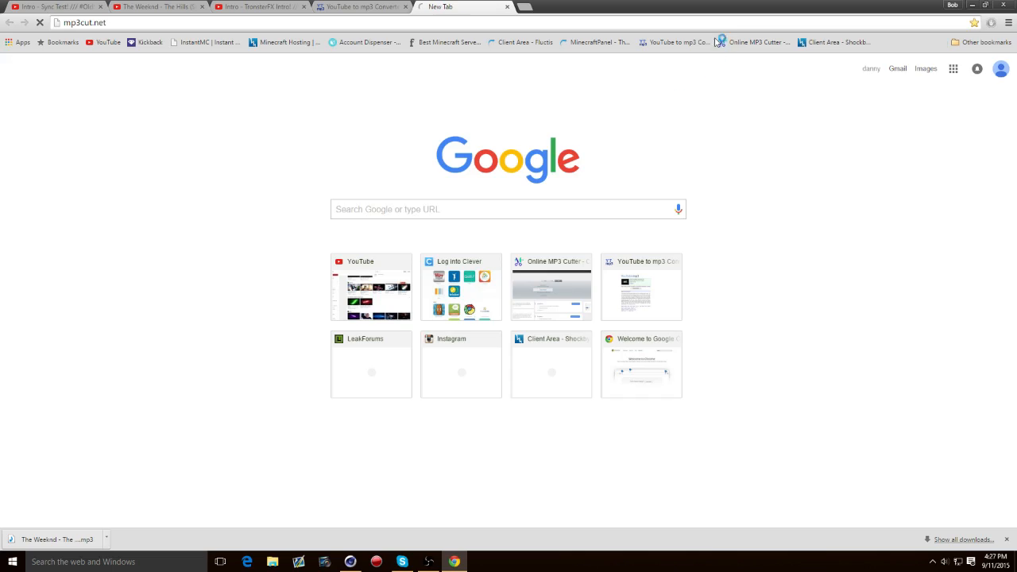
Load the downloaded Weeknd mp3 from Downloads into mp3cut.net
click(461, 8)
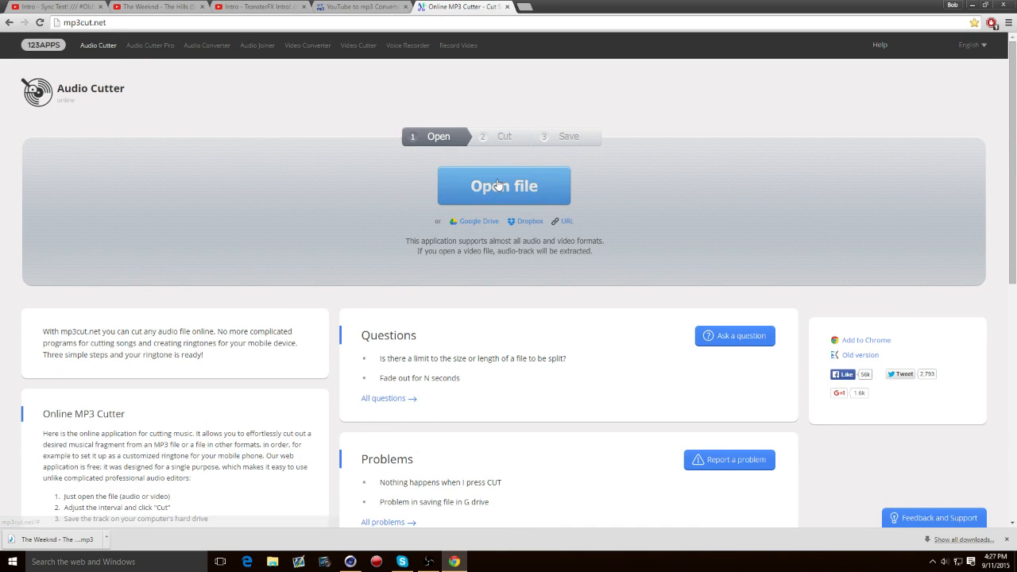
click(503, 185)
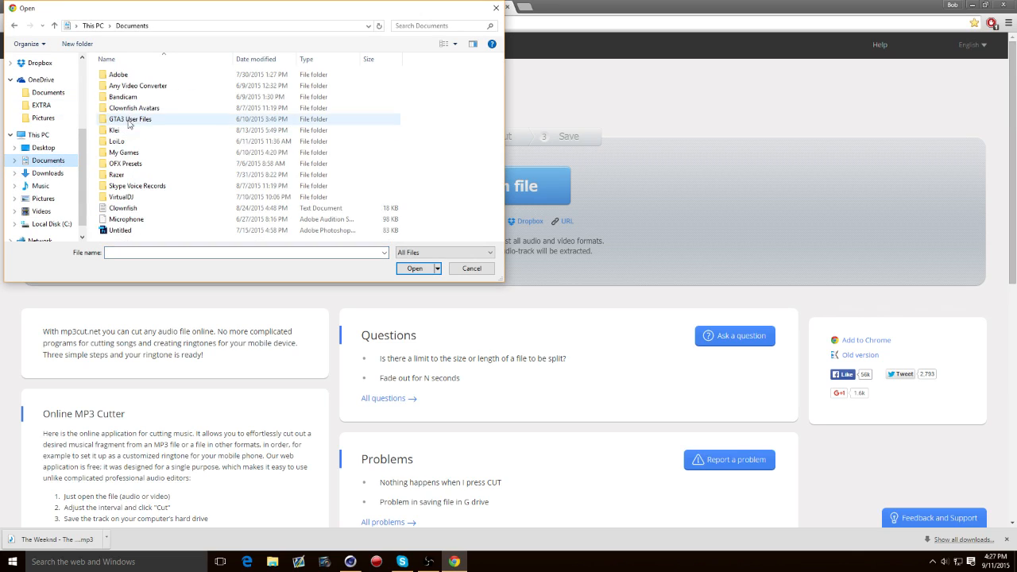
click(47, 173)
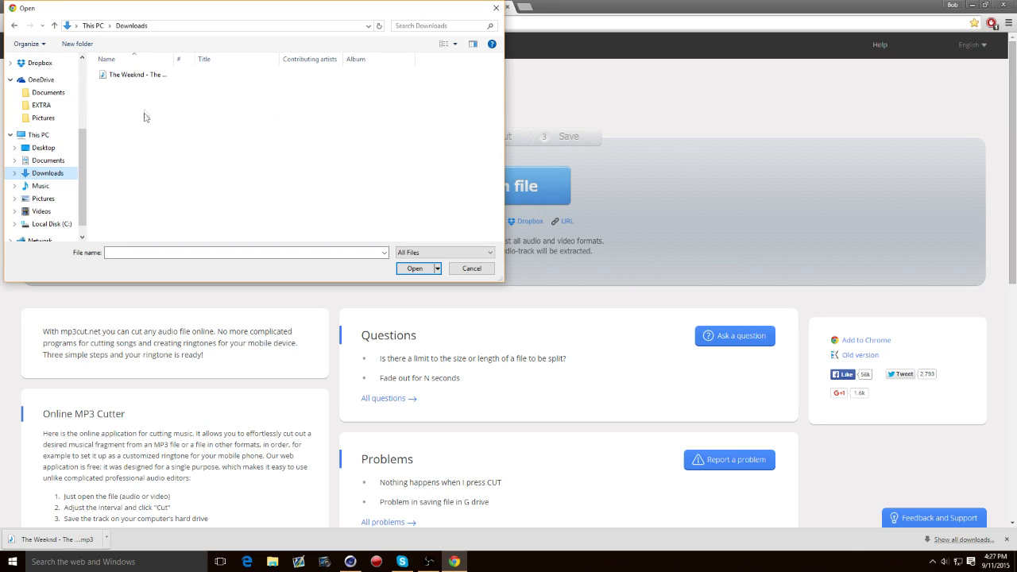
click(414, 268)
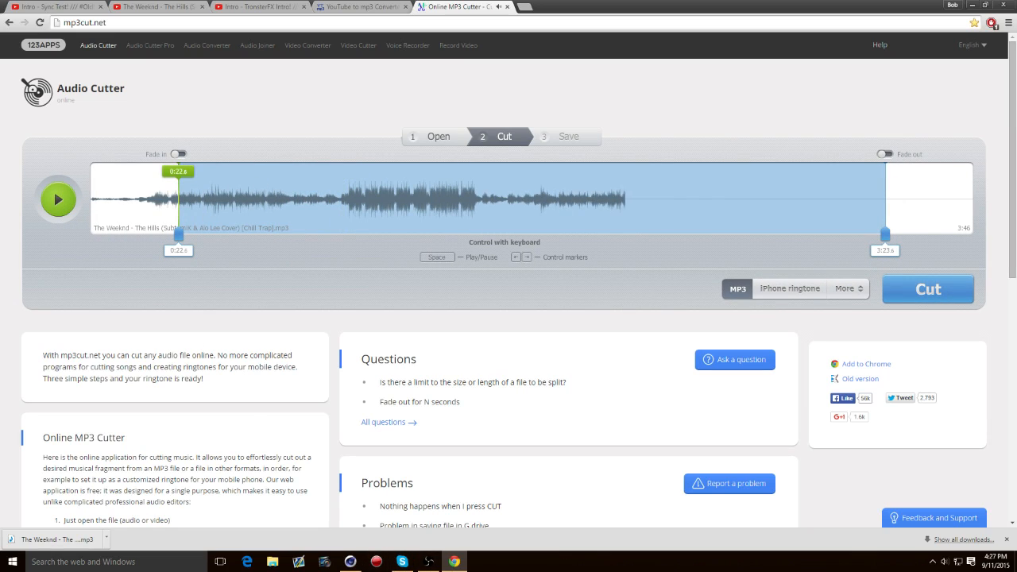
click(944, 561)
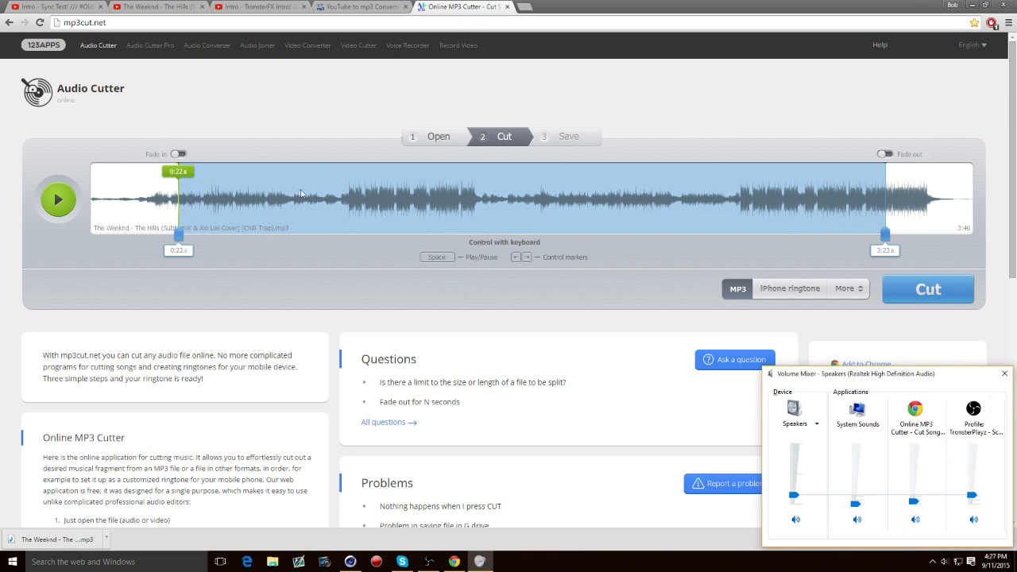
Preview the song and drag the cut's start marker to about 1:04
click(57, 199)
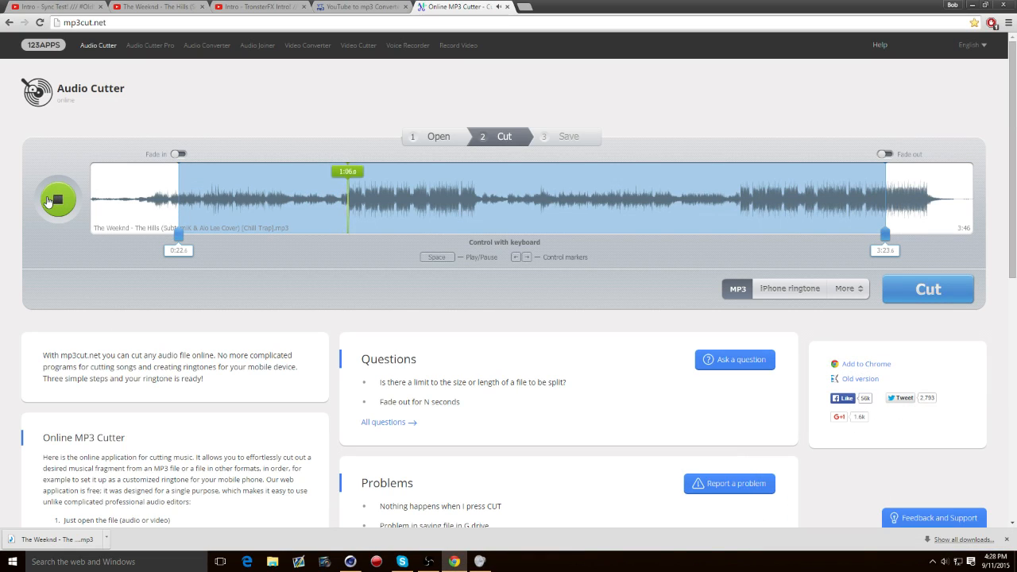
click(57, 199)
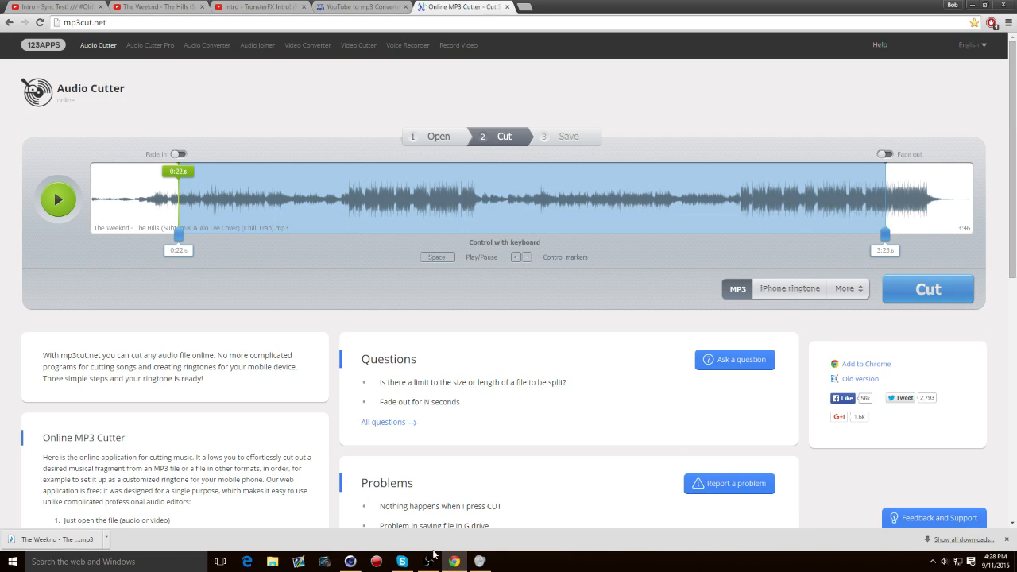
mouse_move(429, 560)
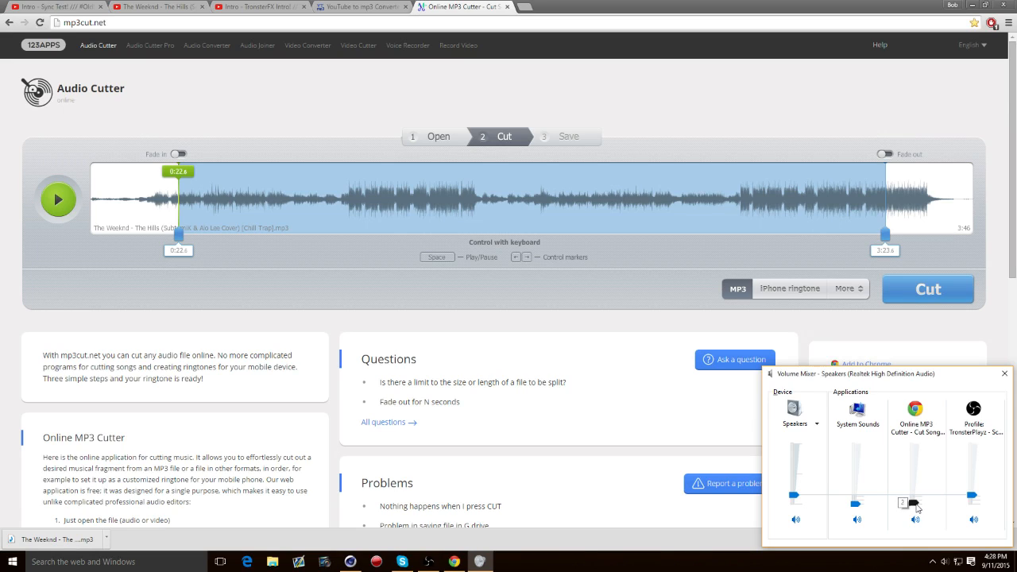
click(58, 199)
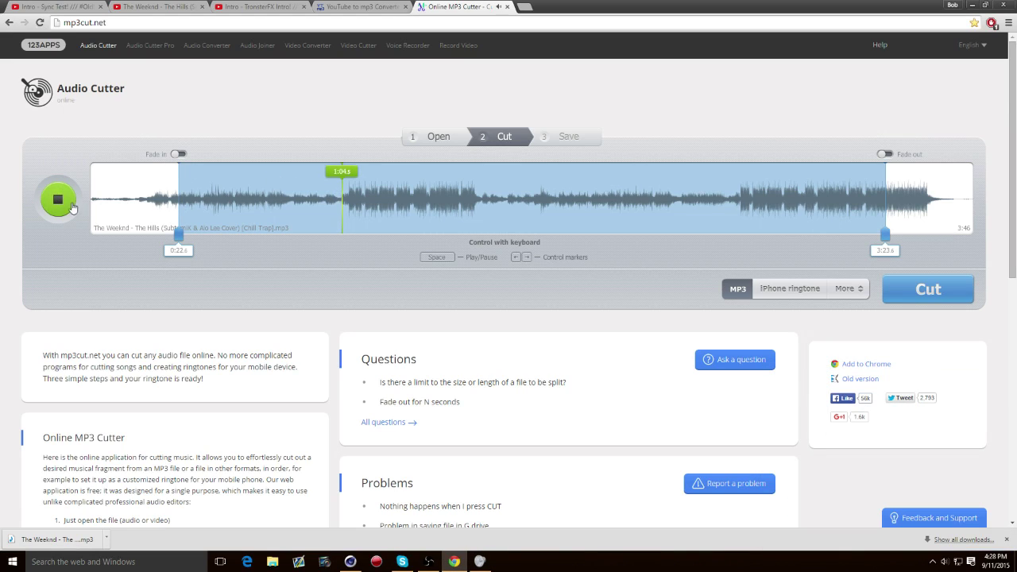
drag(179, 234, 310, 234)
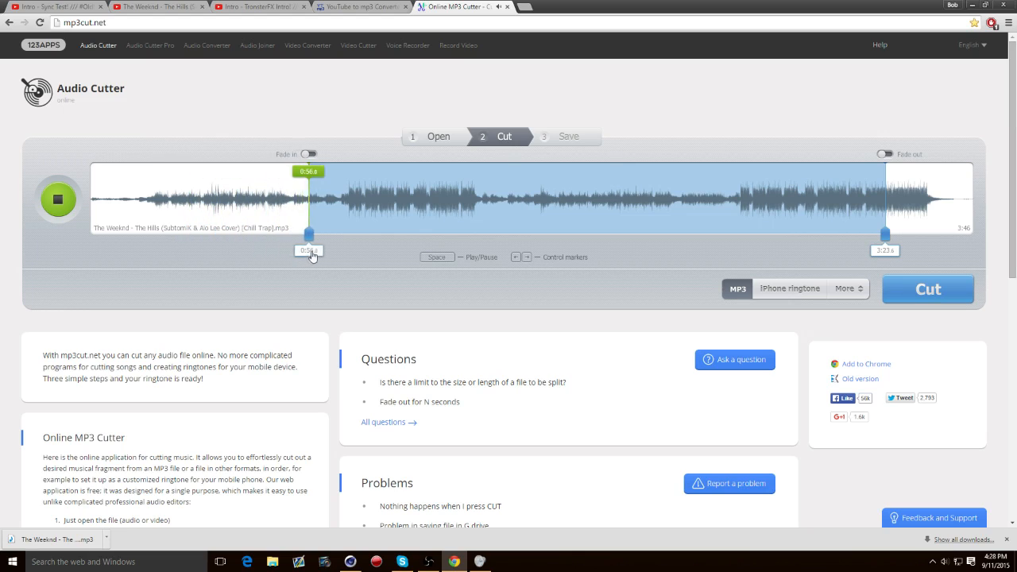
drag(309, 235, 337, 235)
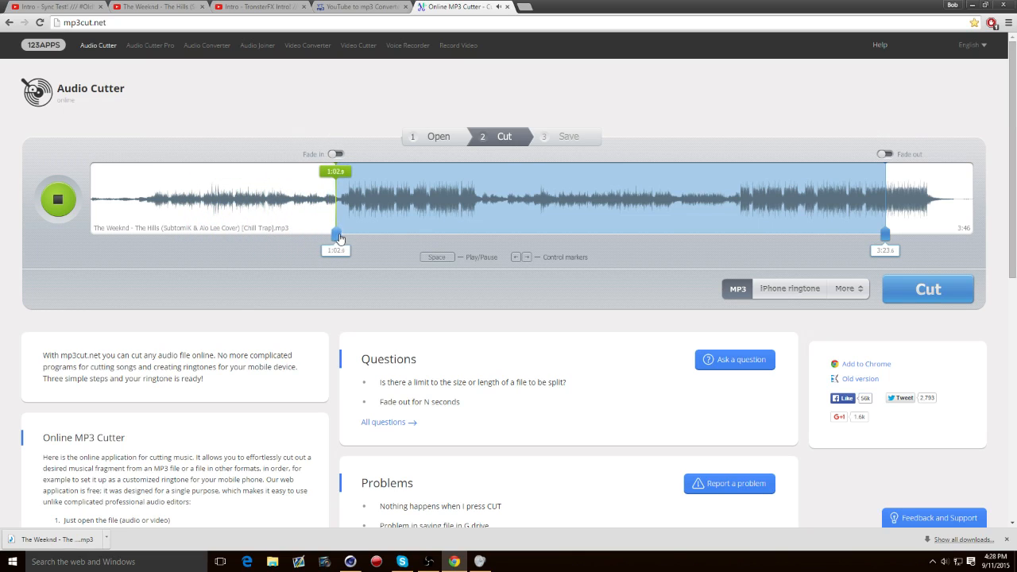
drag(336, 234, 343, 234)
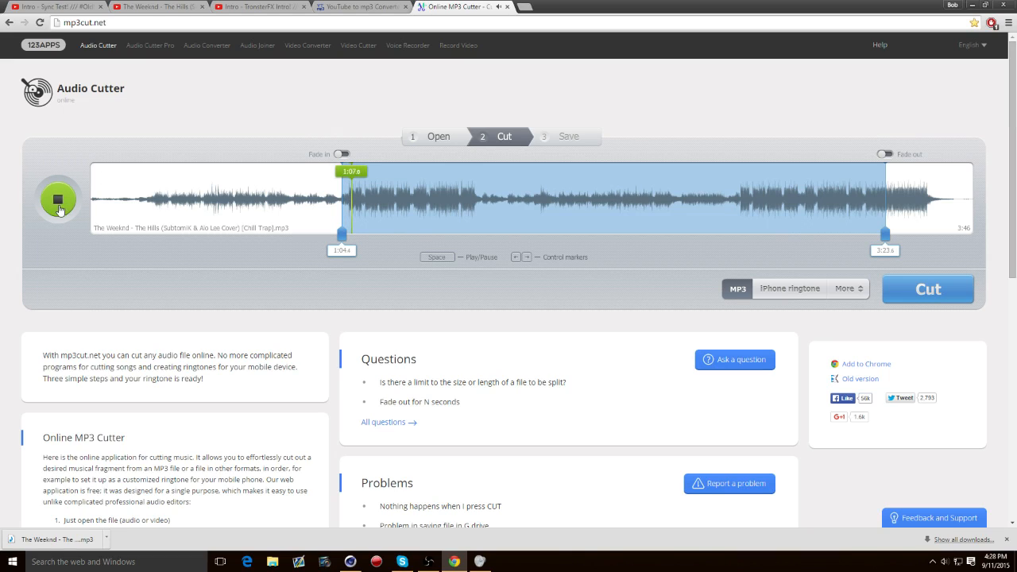
click(58, 200)
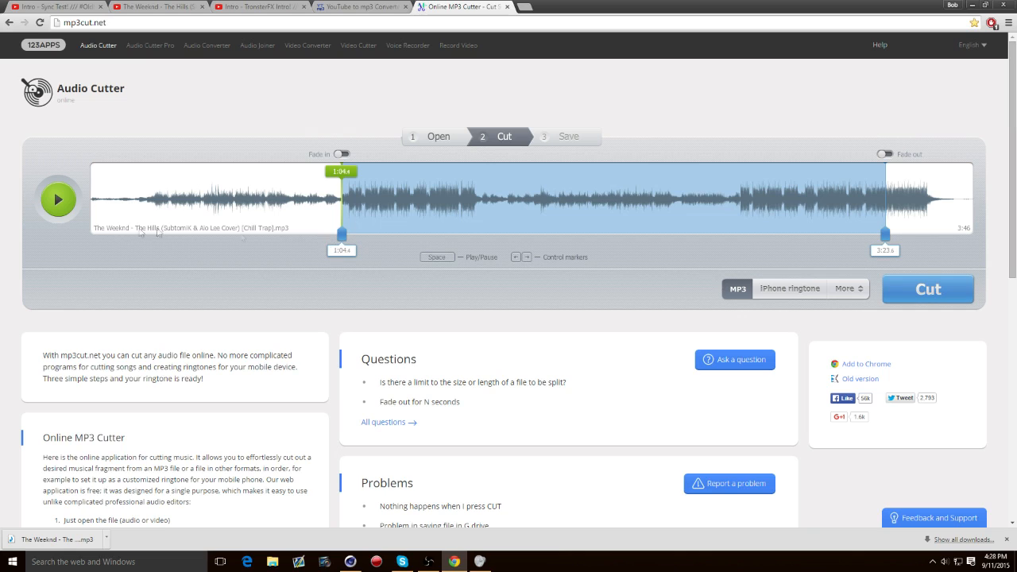
Cut the selected 1:04–3:23 section and download the shortened mp3
click(927, 288)
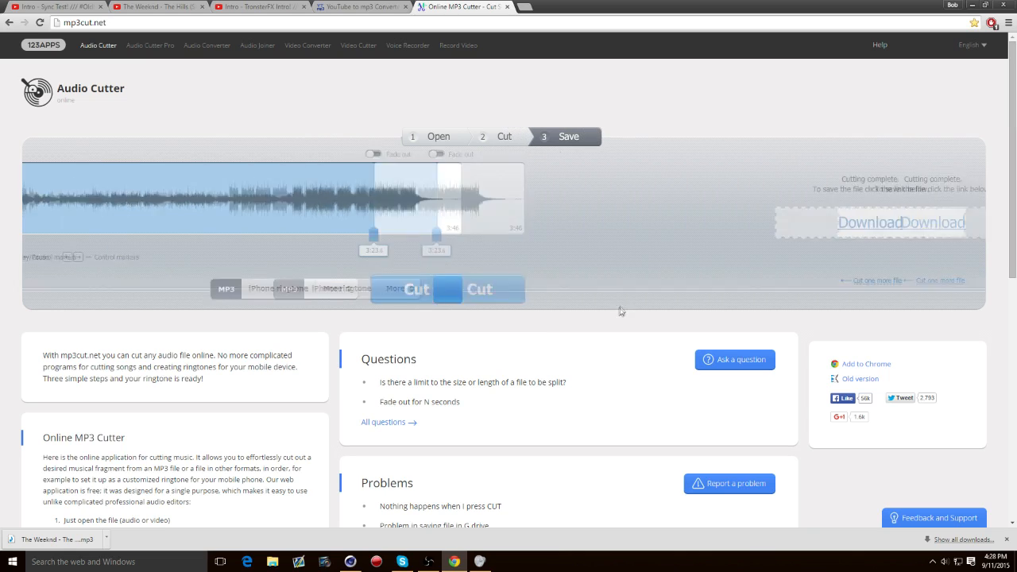
click(901, 222)
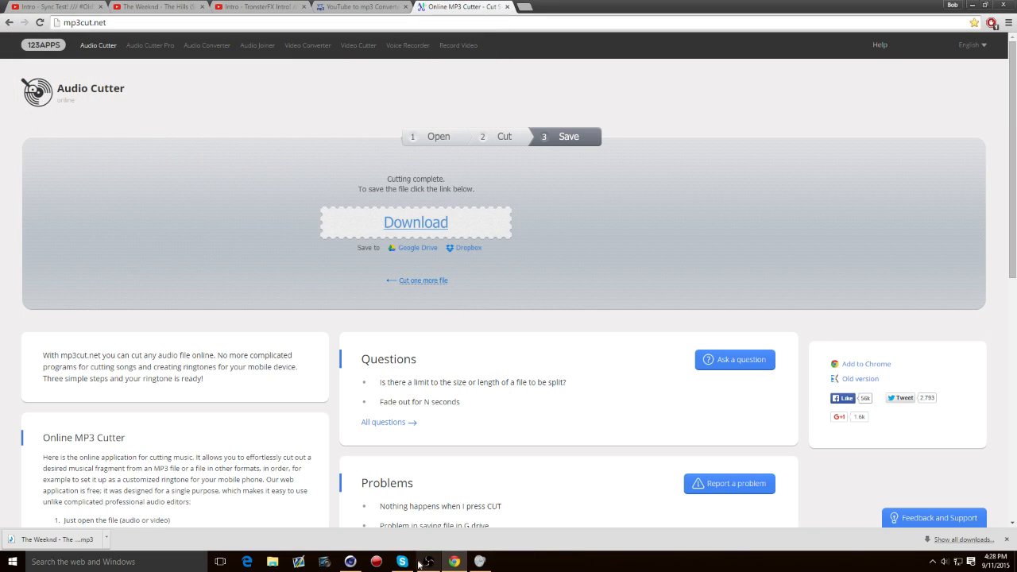
click(429, 562)
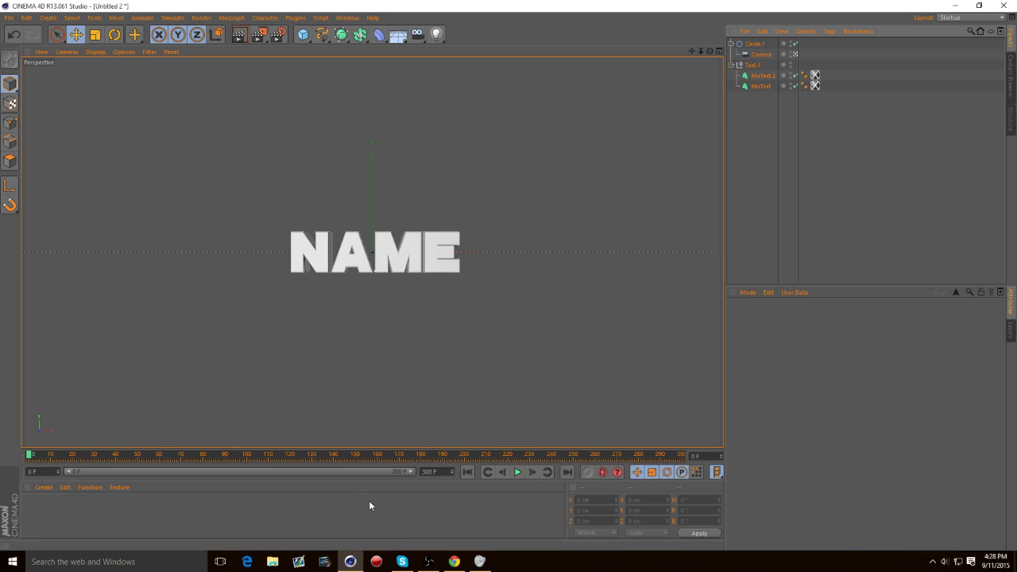
mouse_move(456, 371)
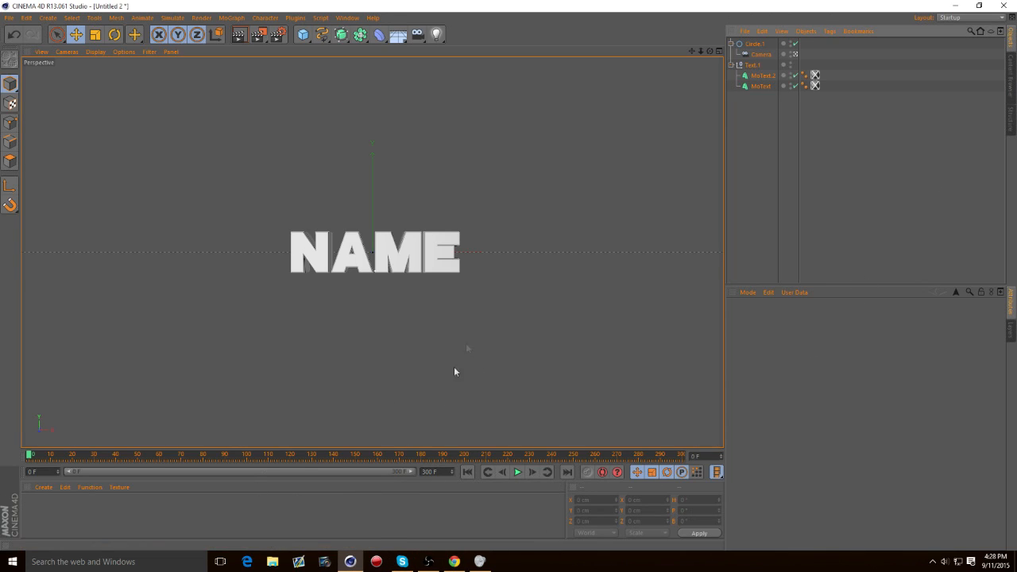
mouse_move(485, 122)
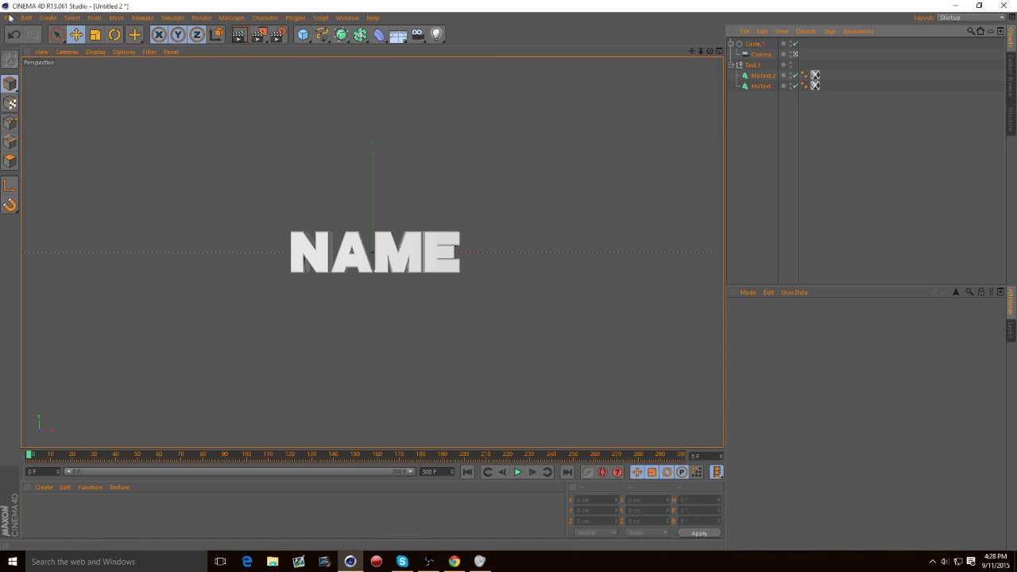
mouse_move(844, 217)
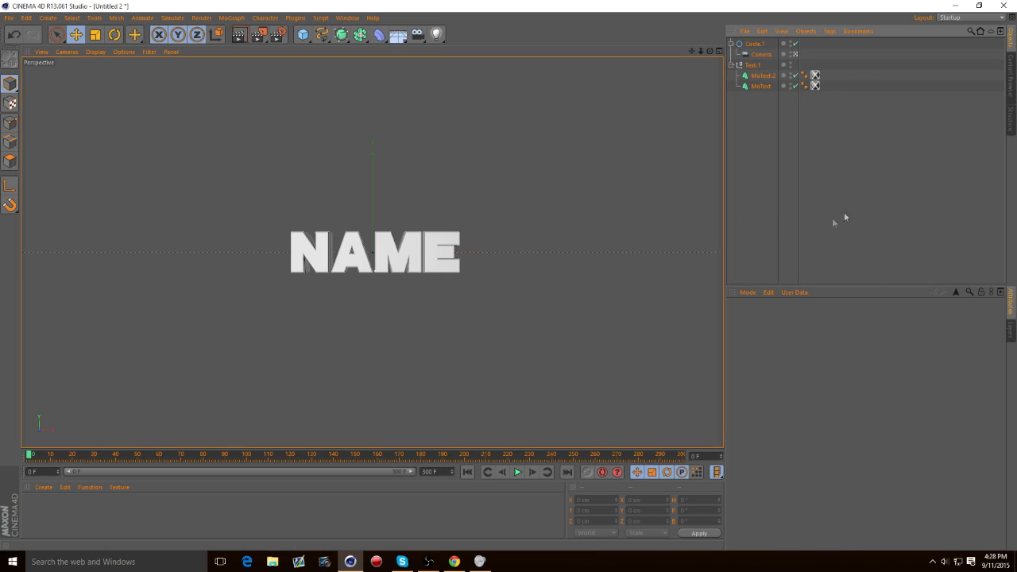
click(762, 54)
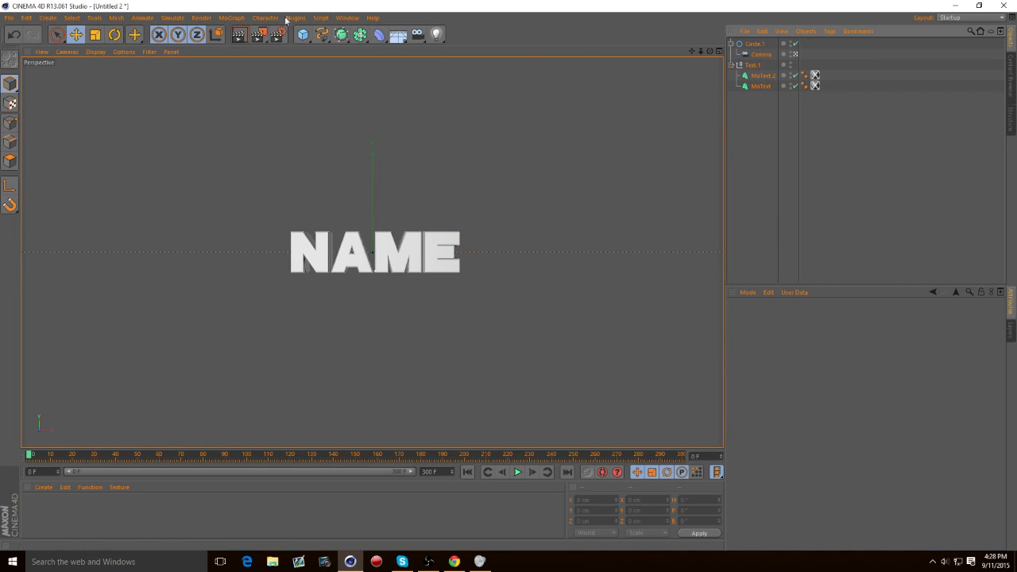
Add a MoGraph Sound effector using the trimmed Hills mp3, then test playback
click(230, 17)
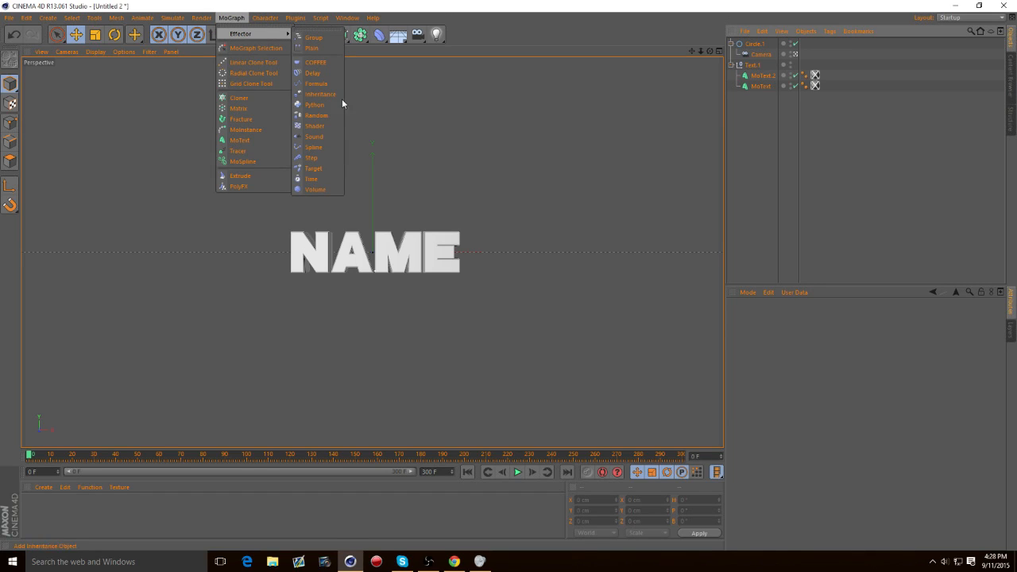
click(313, 136)
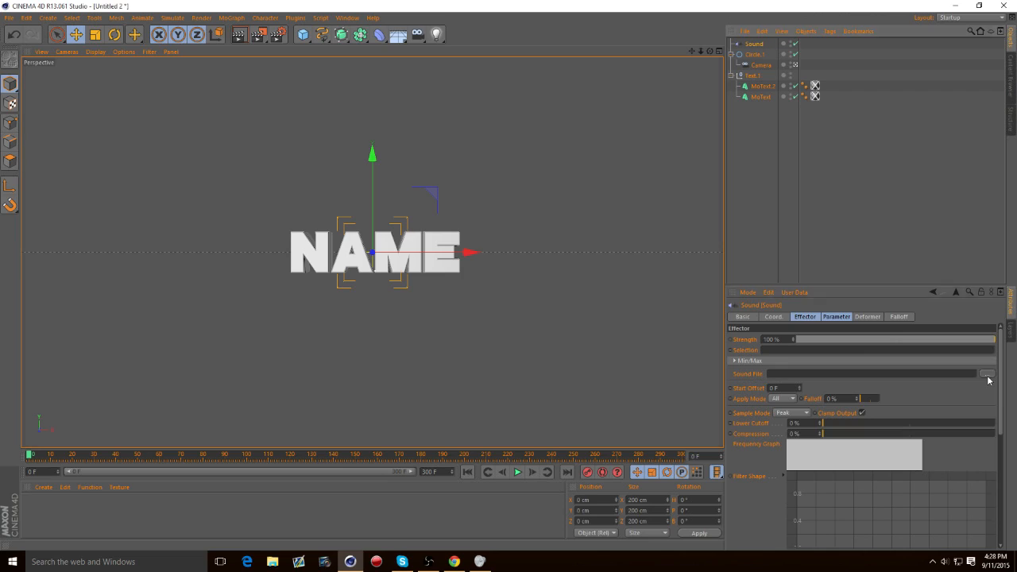
click(987, 373)
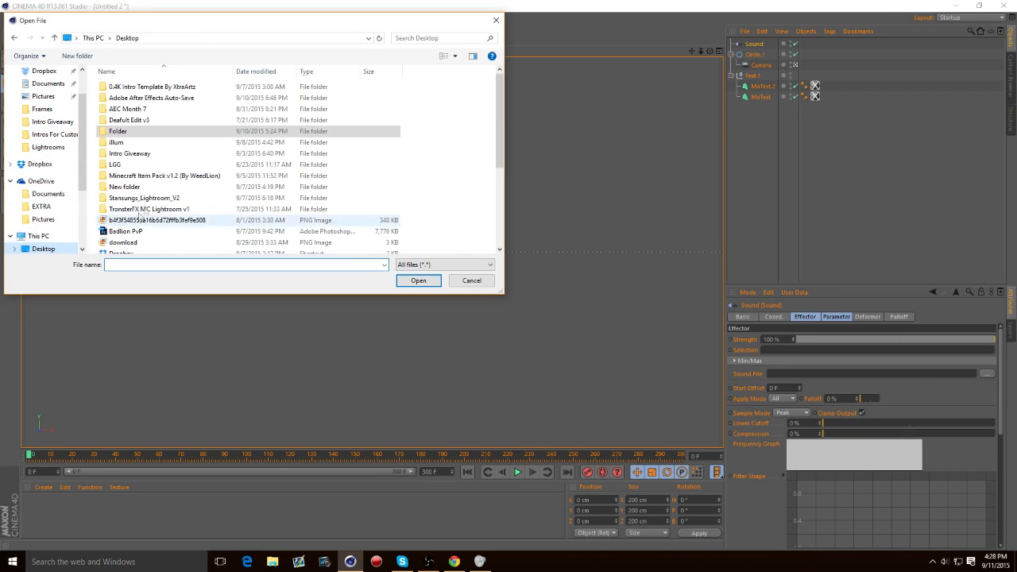
click(167, 181)
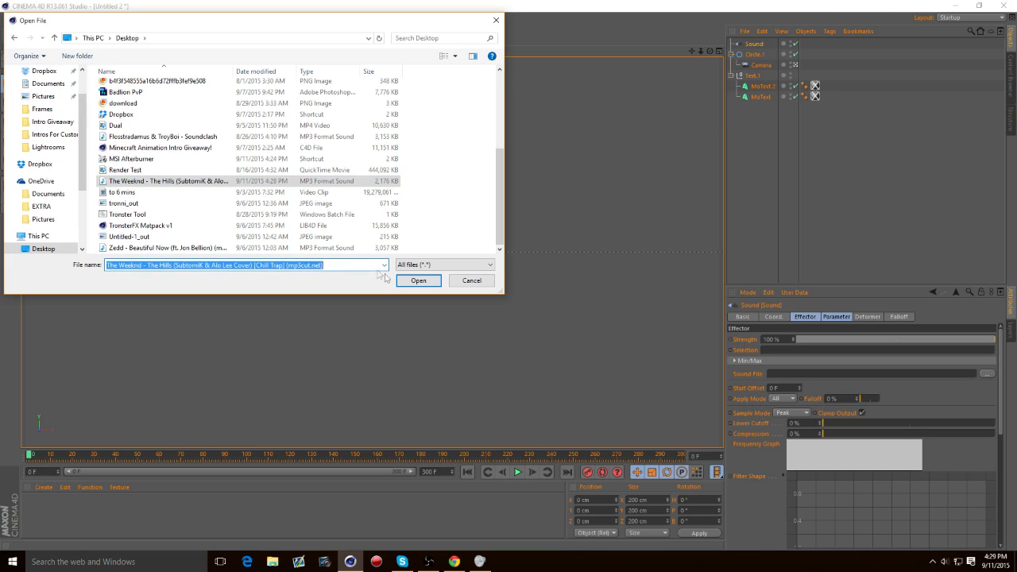
click(417, 281)
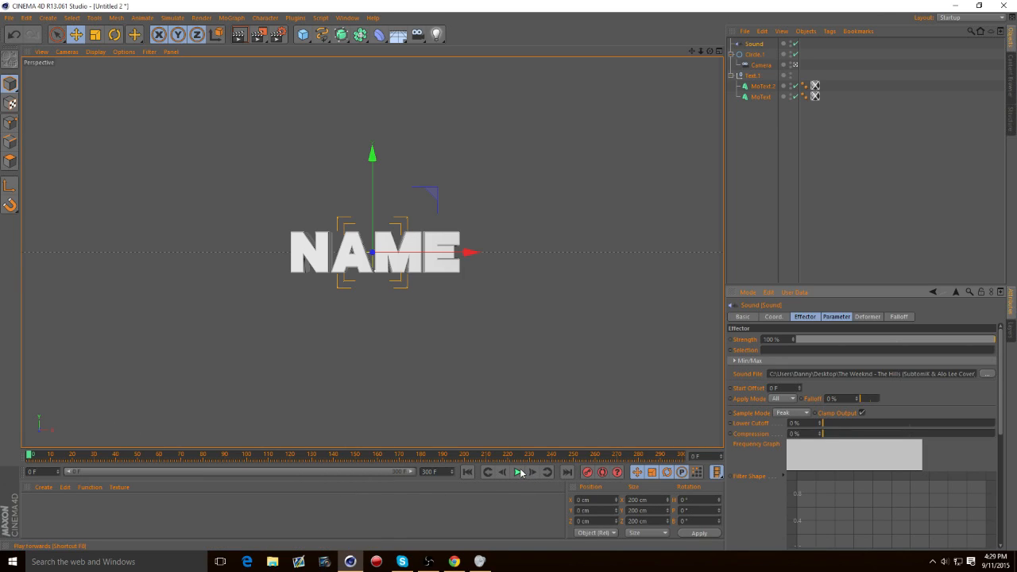
click(517, 472)
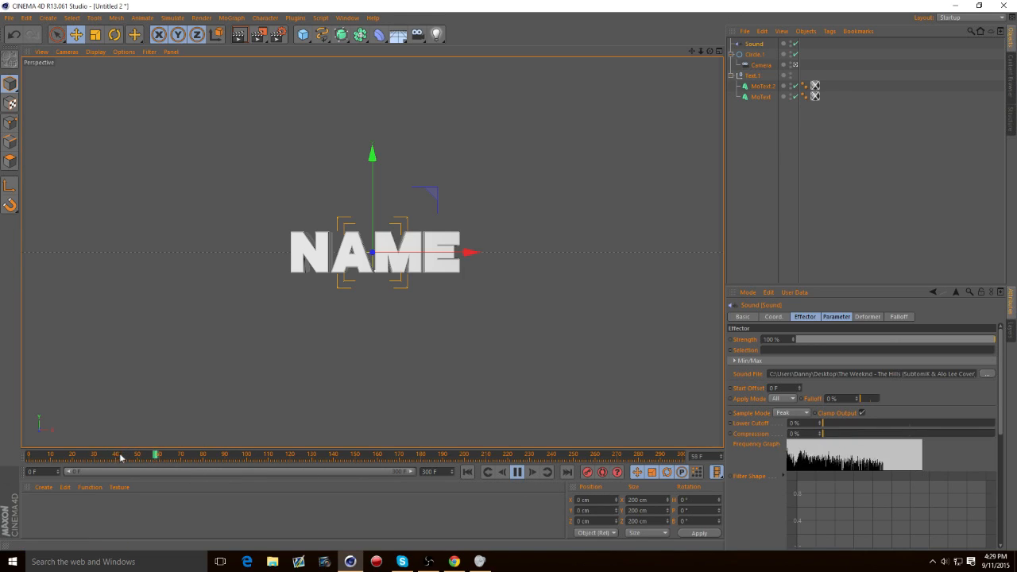
click(516, 472)
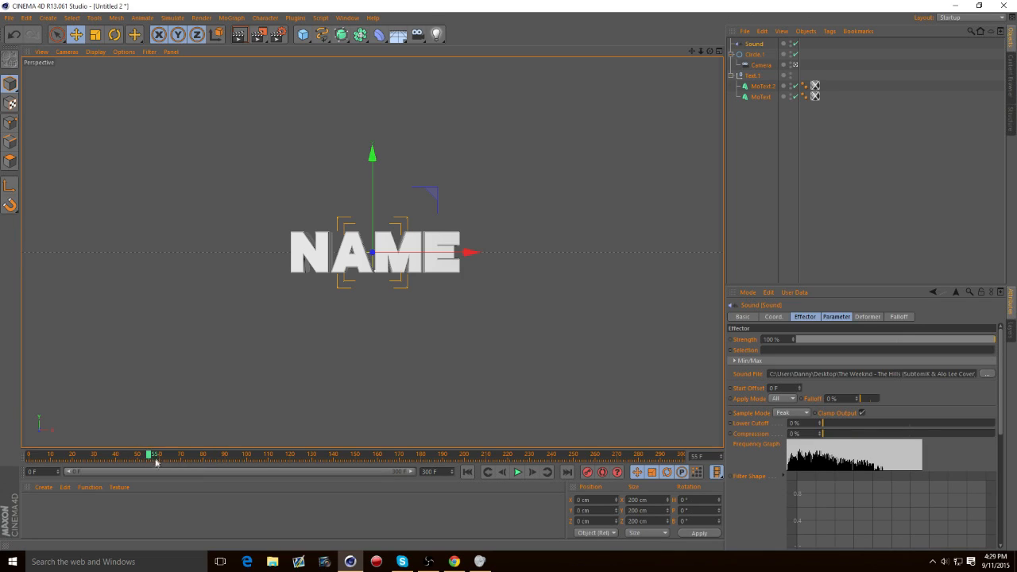
mouse_move(169, 470)
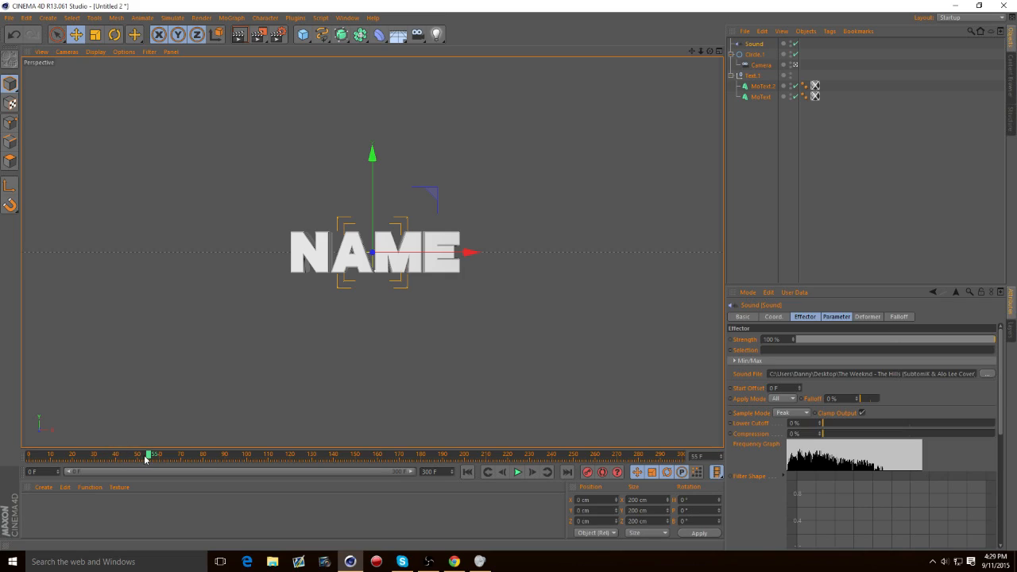
drag(147, 455, 106, 455)
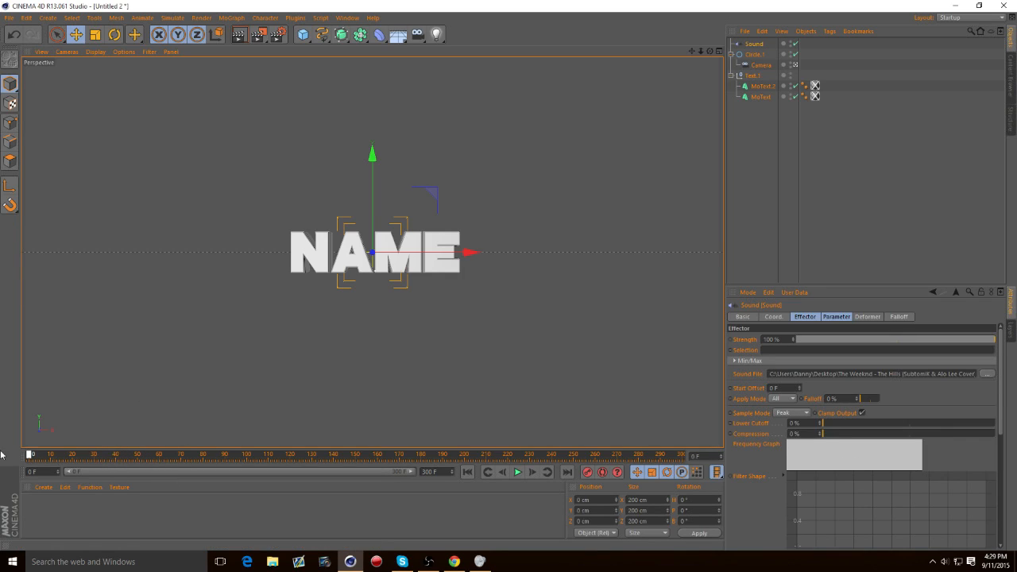
Keyframe Circle.1's rotation at frame 0 and rotate it to a new angle
click(756, 54)
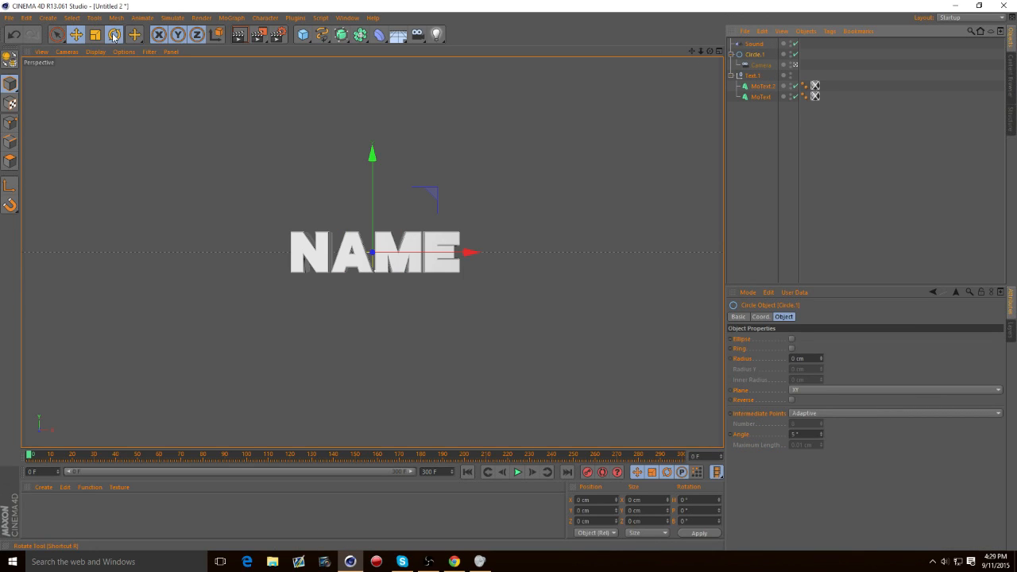
click(113, 34)
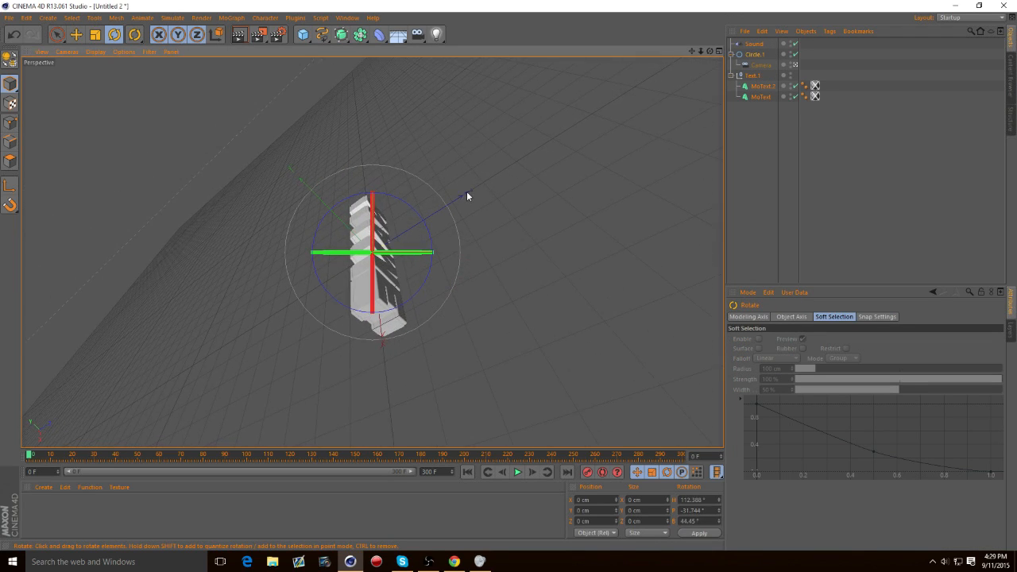
click(95, 454)
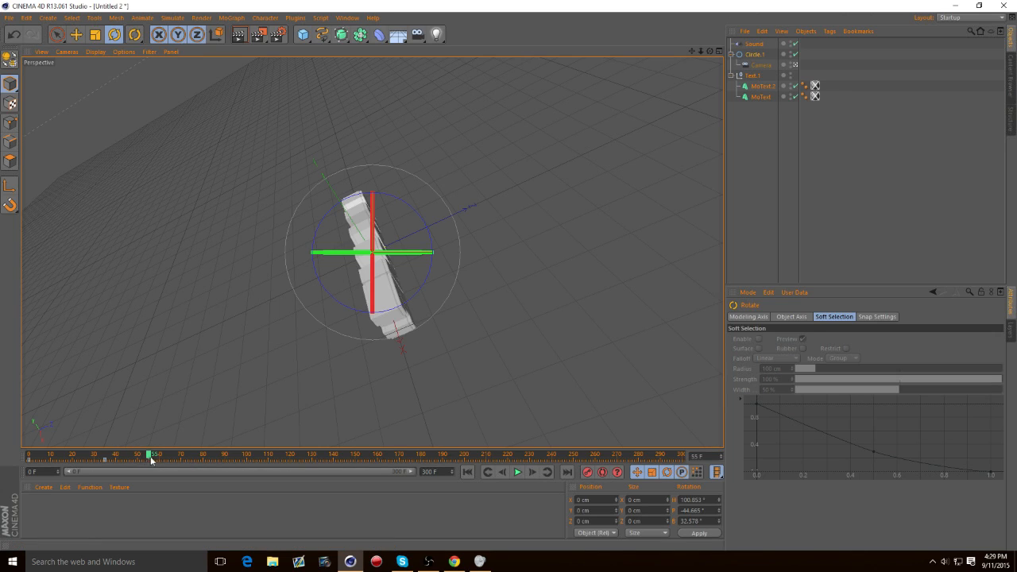
mouse_move(423, 227)
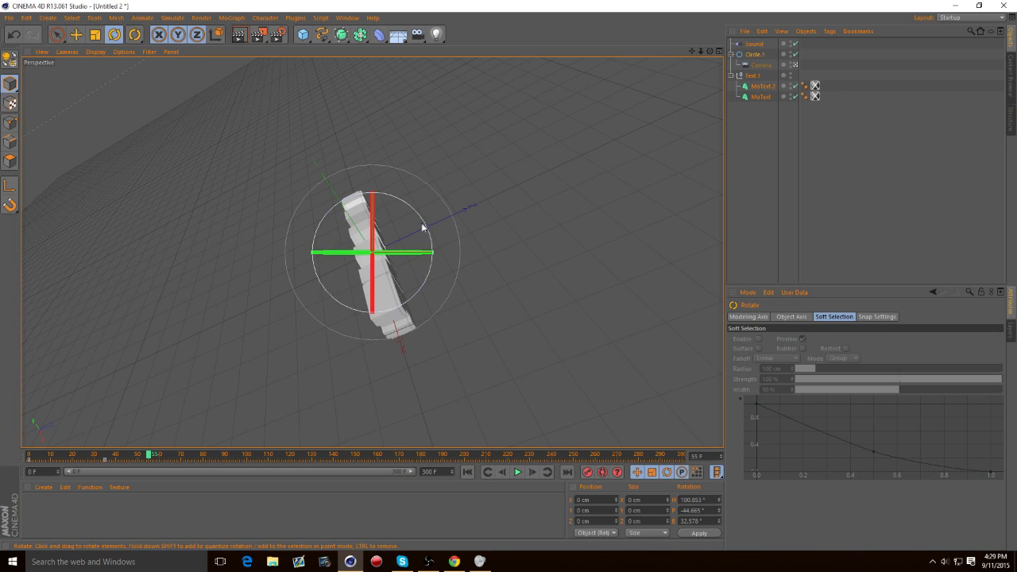
drag(421, 227, 374, 254)
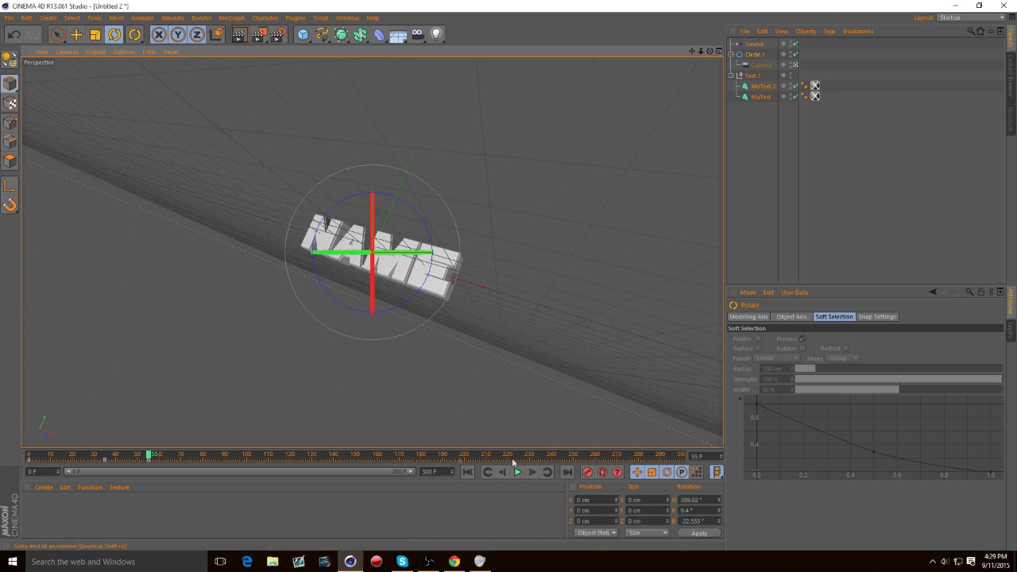
Play back the circle rig rotation from the first frame
click(516, 472)
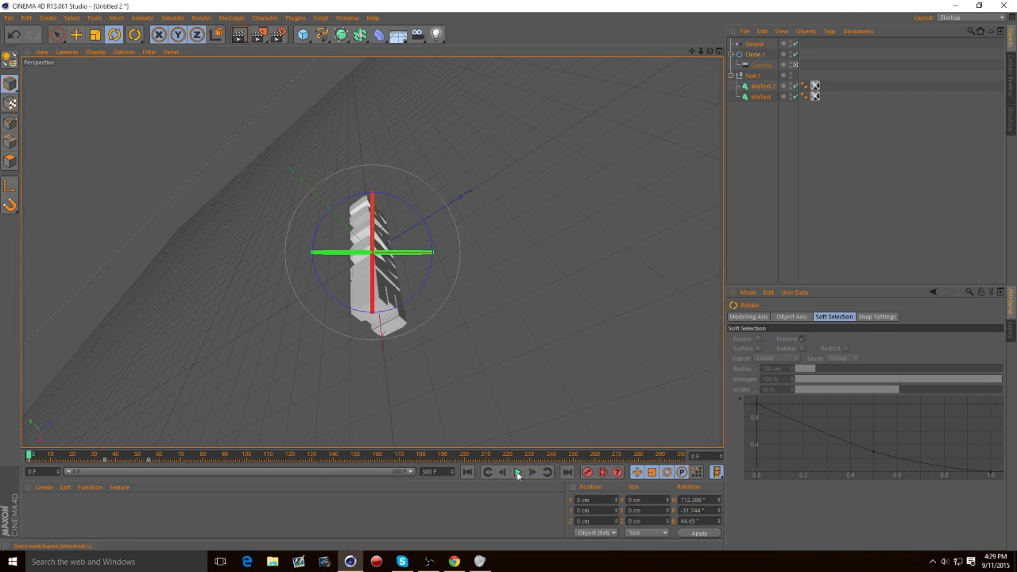
click(517, 472)
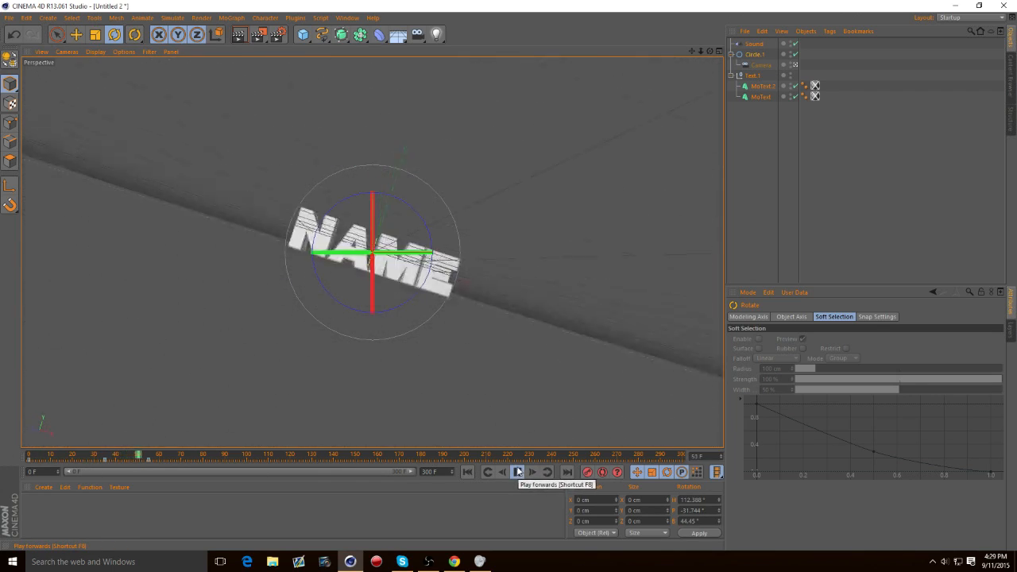
click(516, 472)
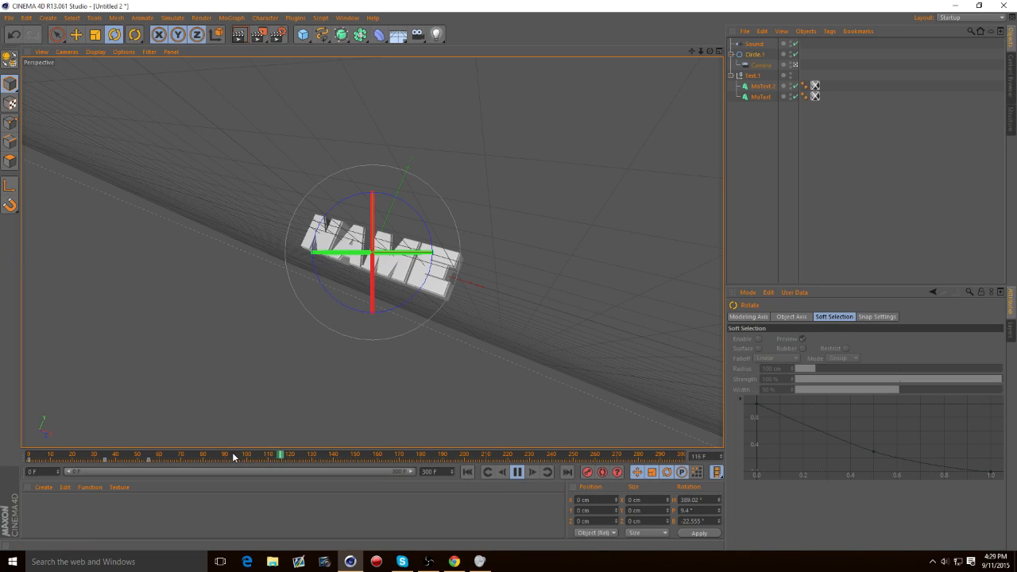
click(517, 472)
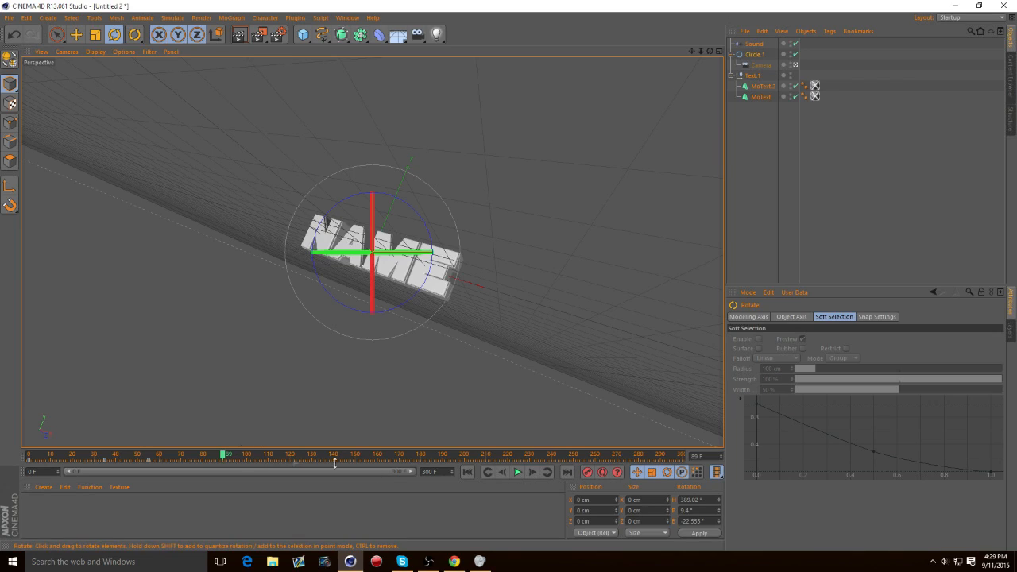
click(516, 472)
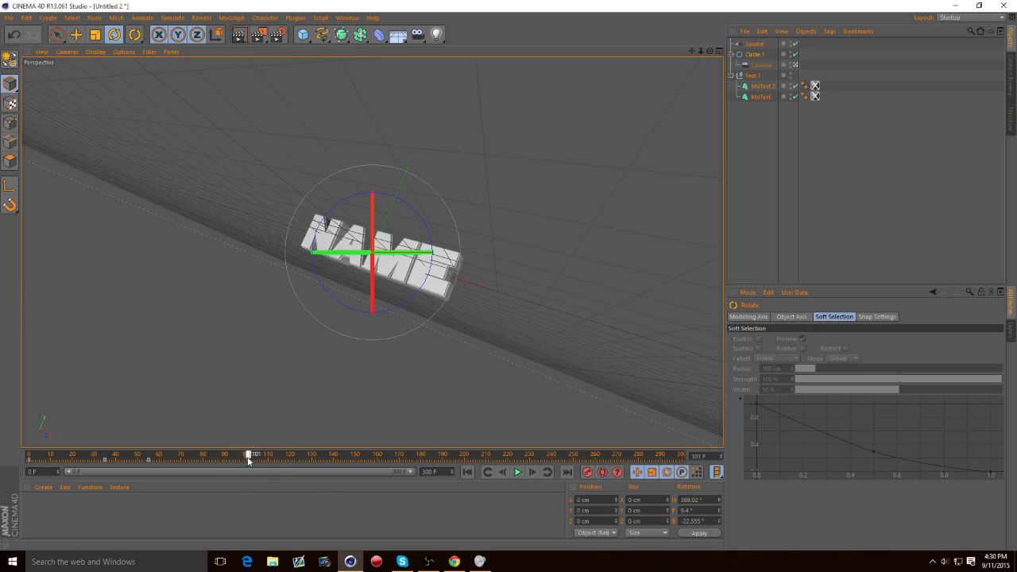
Scrub the timeline, tweak the text's rotation near frame 95, and settle on frame 100
drag(250, 454, 244, 453)
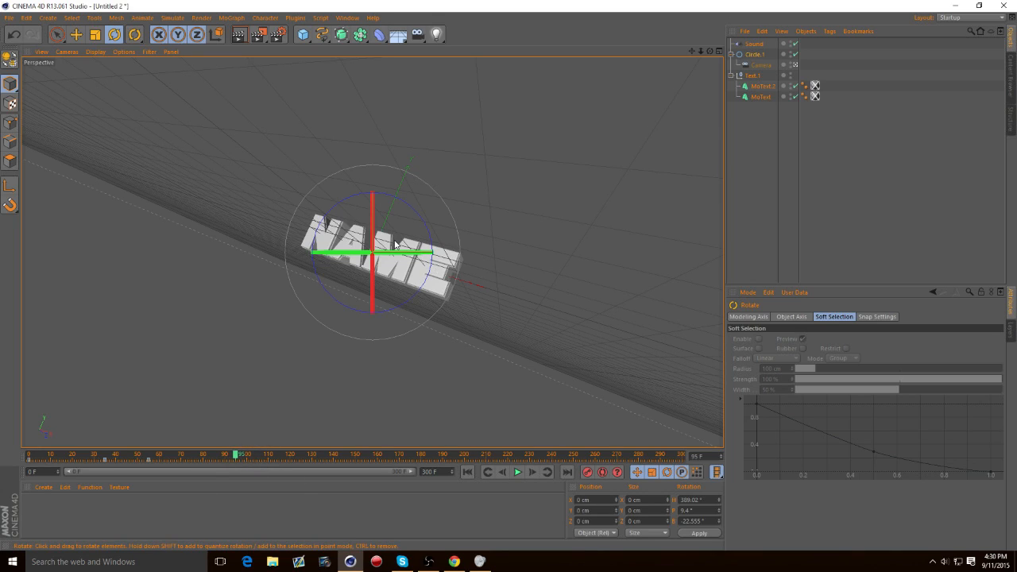
drag(374, 253, 398, 254)
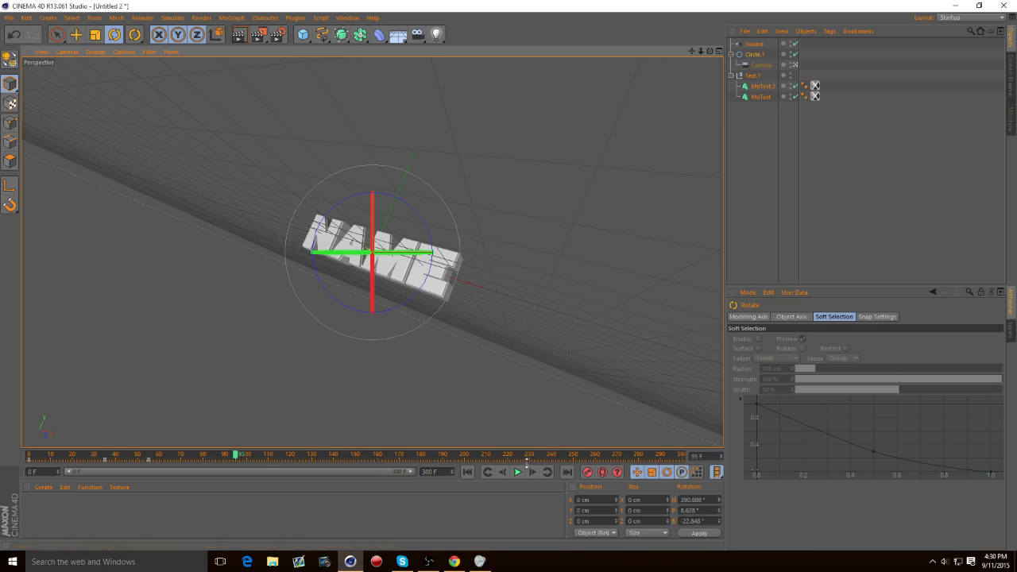
drag(239, 454, 210, 454)
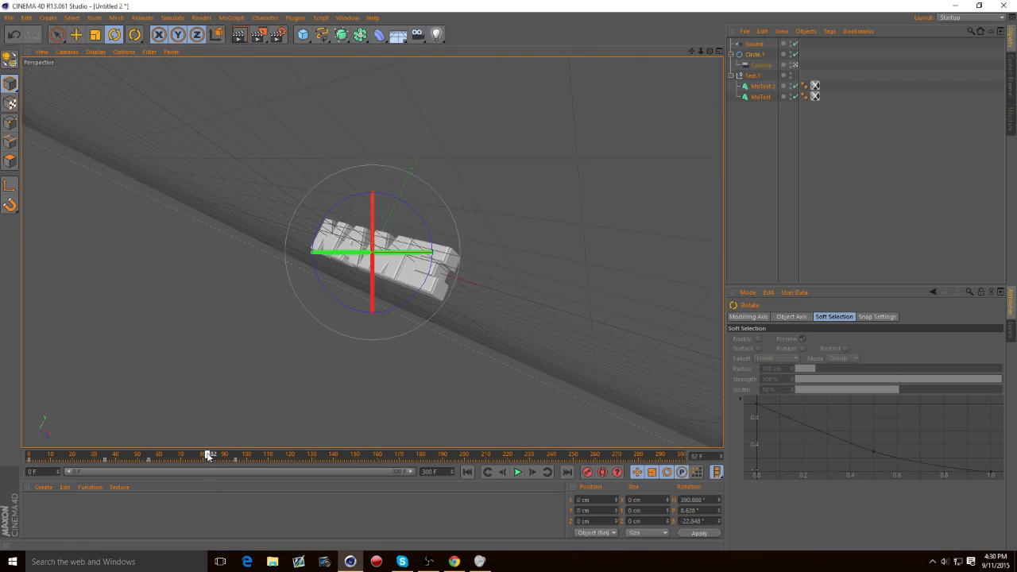
drag(210, 454, 77, 454)
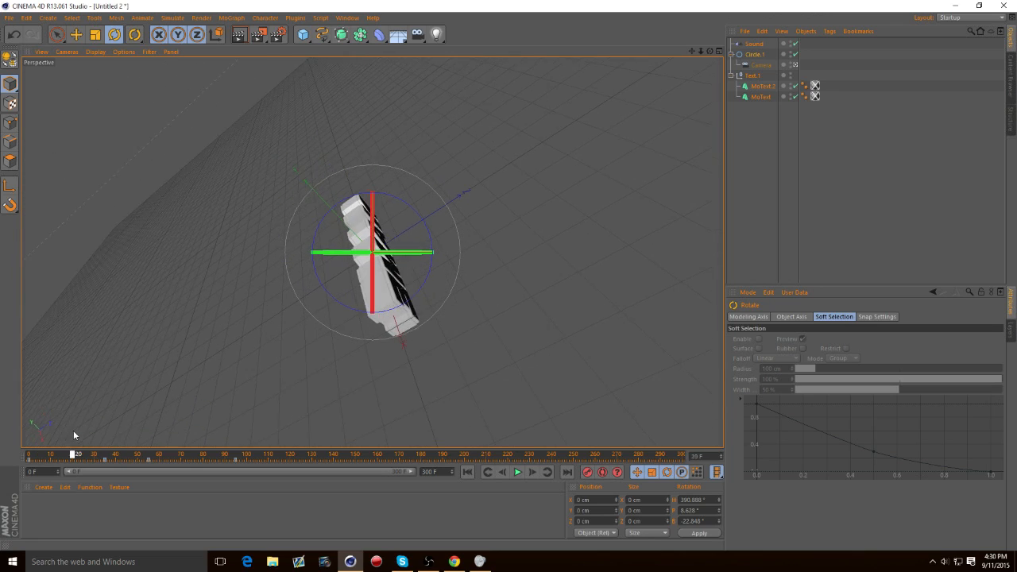
drag(78, 453, 162, 454)
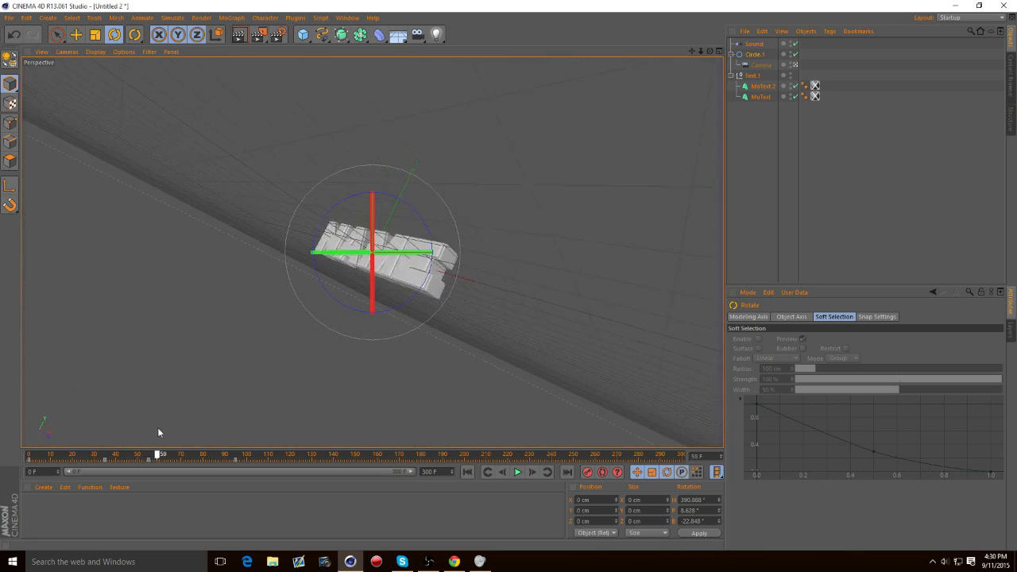
drag(162, 453, 248, 454)
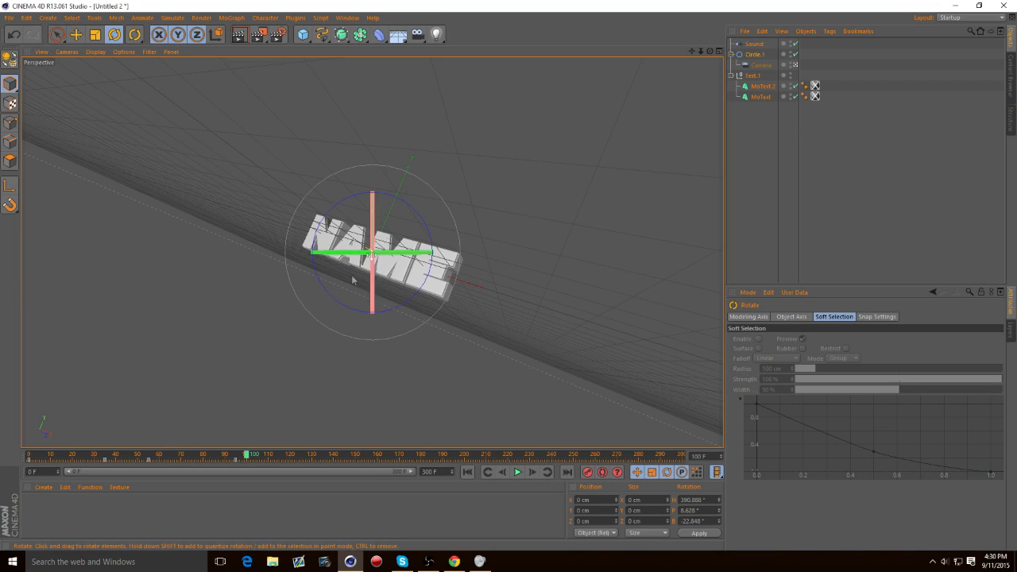
Turn the NAME text onto its side at frame 100 and preview the motion
drag(354, 278, 391, 216)
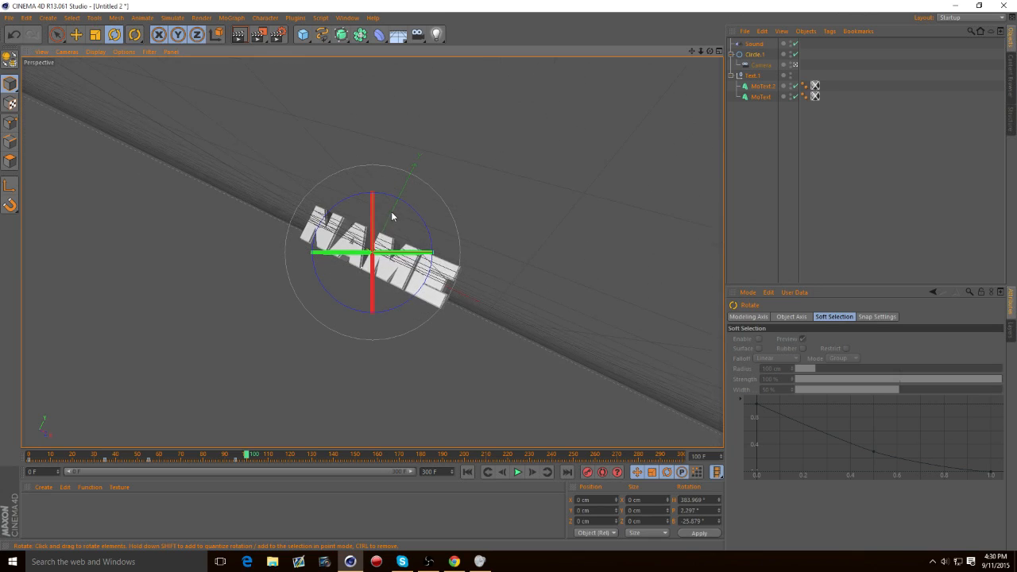
drag(413, 214, 417, 211)
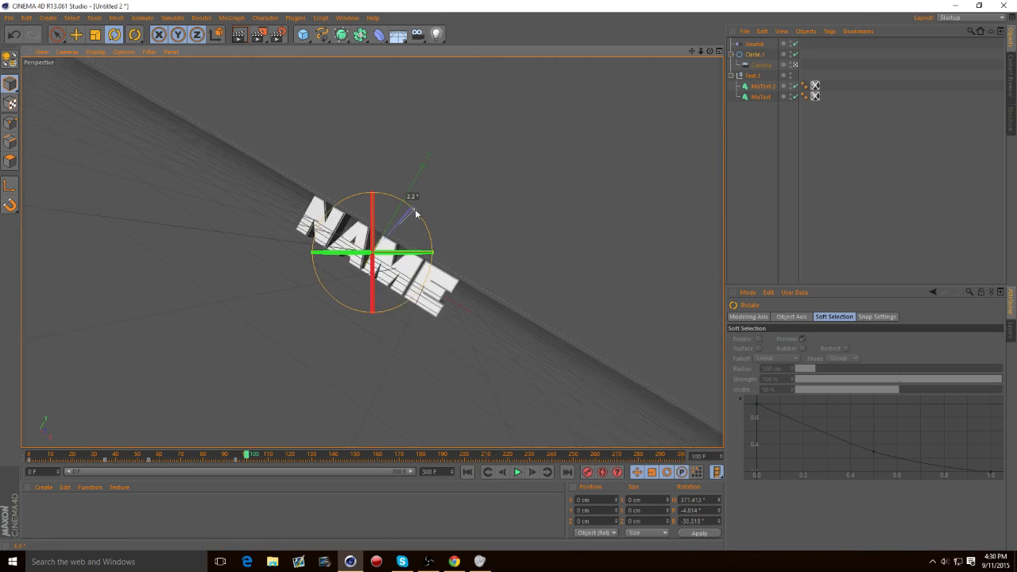
drag(413, 215, 402, 347)
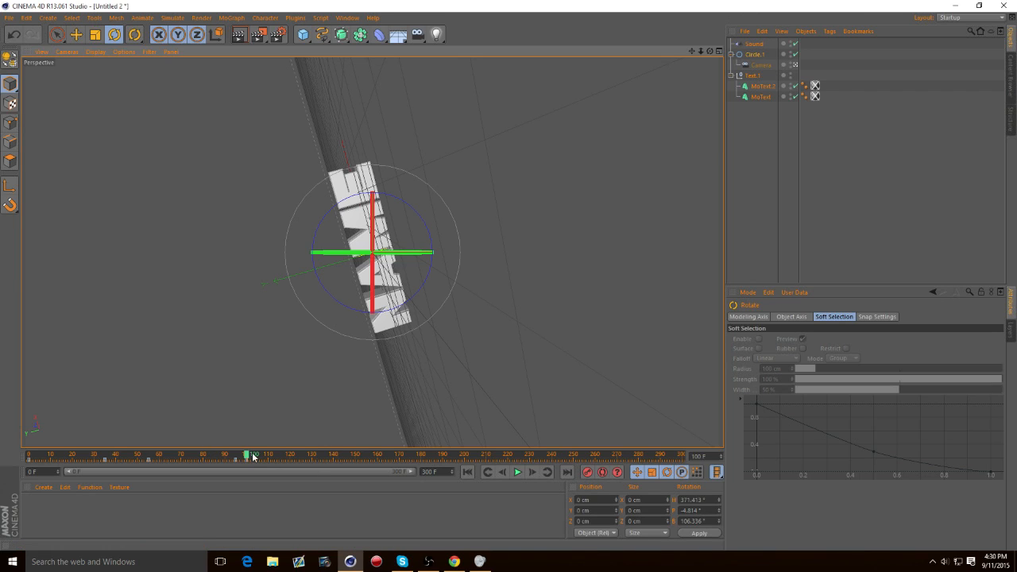
drag(248, 454, 256, 454)
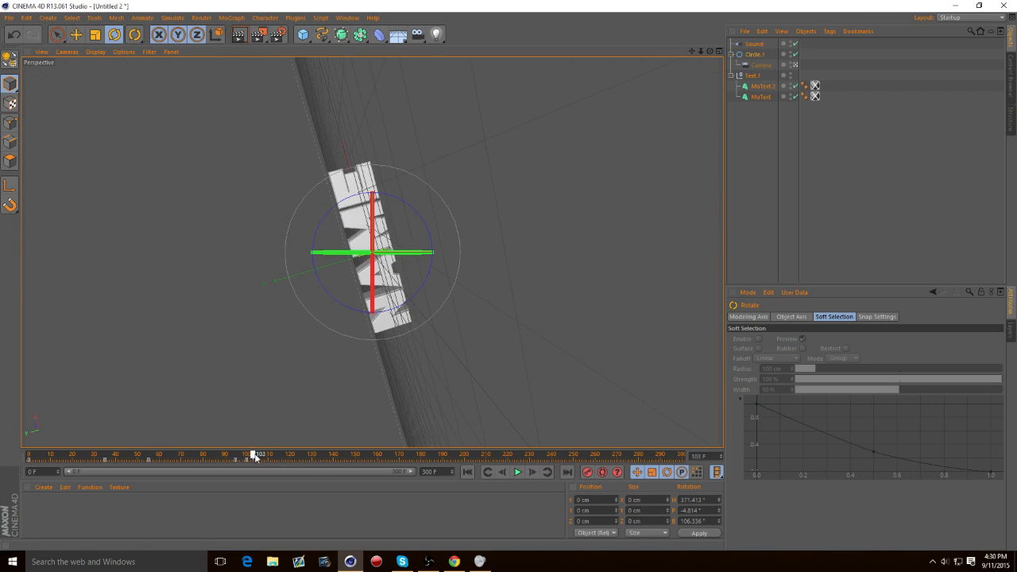
click(517, 472)
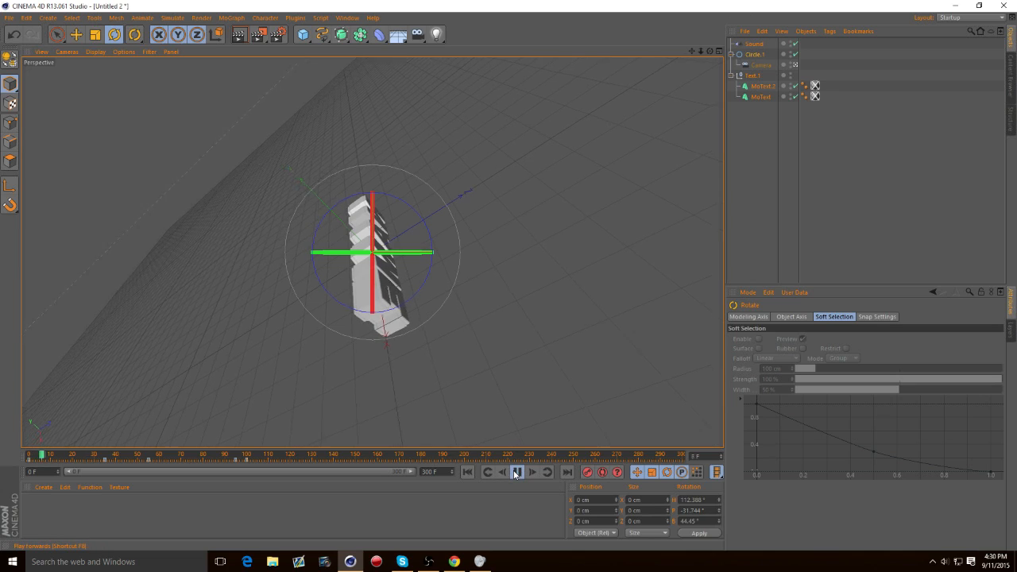
click(516, 472)
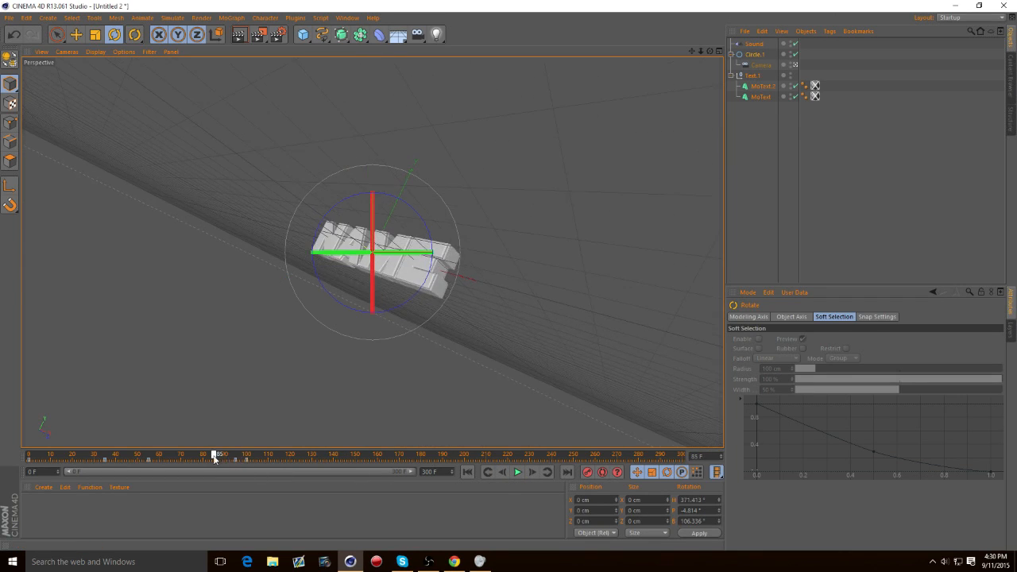
click(517, 472)
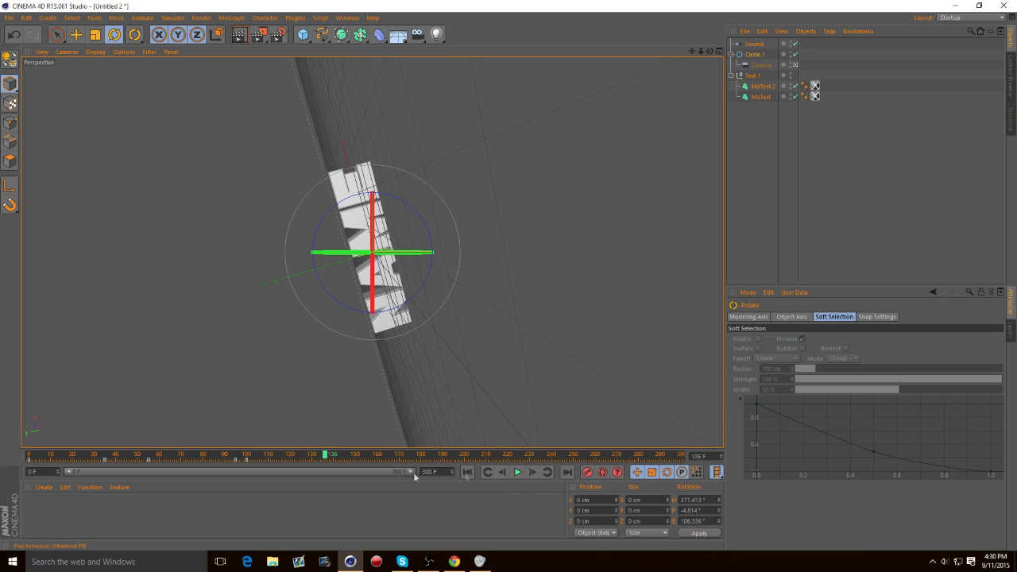
Scrub toward frame 130, tilt the NAME text further, and replay the rotation
click(517, 472)
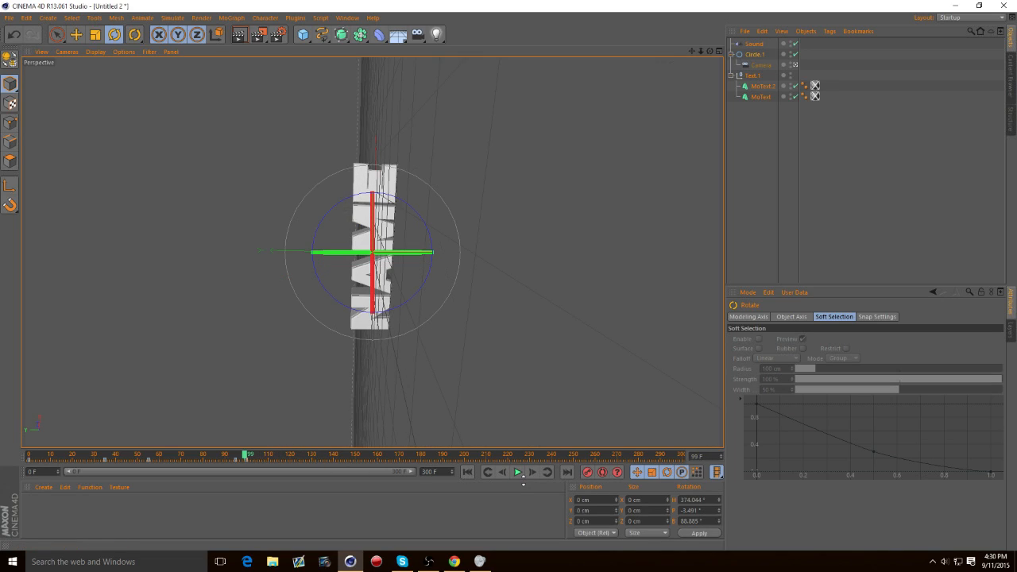
click(516, 472)
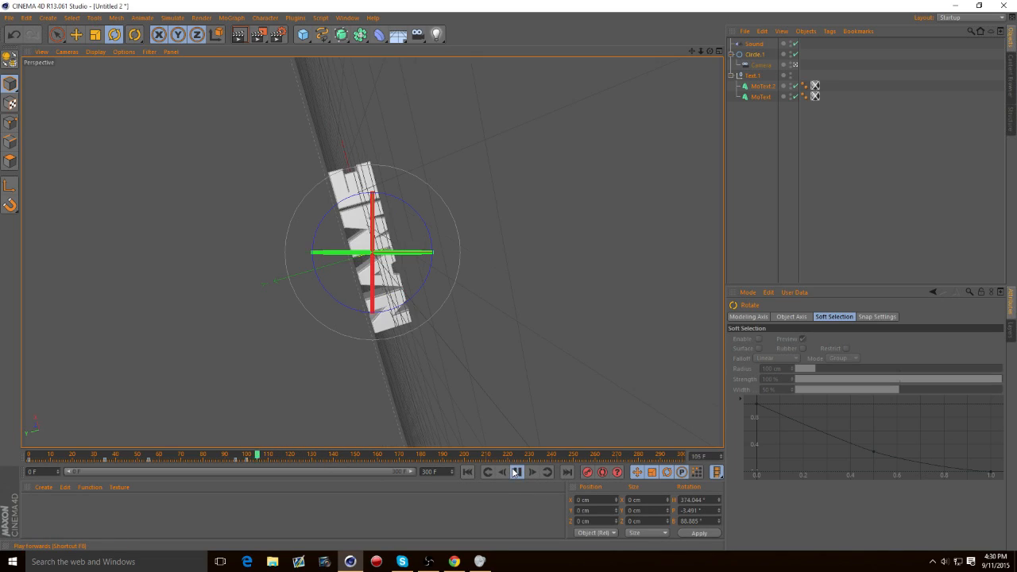
click(516, 472)
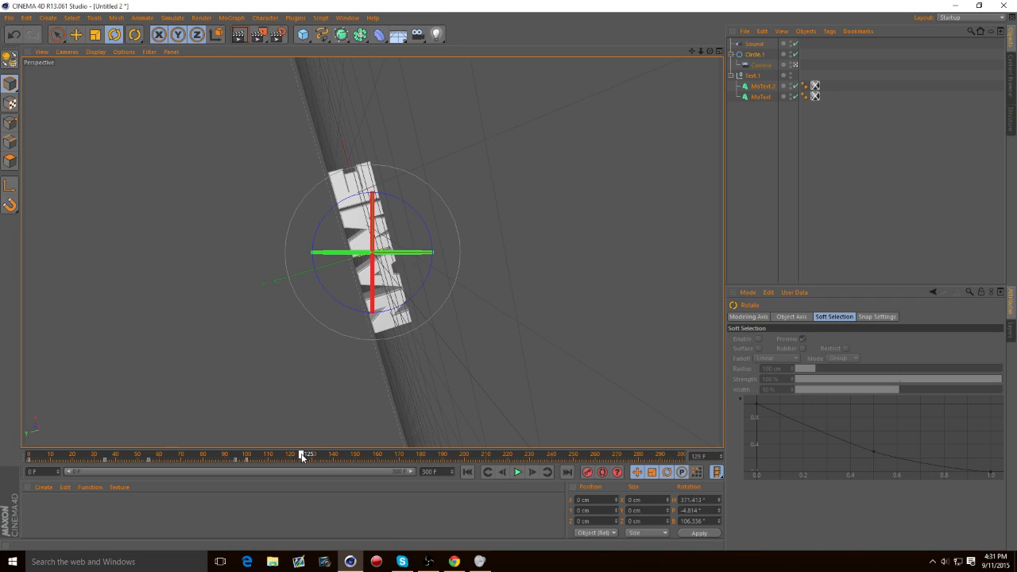
drag(306, 456, 293, 455)
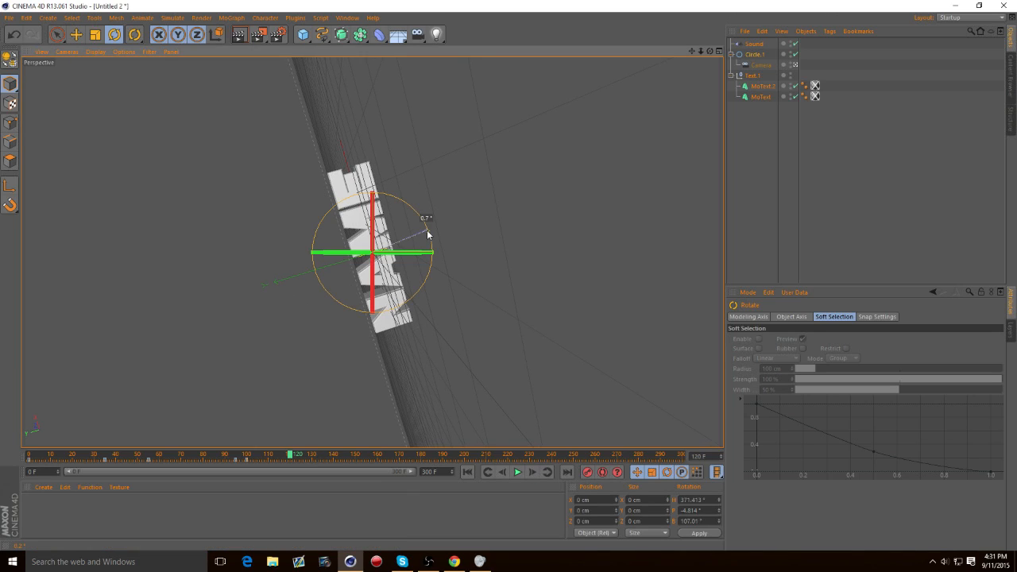
drag(289, 454, 276, 454)
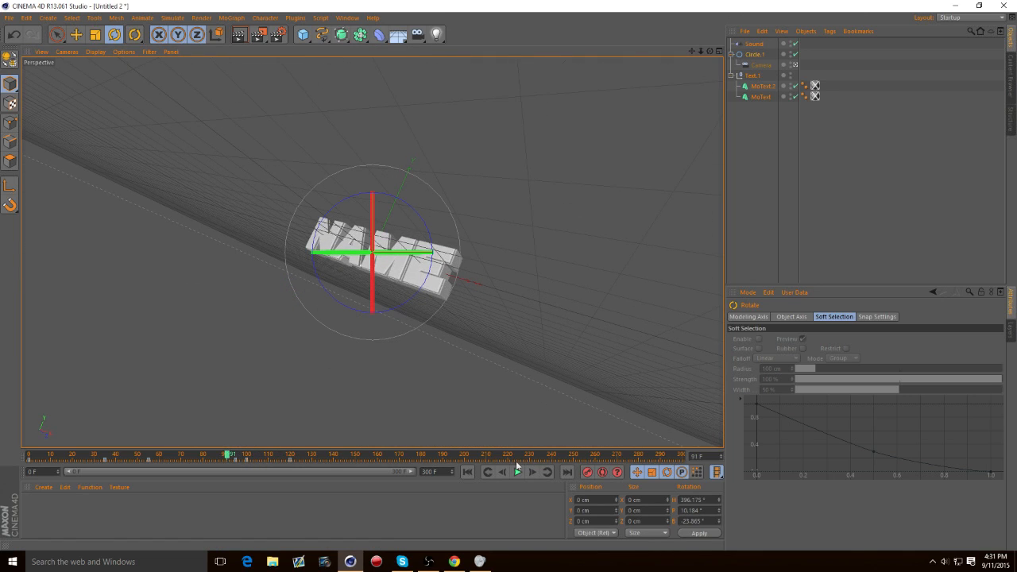
click(517, 472)
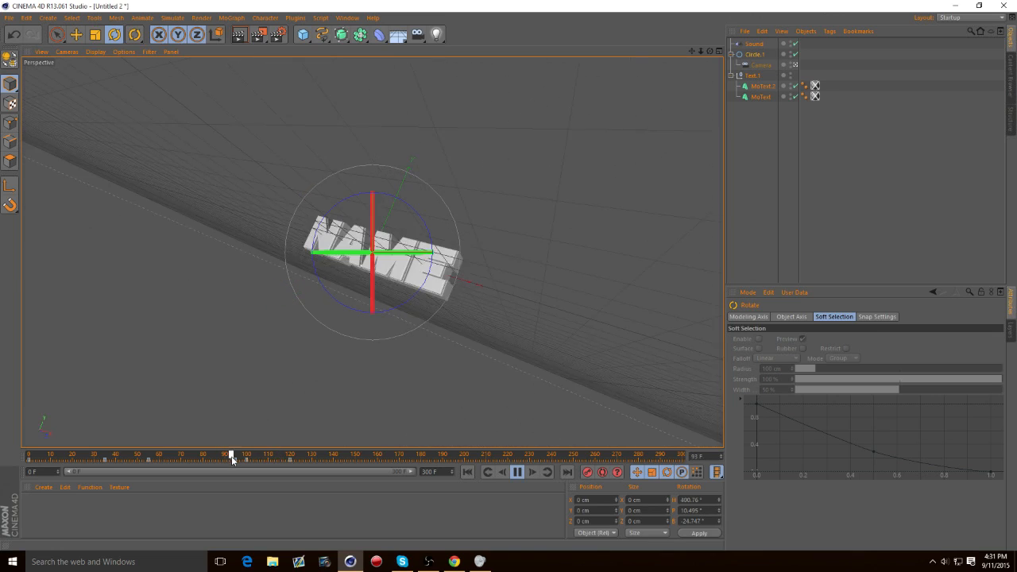
click(516, 472)
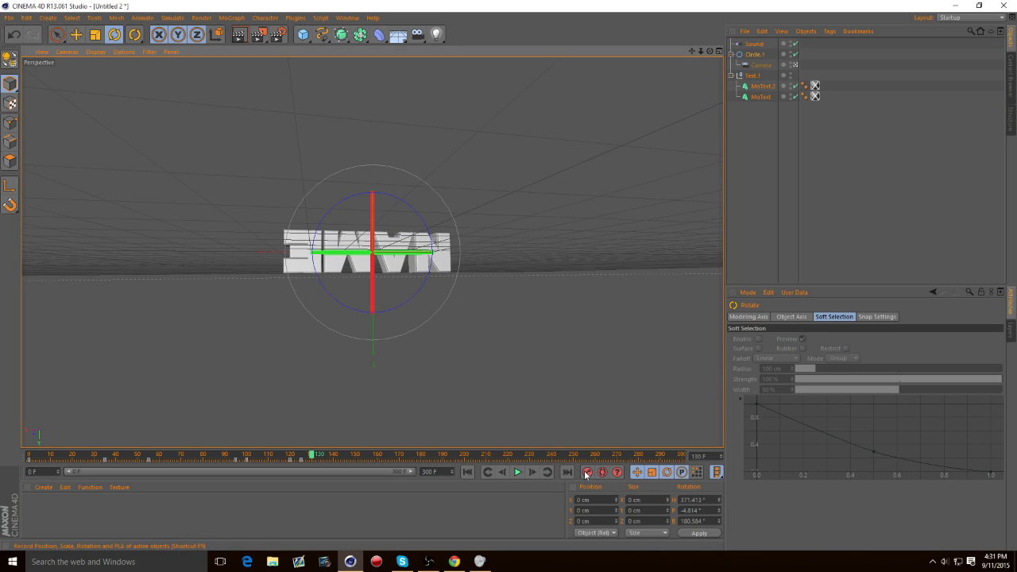
Rewind from just past frame 130 to frame 0 and play the spin animation
drag(312, 454, 329, 453)
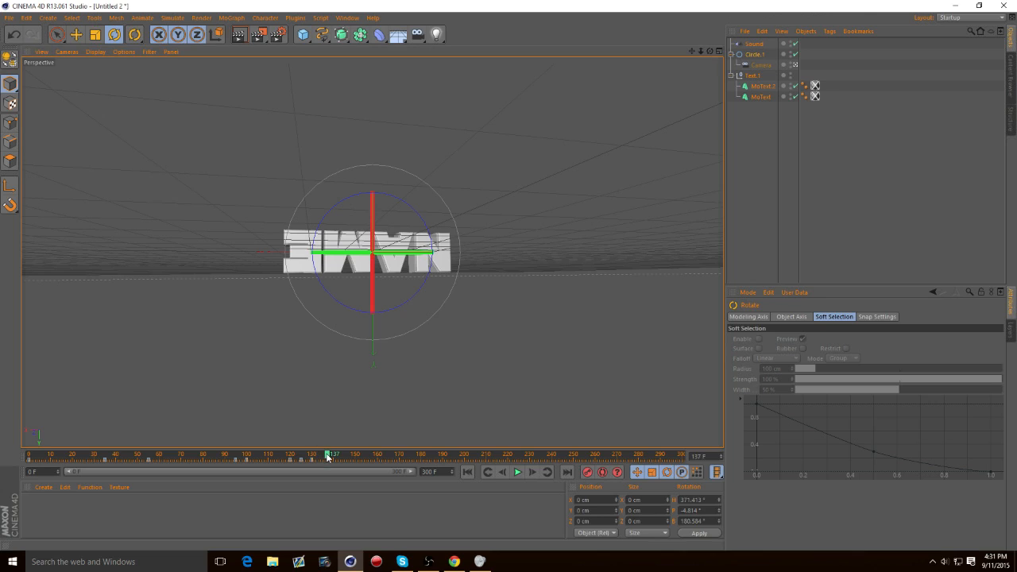
mouse_move(429, 231)
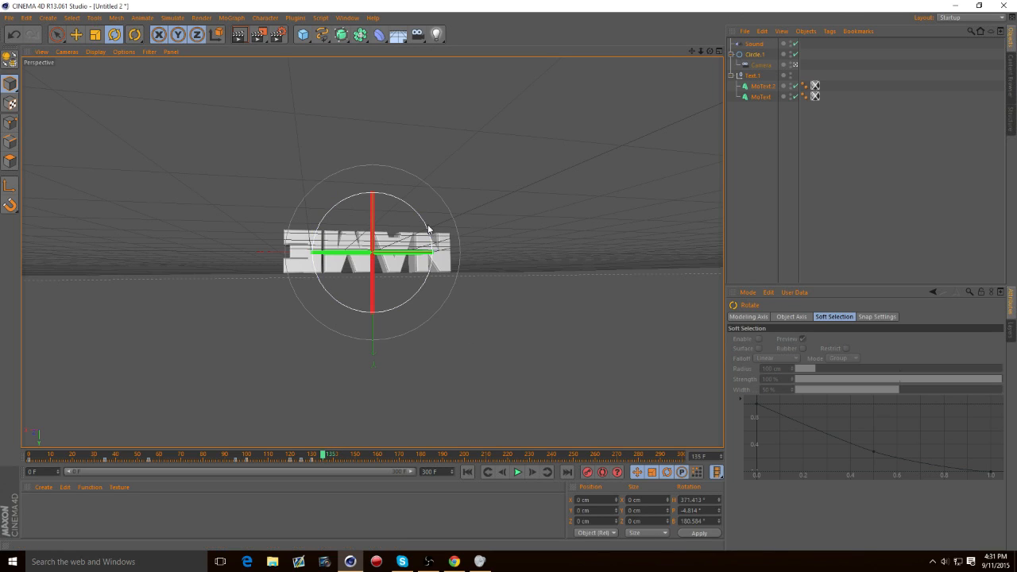
drag(429, 230, 389, 346)
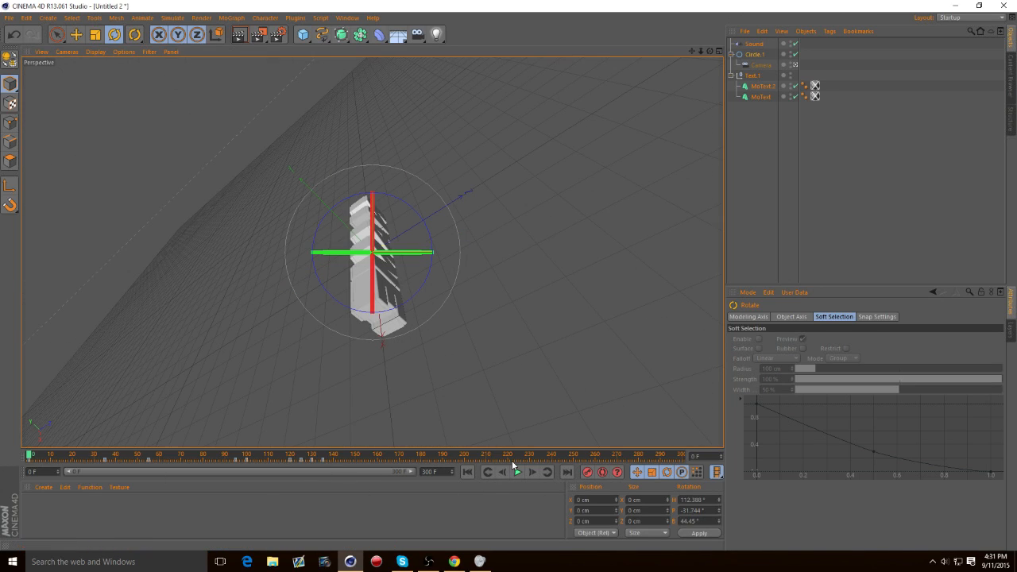
mouse_move(523, 412)
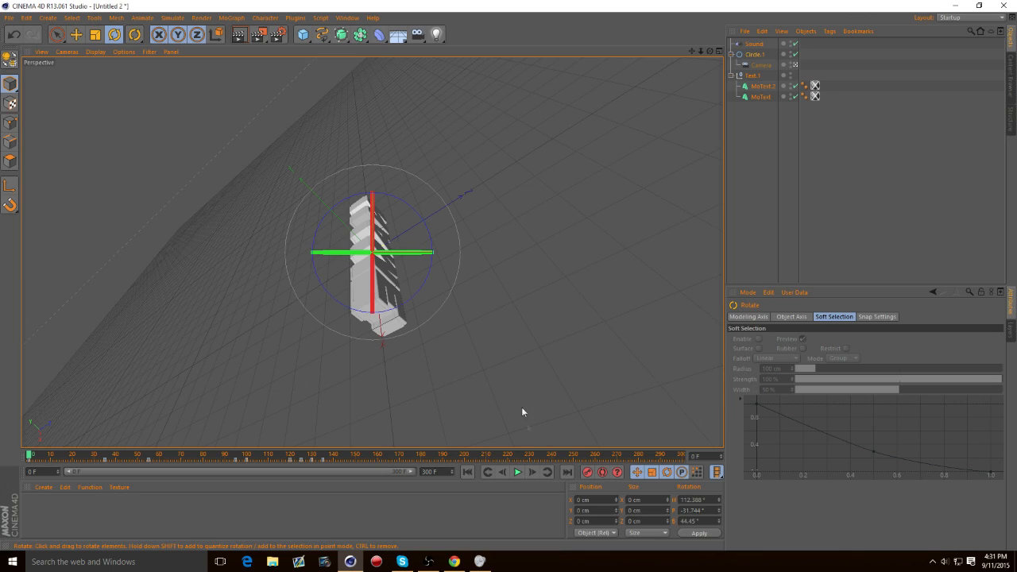
mouse_move(517, 471)
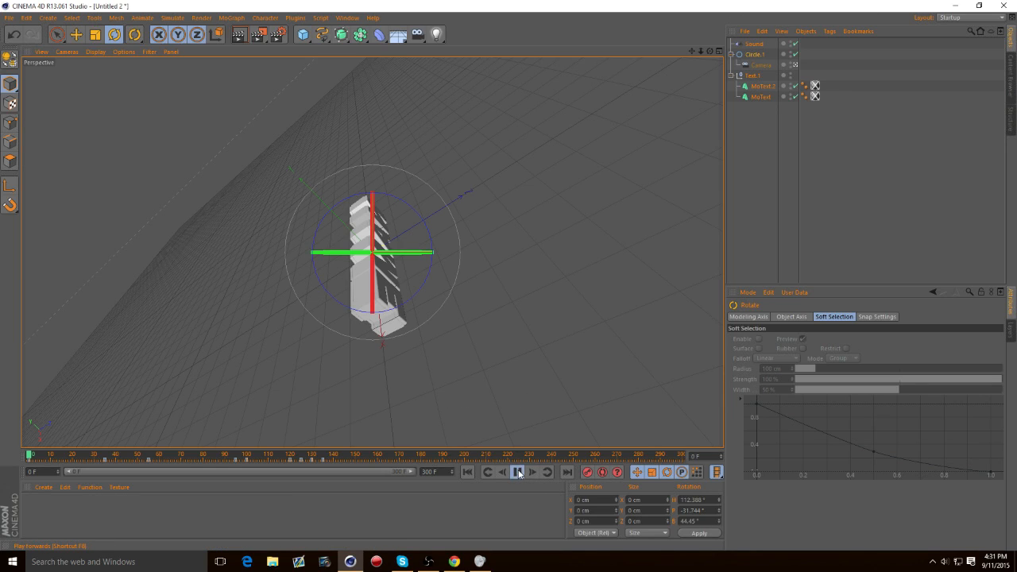
click(517, 472)
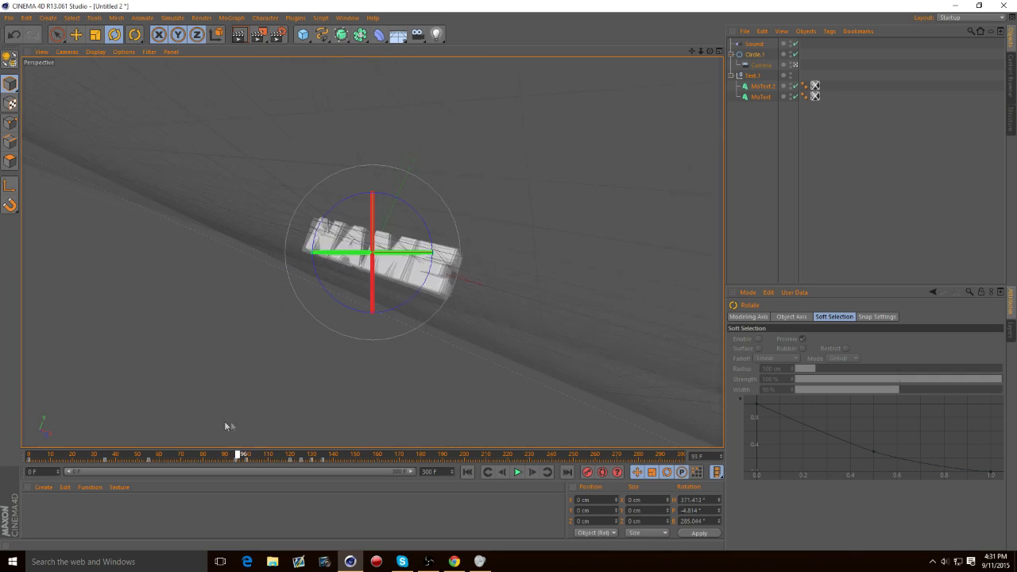
Replay the NAME spin animation, then scrub the playhead to frame 180
drag(242, 455, 338, 454)
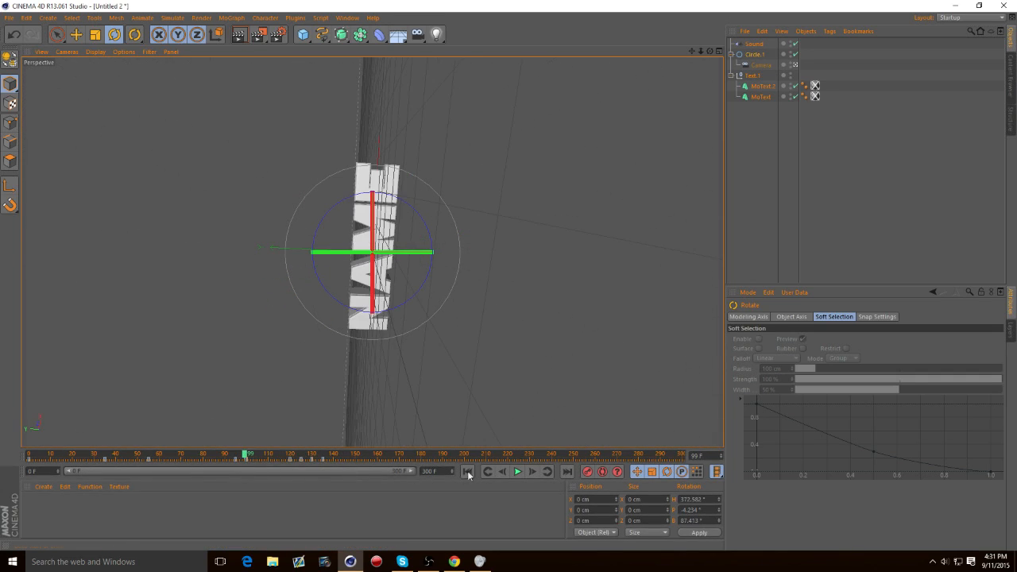
mouse_move(517, 472)
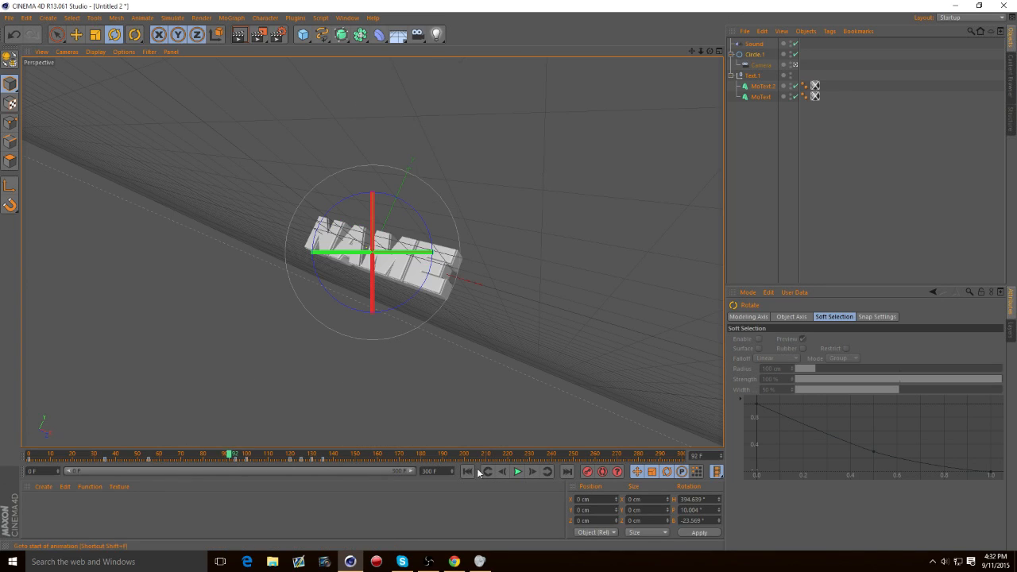
click(518, 471)
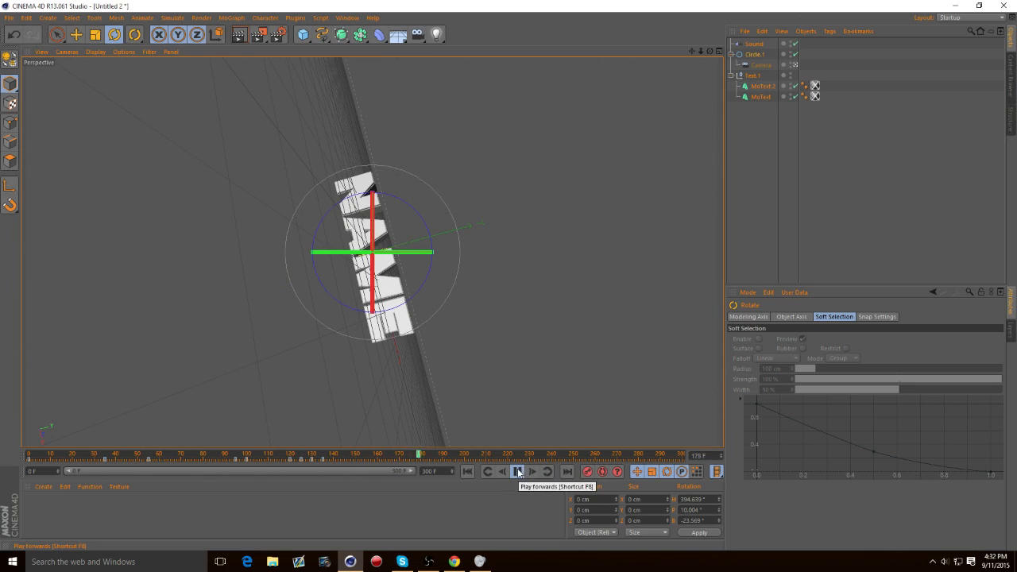
click(517, 471)
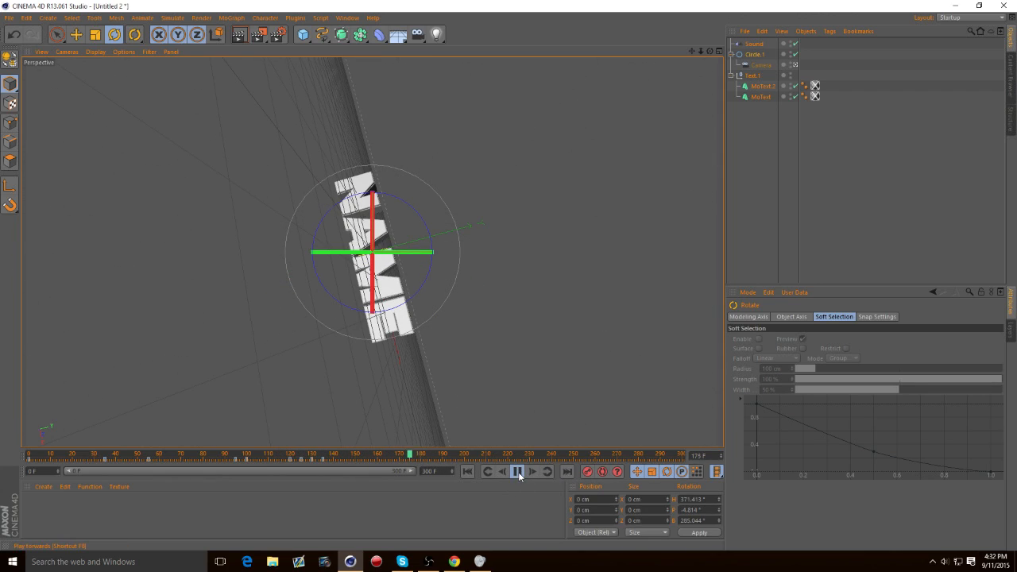
click(517, 471)
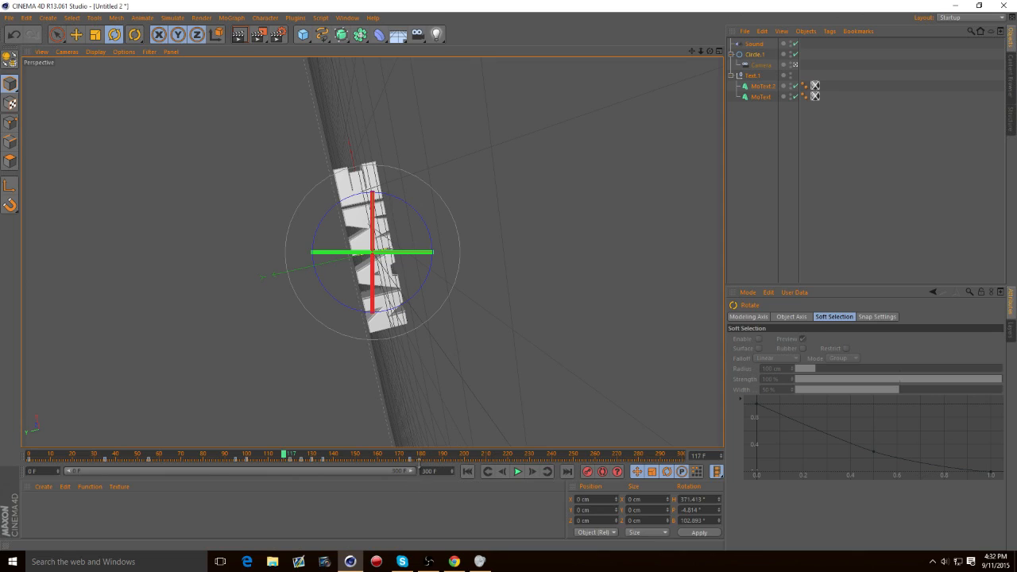
drag(288, 454, 359, 453)
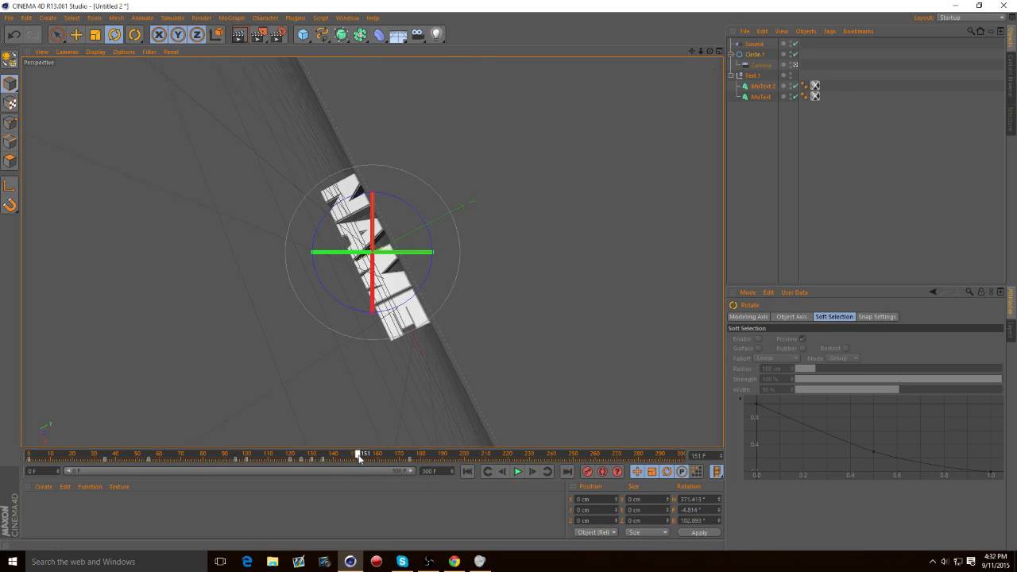
drag(359, 454, 425, 454)
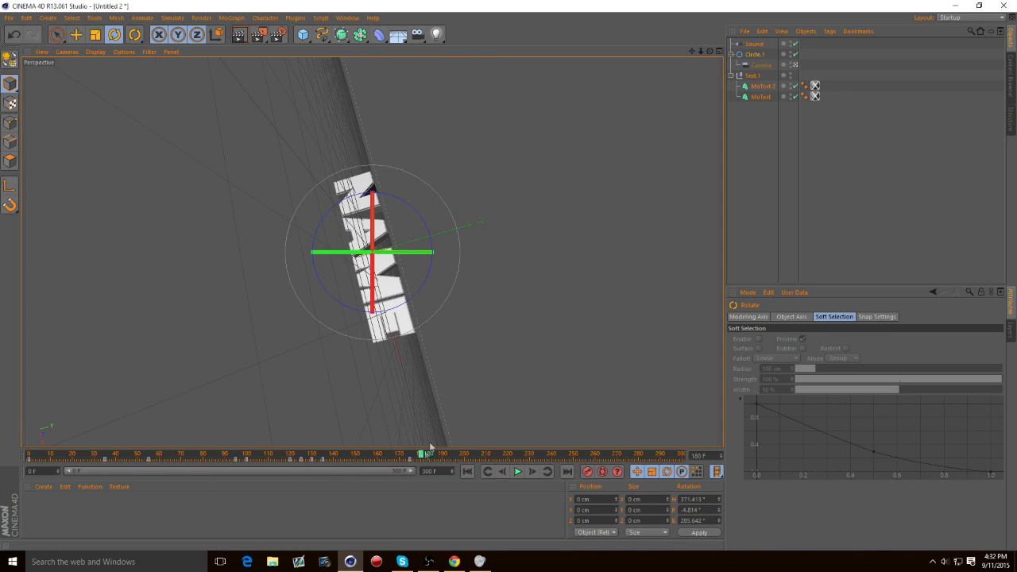
mouse_move(433, 241)
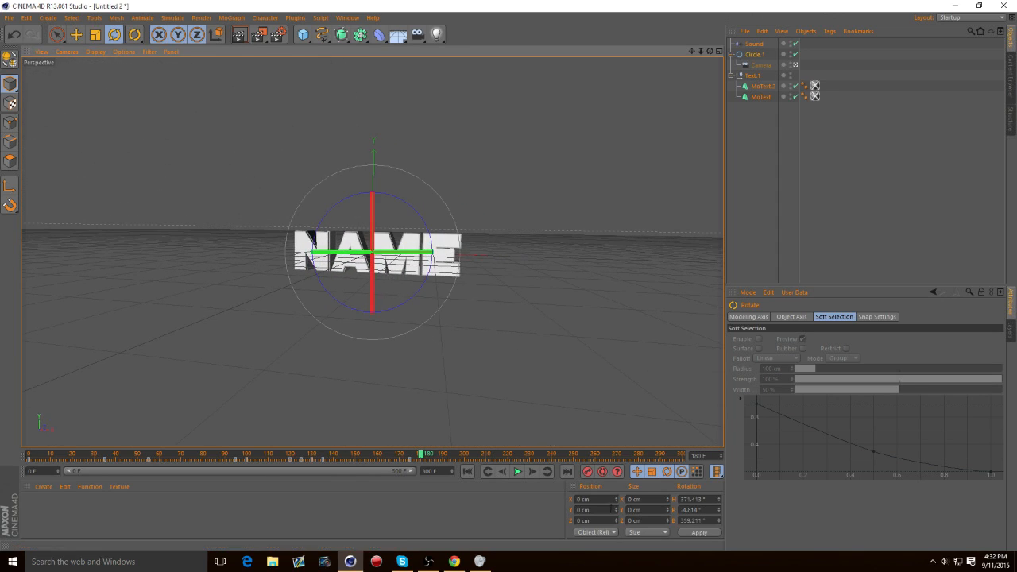
mouse_move(516, 471)
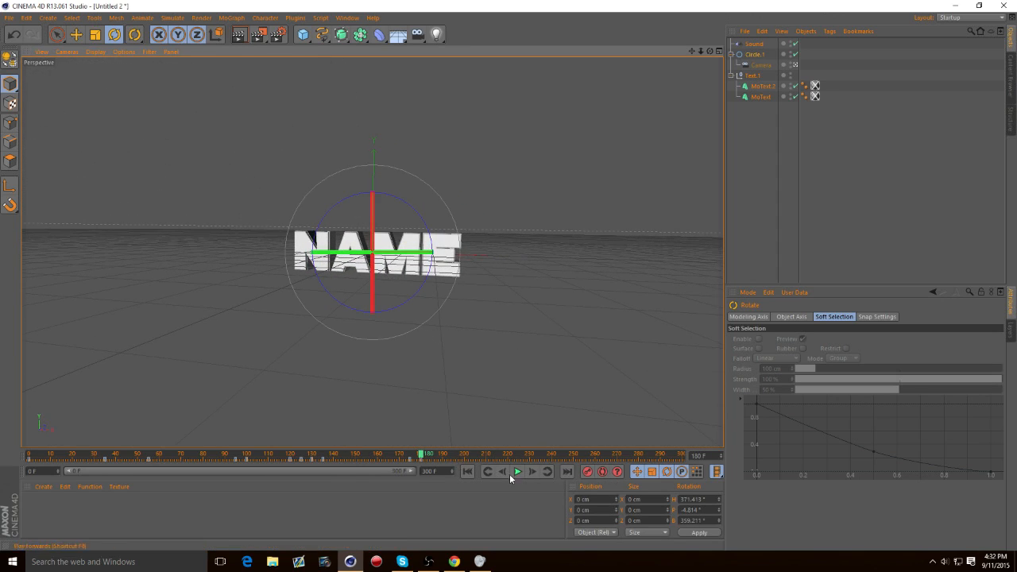
Preview the motion after the front-facing pose, then settle the playhead on frame 225
click(516, 471)
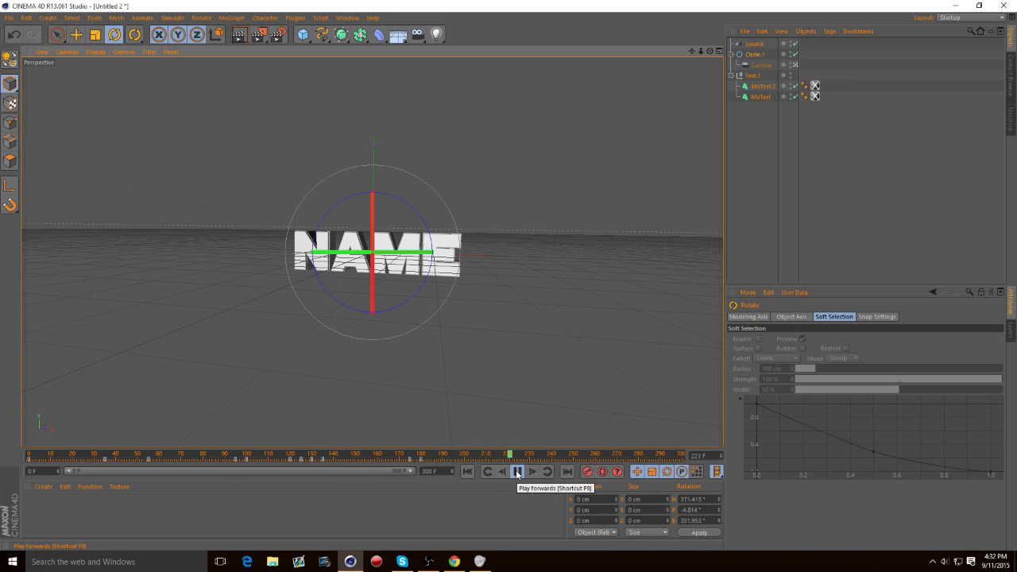
click(517, 471)
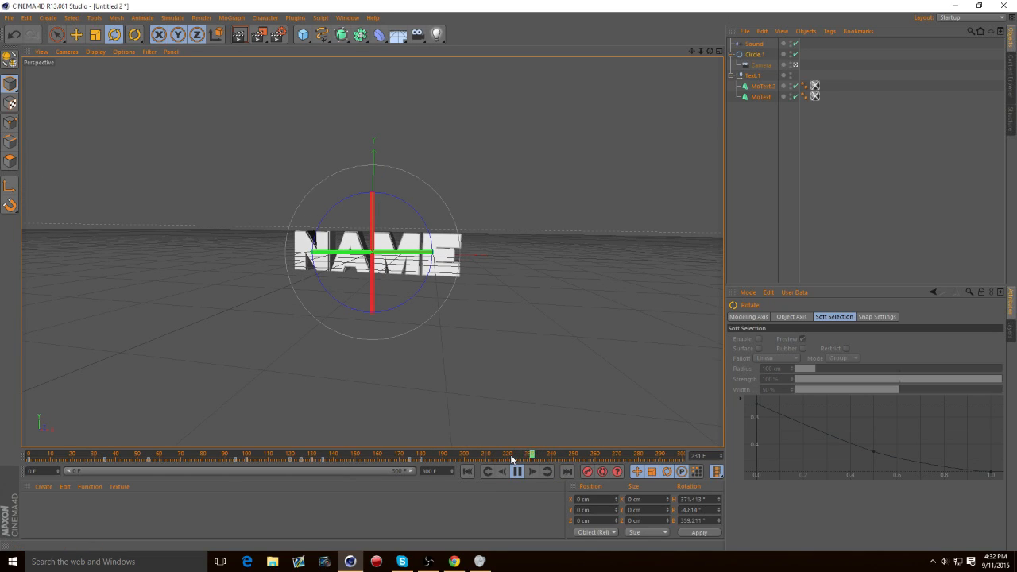
click(516, 471)
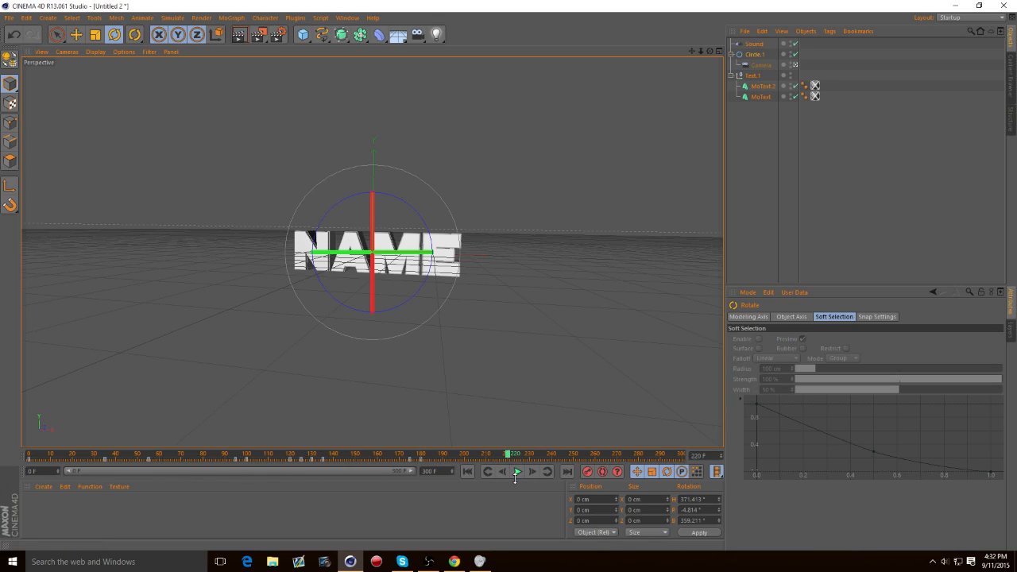
drag(514, 453, 510, 453)
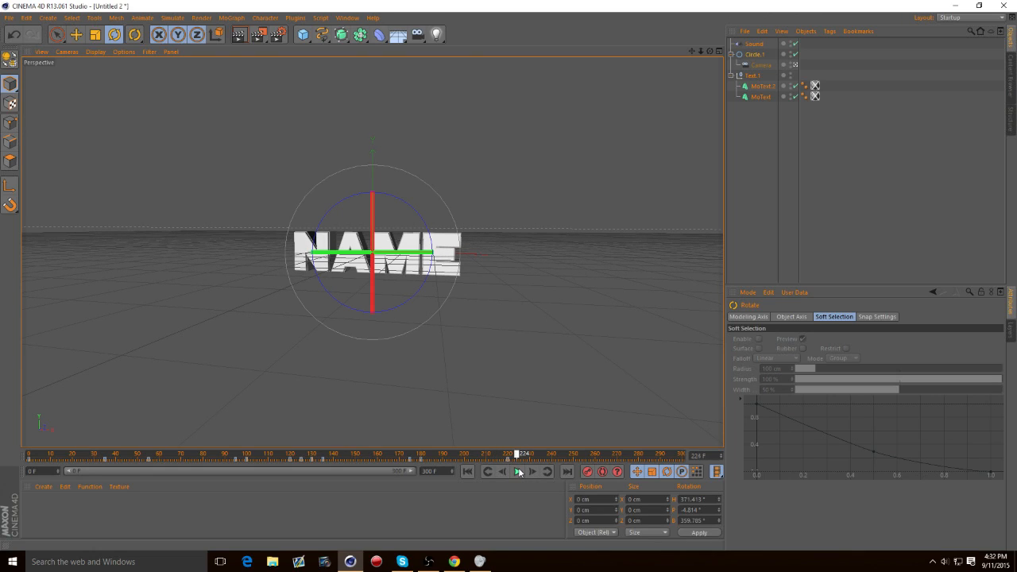
click(517, 471)
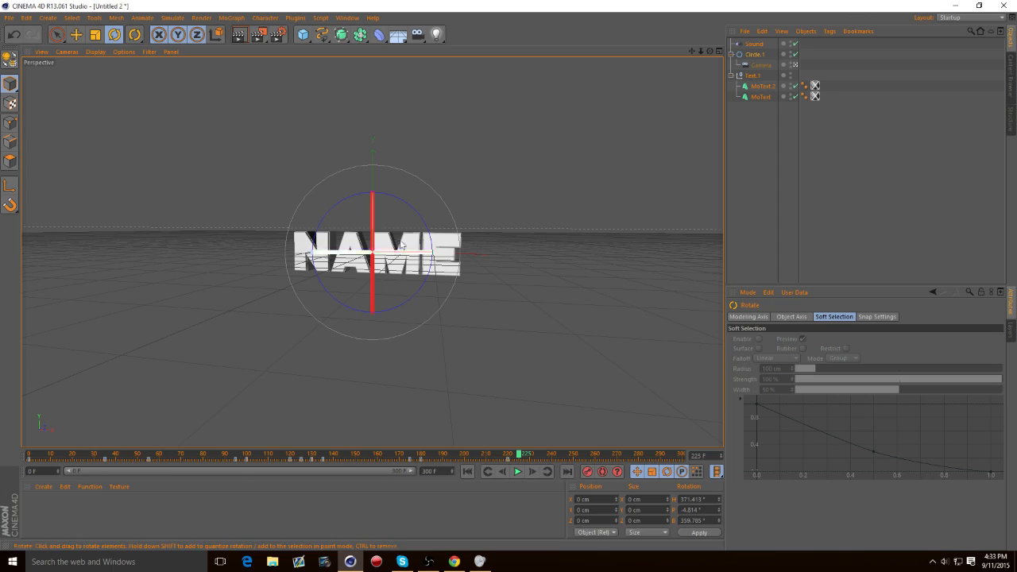
Tilt the Circle rig into a new tumbling pose at frame 225 and preview it
drag(402, 245, 433, 193)
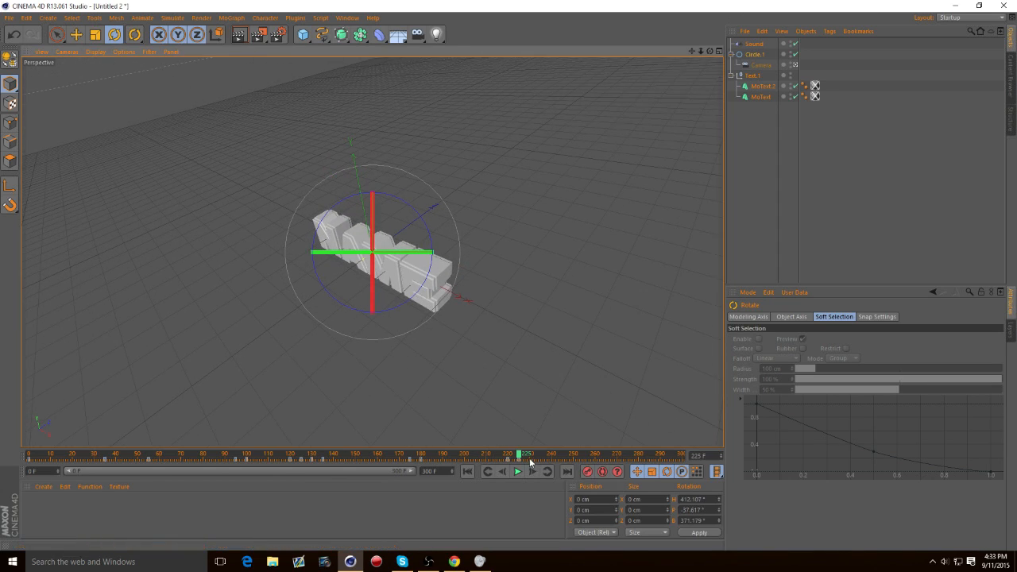
click(516, 471)
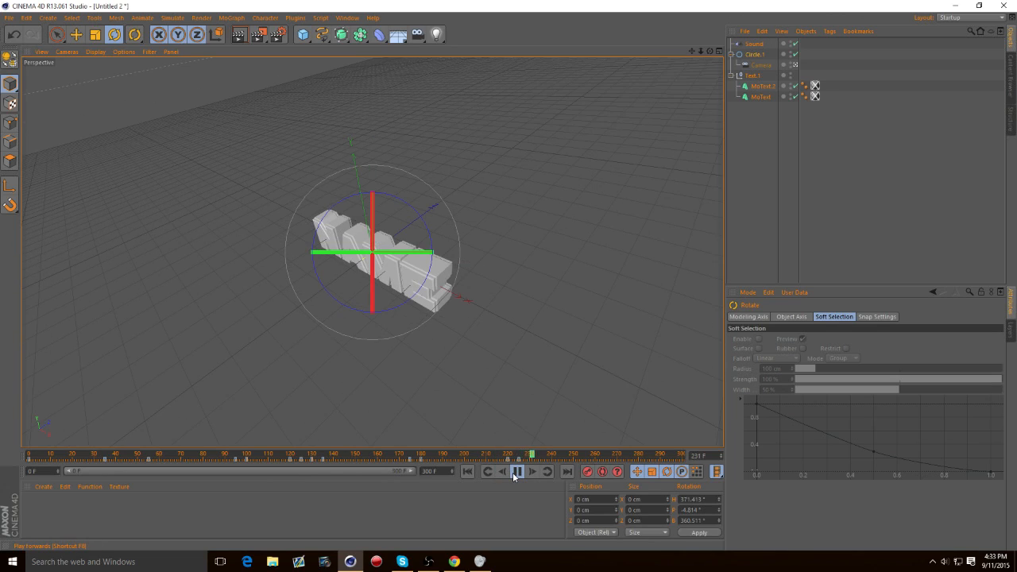
click(517, 471)
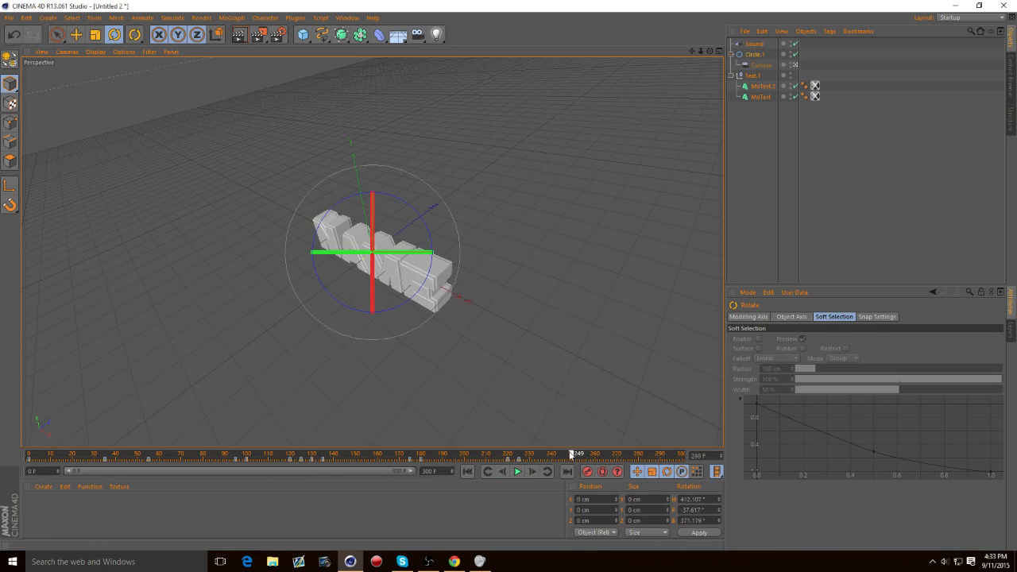
At frame 250, tumble the rig into another pose and keyframe its rotation
drag(572, 455, 562, 454)
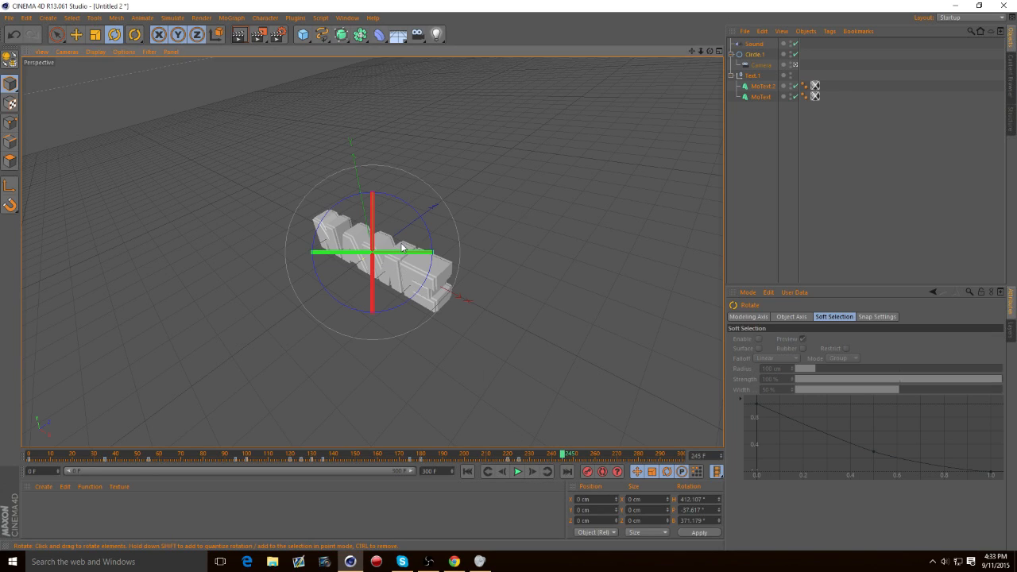
drag(563, 454, 550, 453)
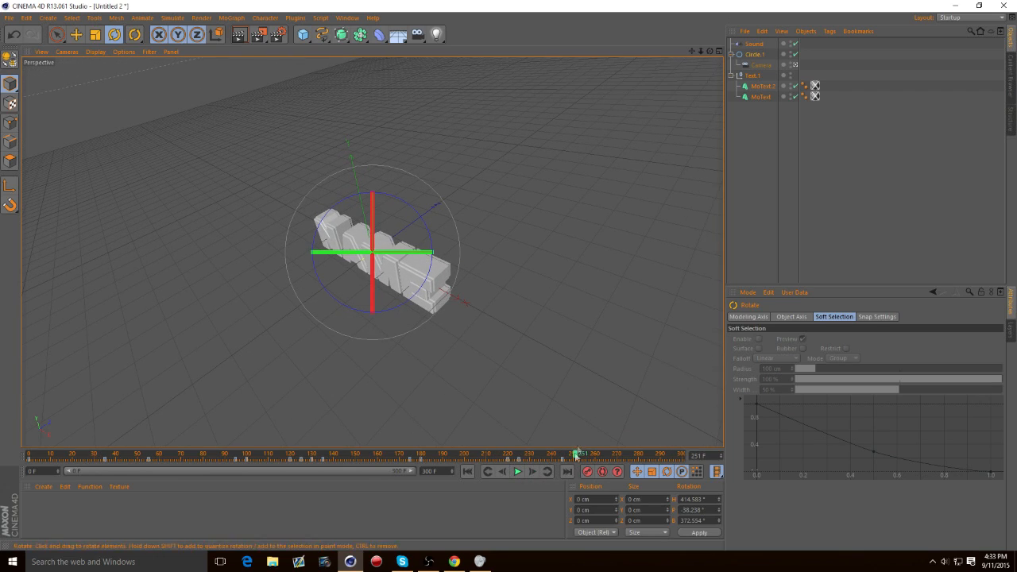
drag(373, 252, 346, 270)
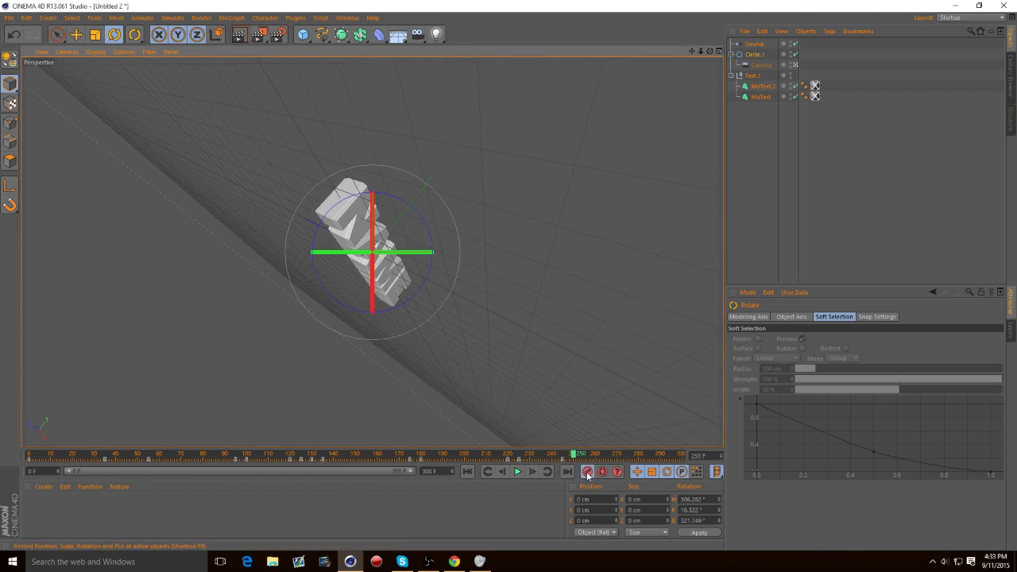
click(518, 472)
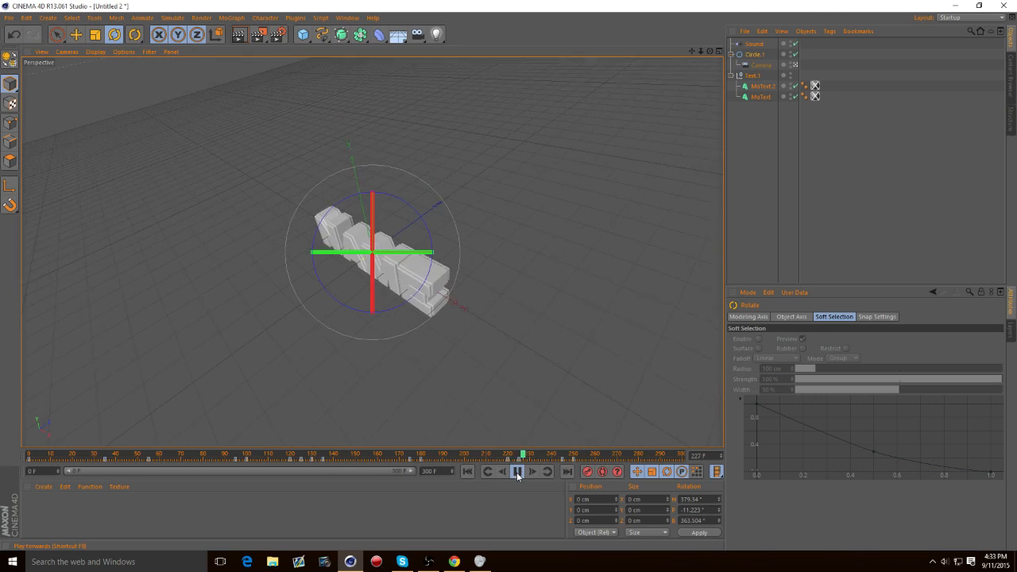
click(517, 471)
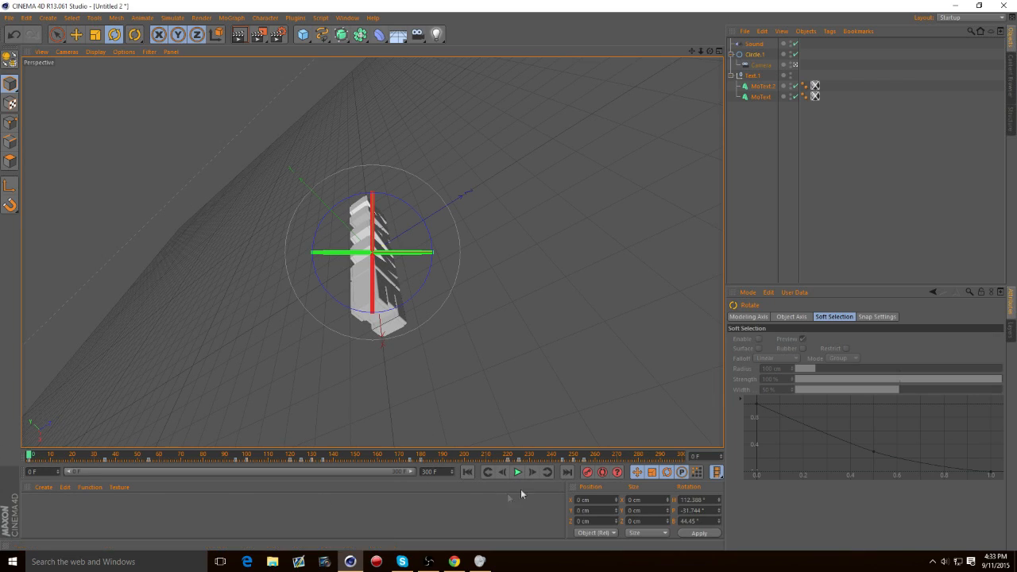
mouse_move(321, 220)
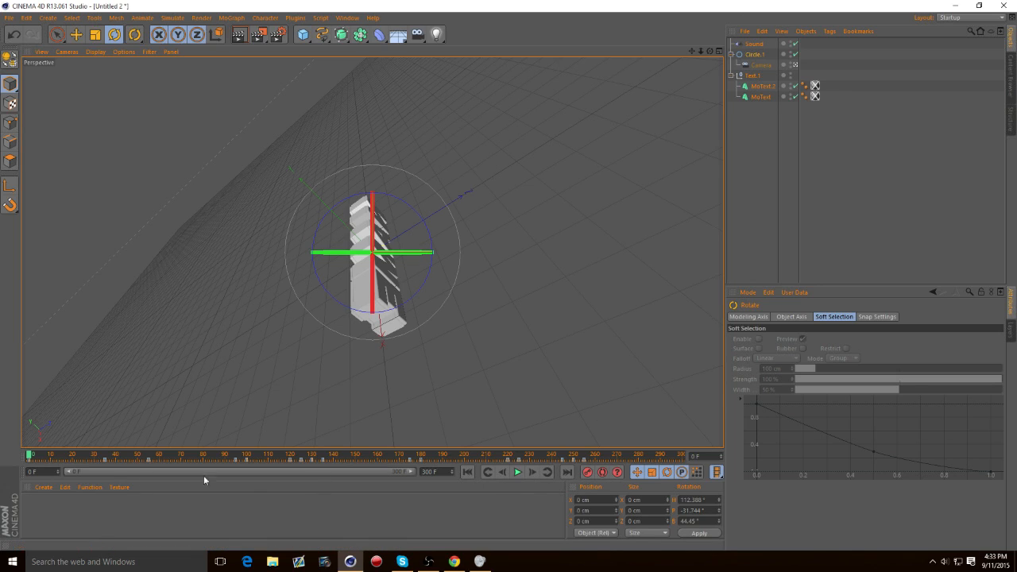
Scrub back and replay the rotation animation, stopping around frame 260
drag(29, 454, 204, 453)
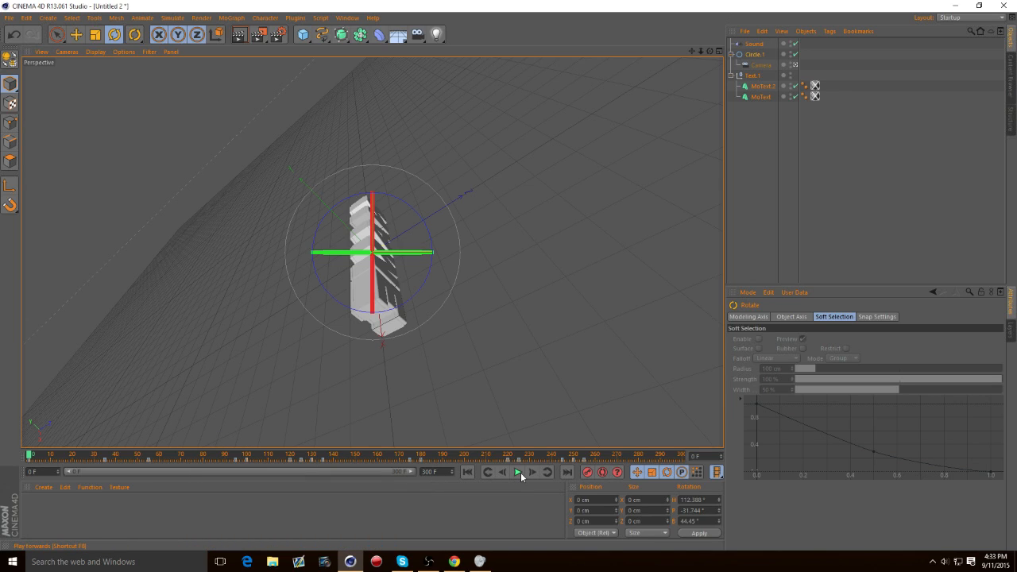
click(517, 472)
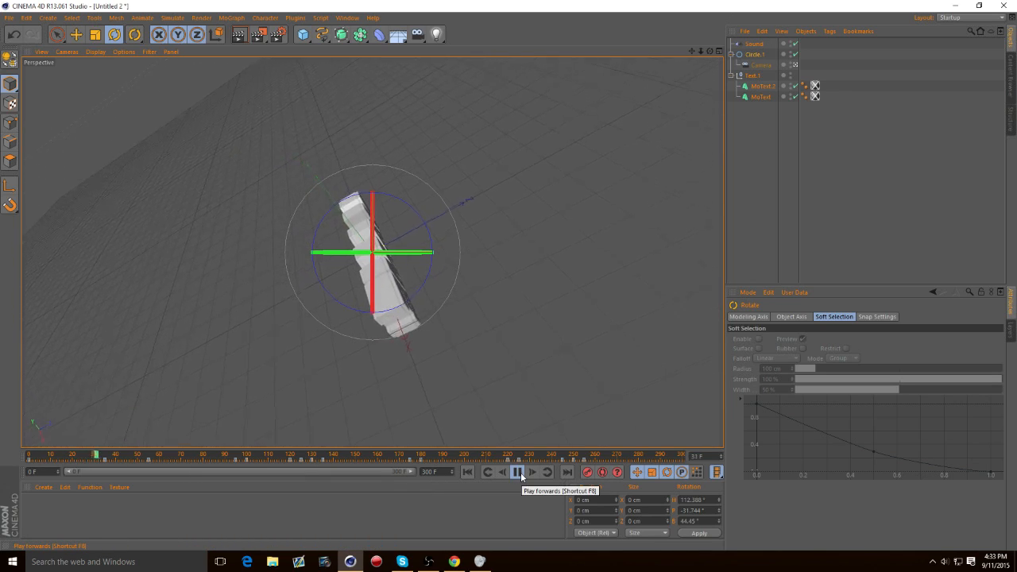
click(517, 472)
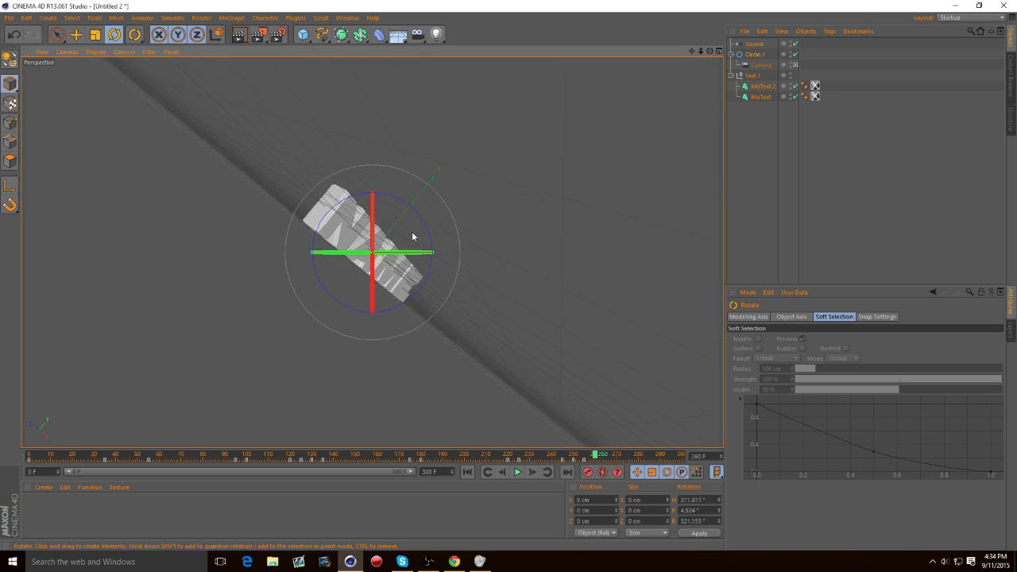
Rotate the Circle rig at frame 260 so NAME faces the viewer at a slight tilt
drag(413, 230, 465, 222)
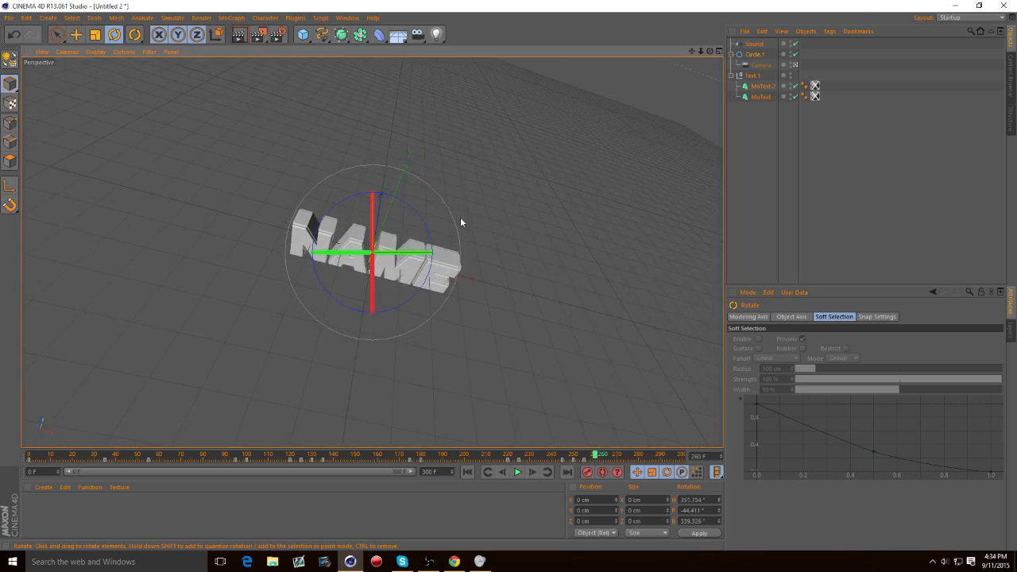
drag(461, 222, 412, 213)
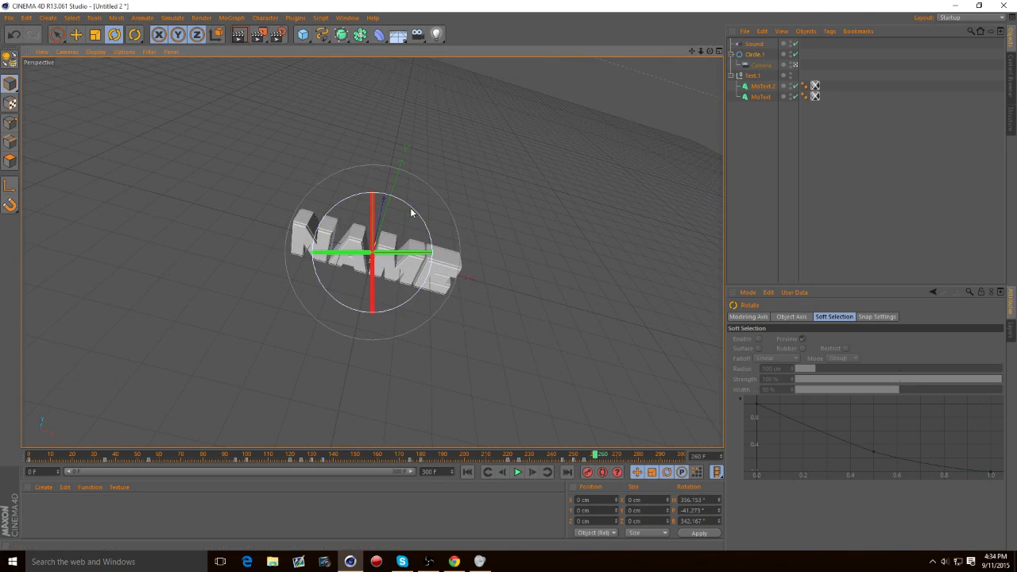
drag(413, 211, 389, 238)
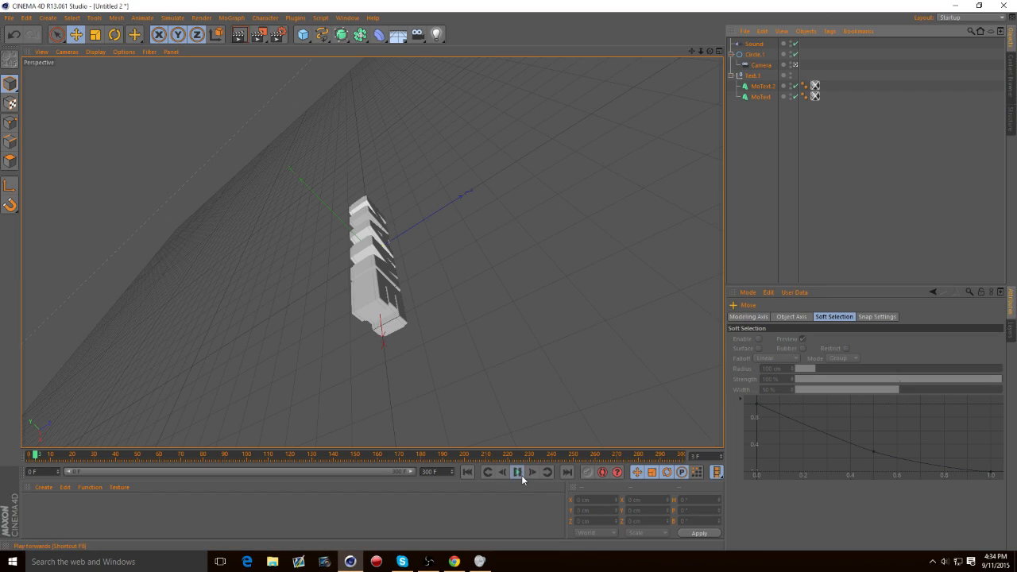
Replay the spin, stop near frame 112, and select the Camera for editing
click(517, 472)
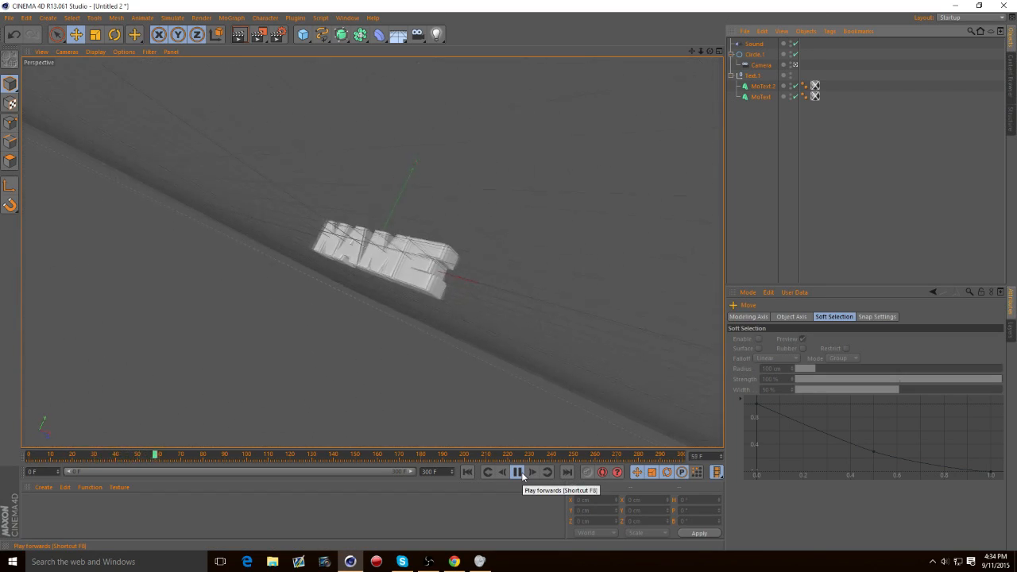
click(517, 472)
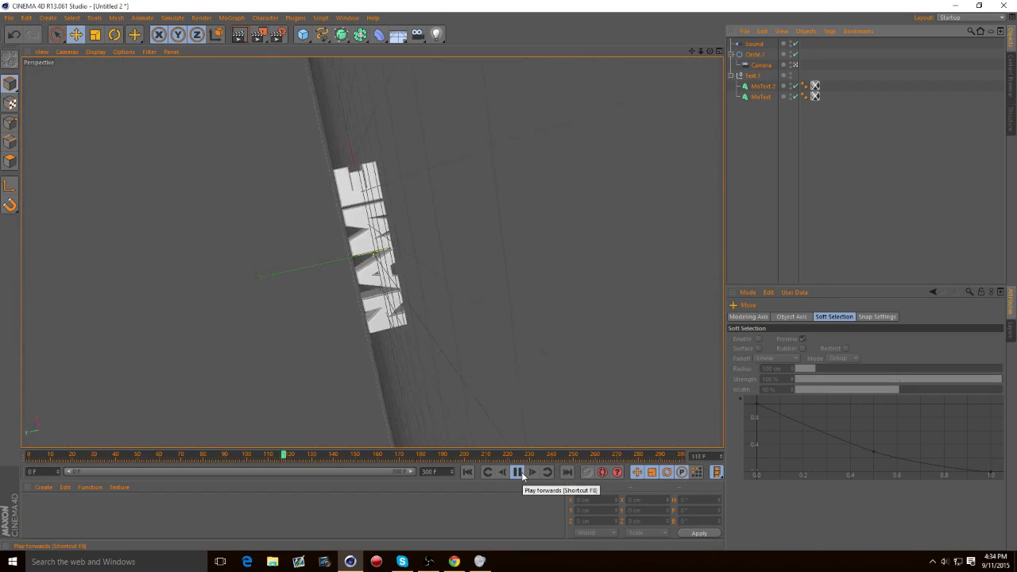
click(517, 472)
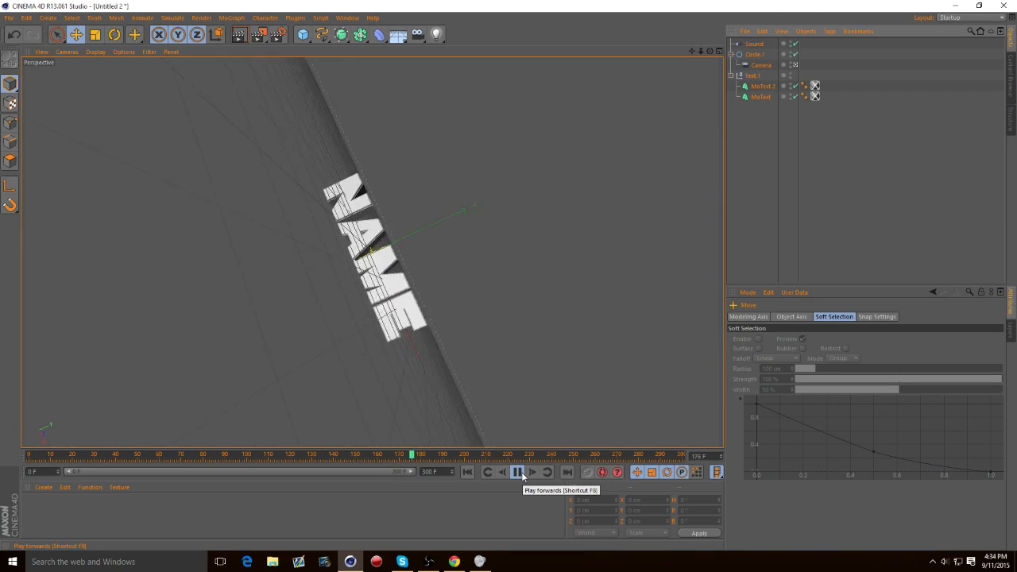
click(517, 471)
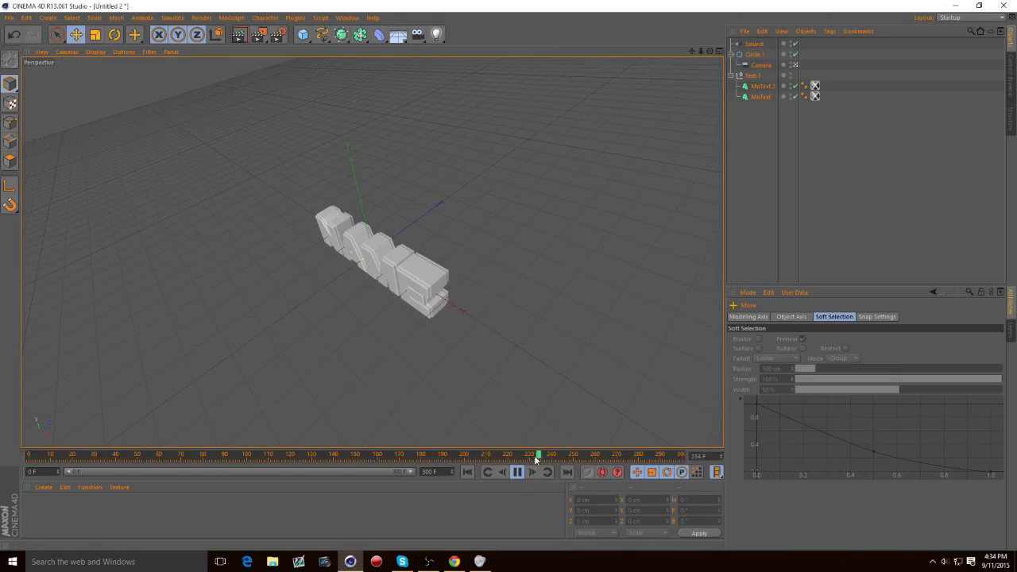
click(516, 472)
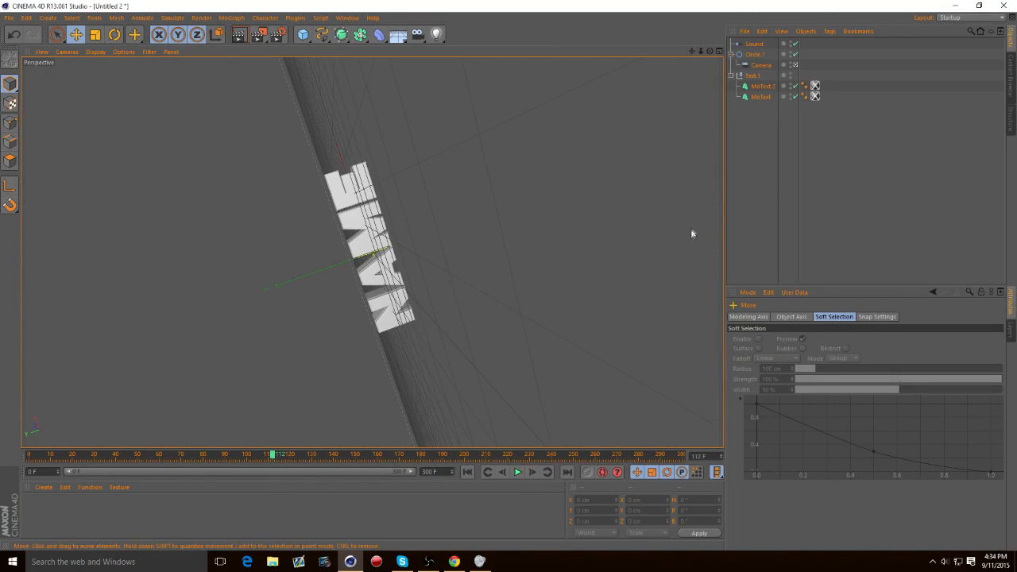
click(761, 64)
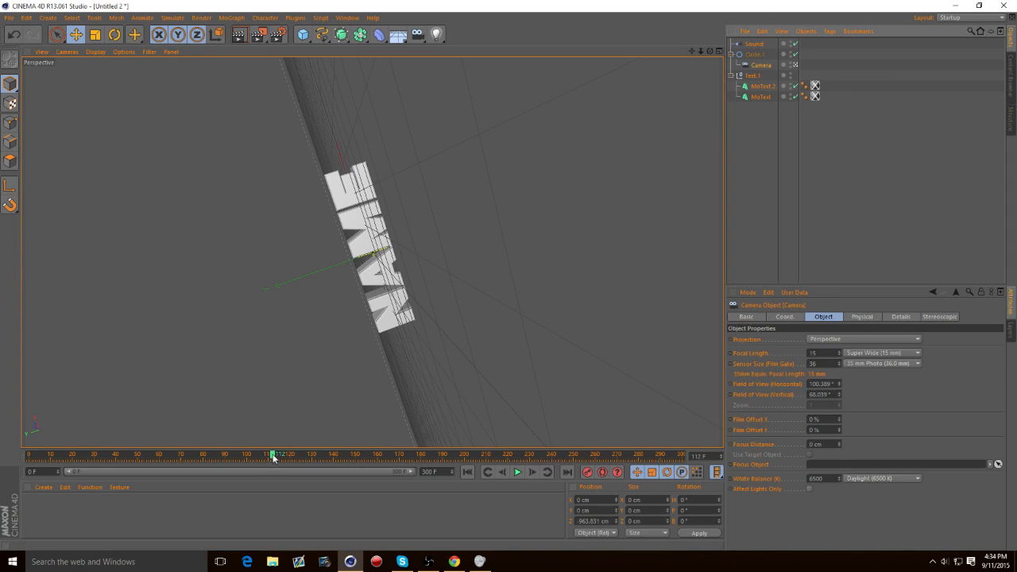
Stop playback at the next beat and keyframe the Circle rig and Camera
click(516, 471)
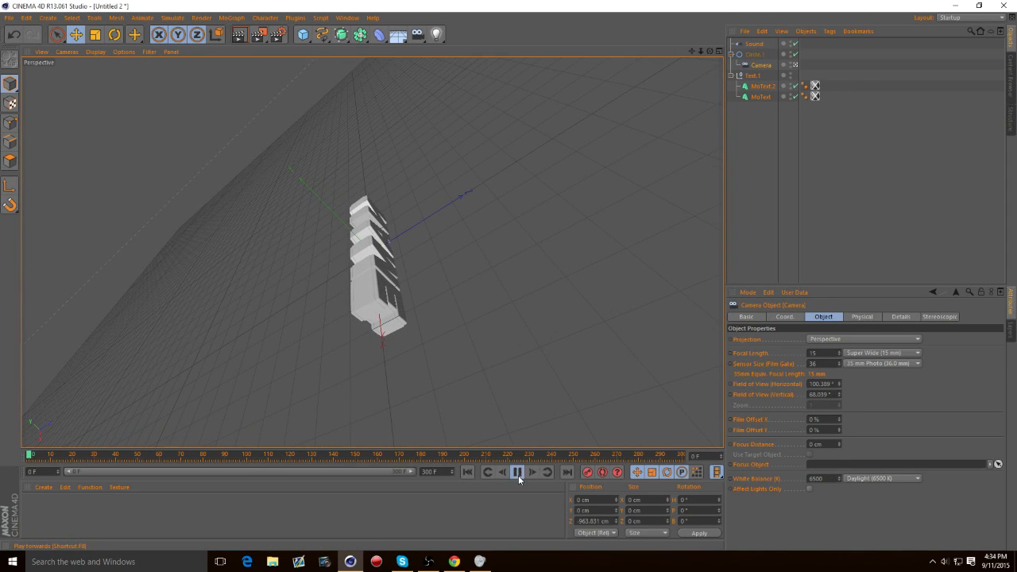
click(517, 472)
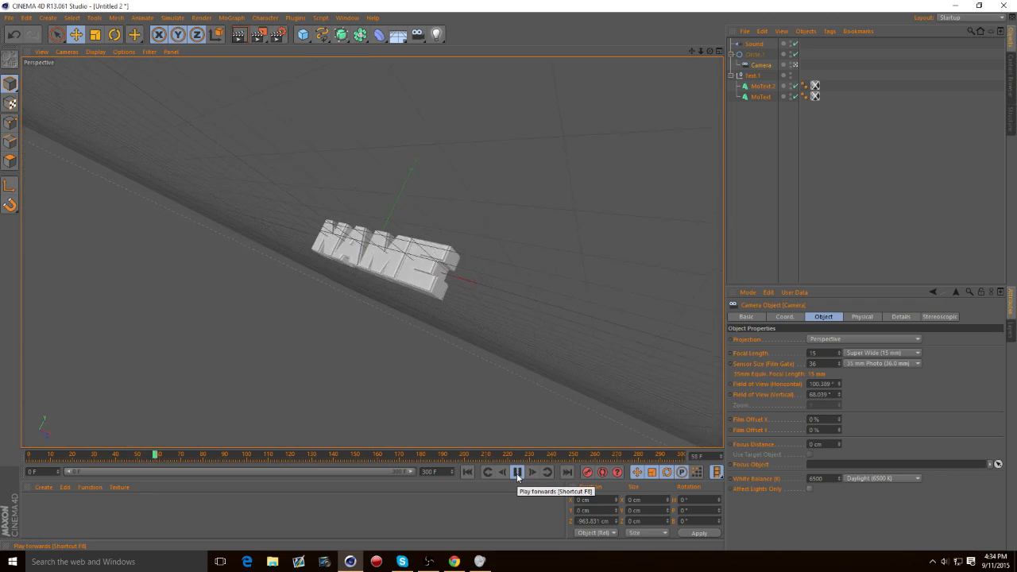
click(517, 472)
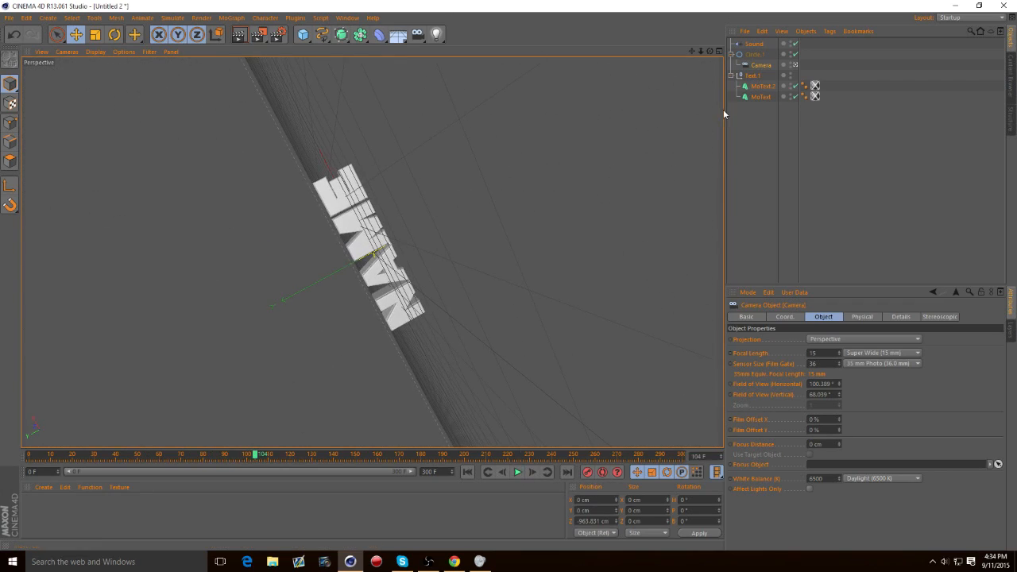
click(755, 54)
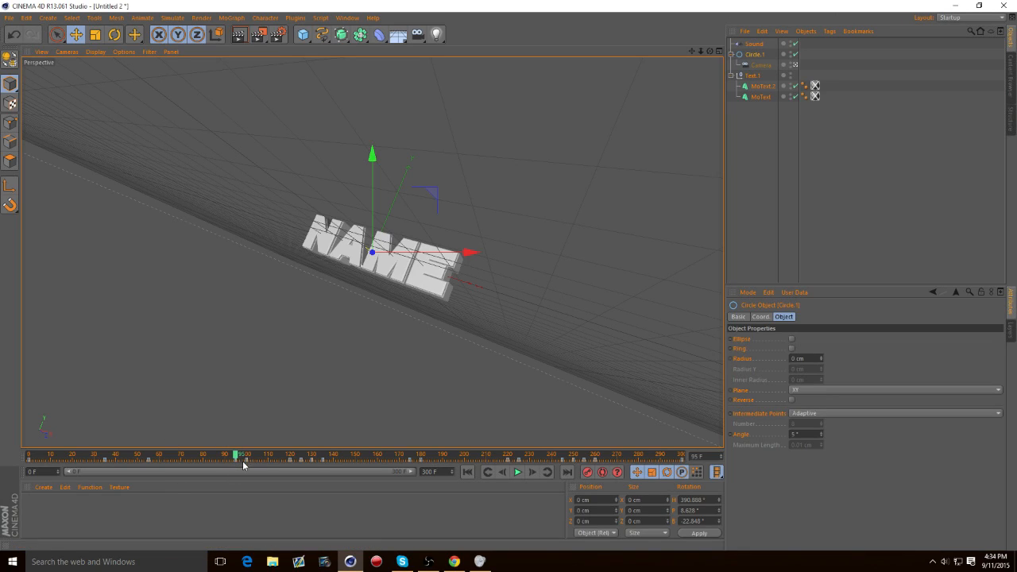
mouse_move(256, 474)
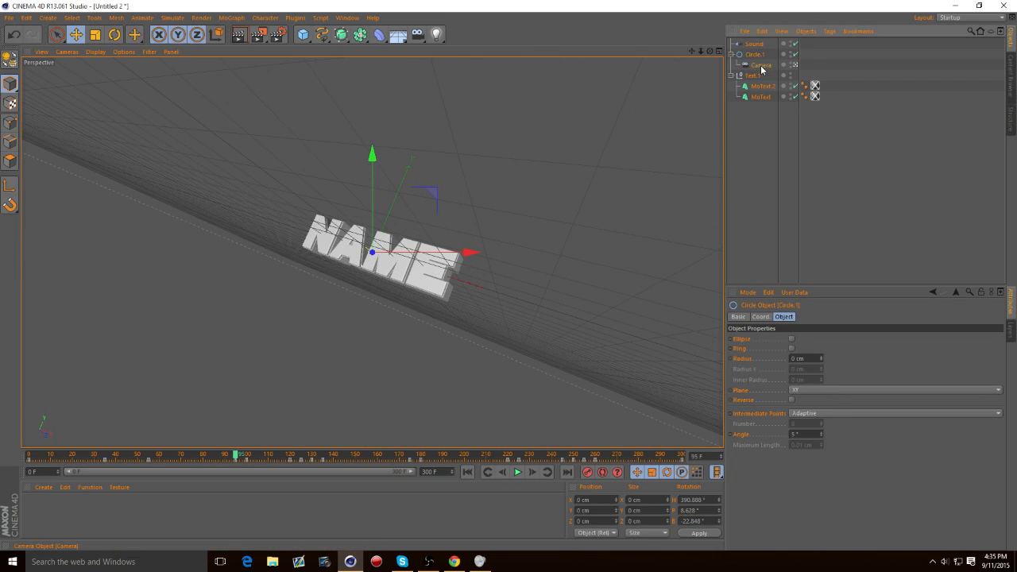
click(760, 65)
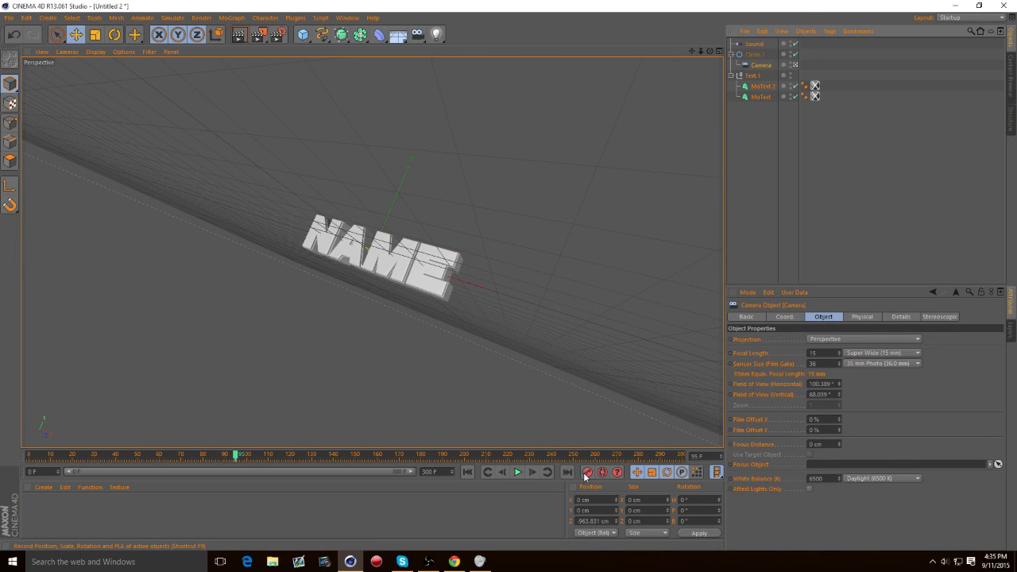
click(754, 54)
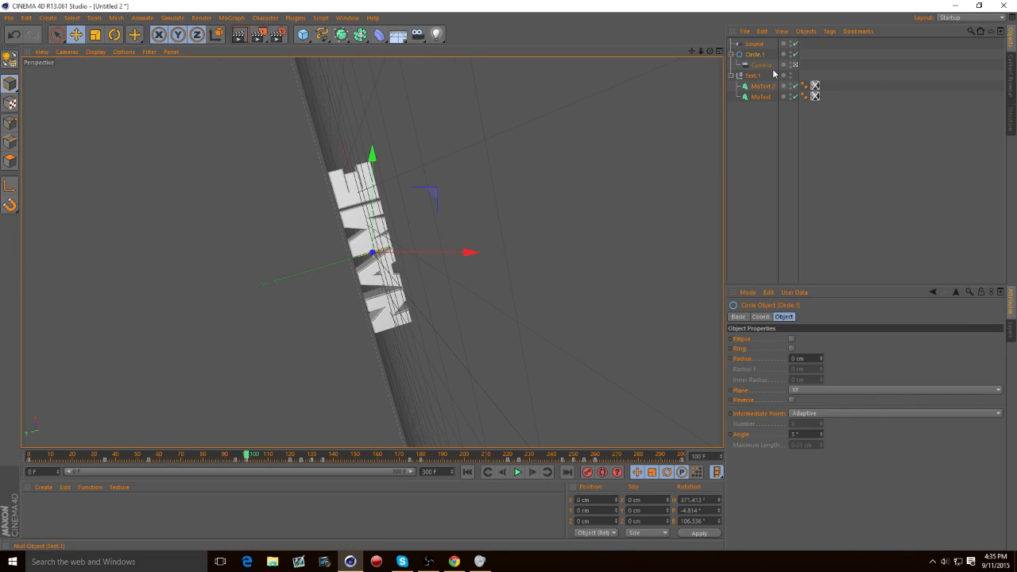
click(761, 65)
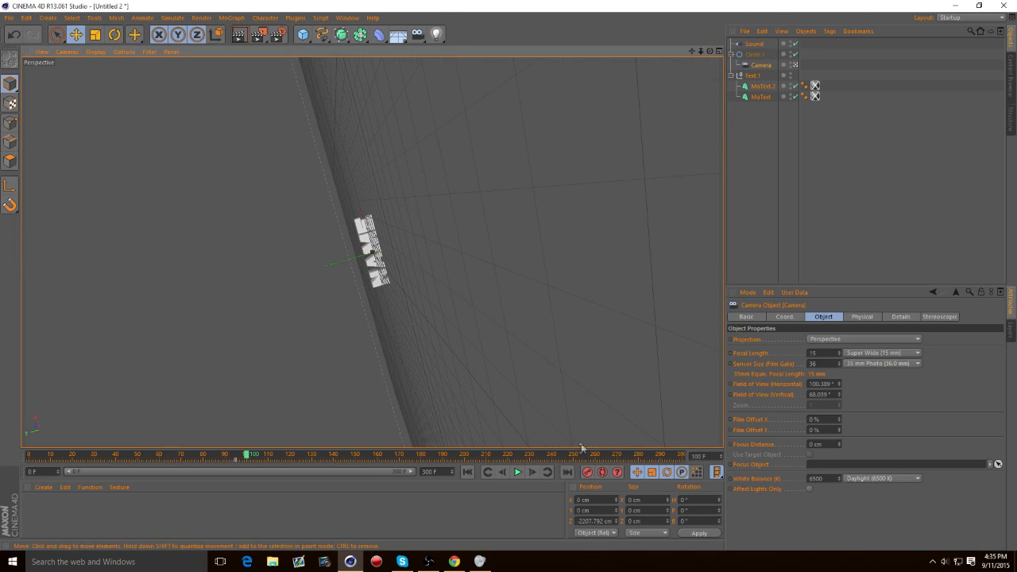
Step back and replay to check the camera zoom, then reselect Camera and Circle rig
drag(253, 454, 245, 453)
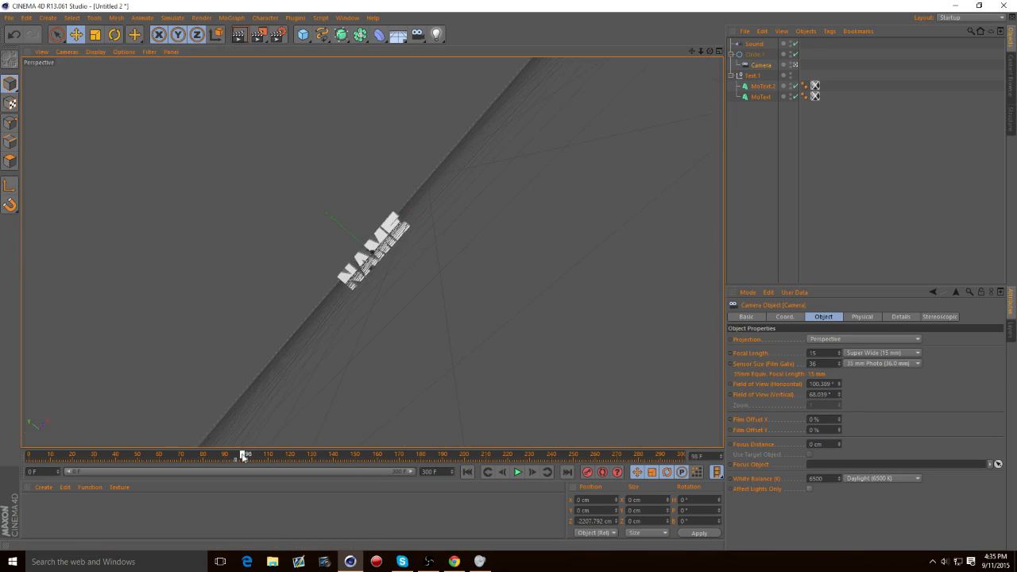
click(516, 472)
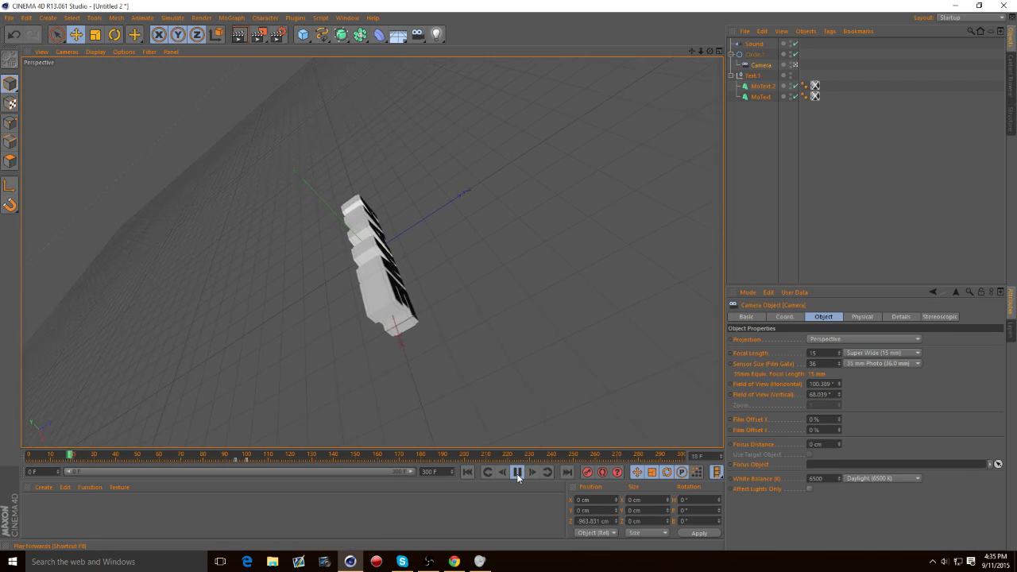
click(532, 472)
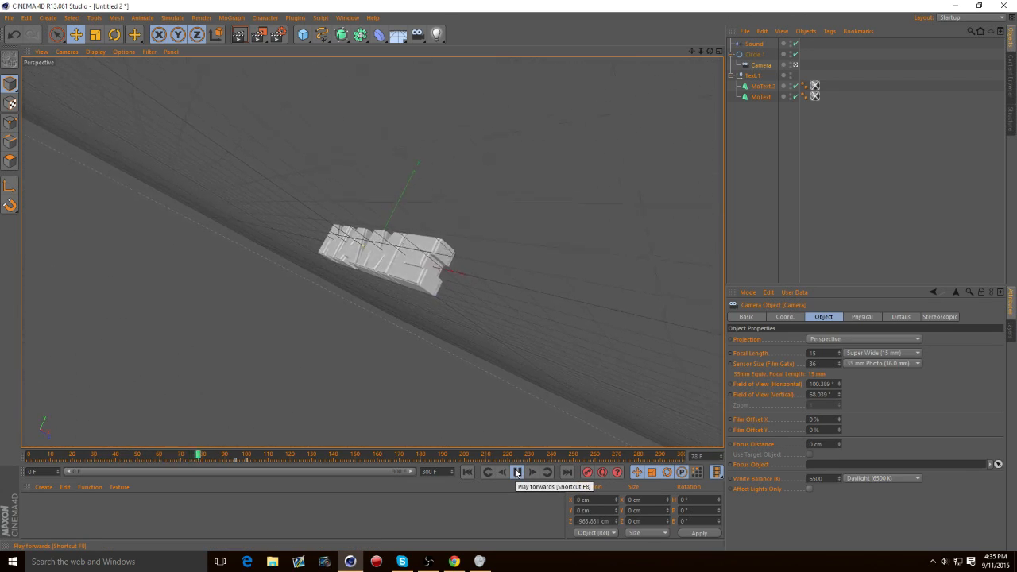
click(517, 472)
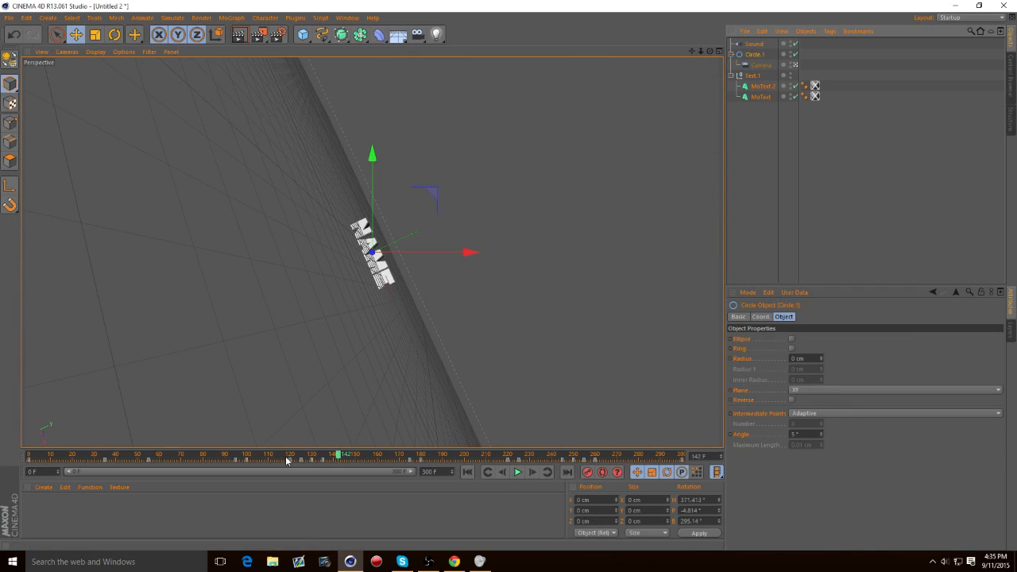
click(761, 64)
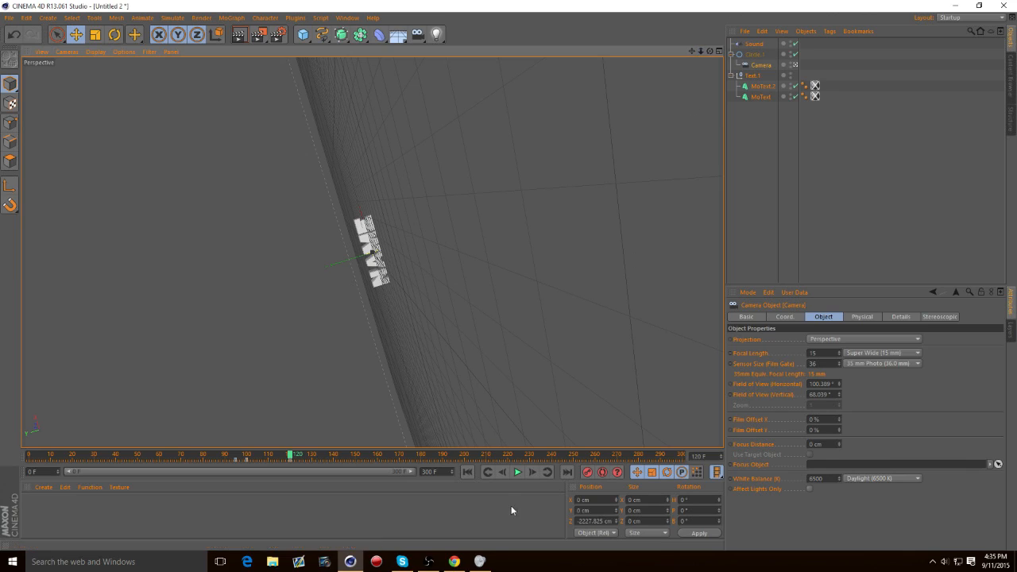
click(754, 54)
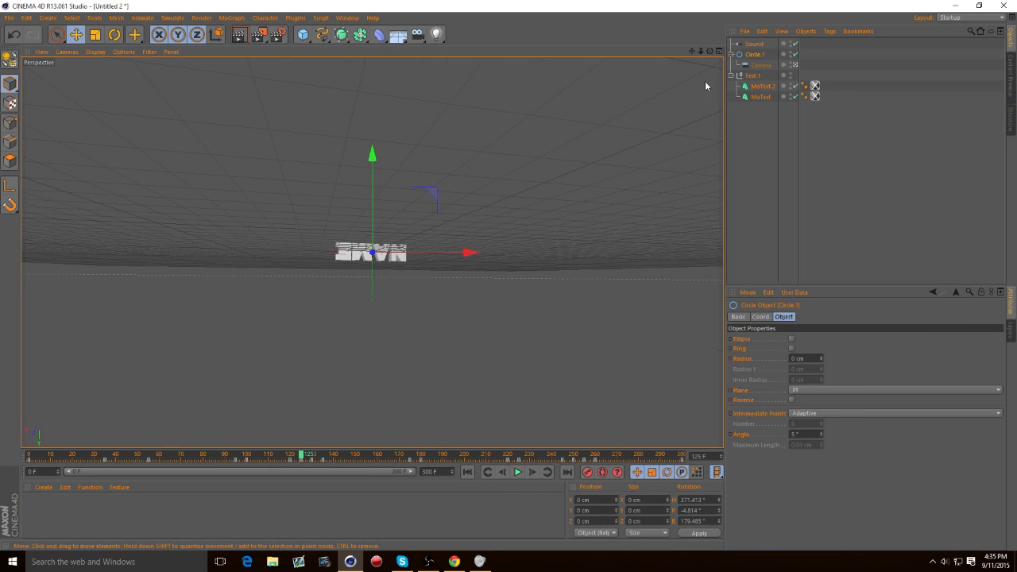
click(761, 65)
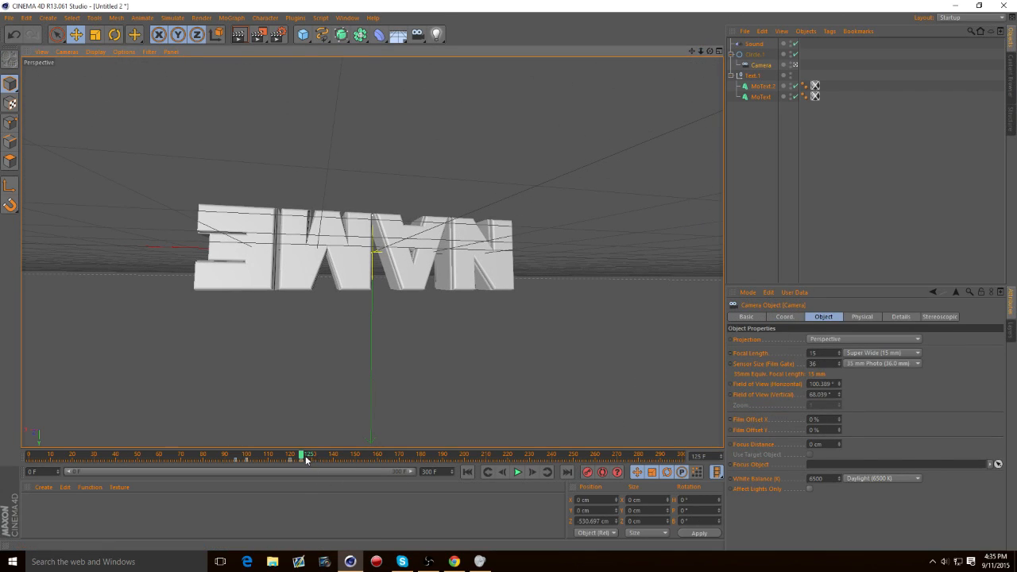
Advance a couple of frames, preview the zoom, and reselect the Circle rig and Camera
drag(306, 454, 309, 454)
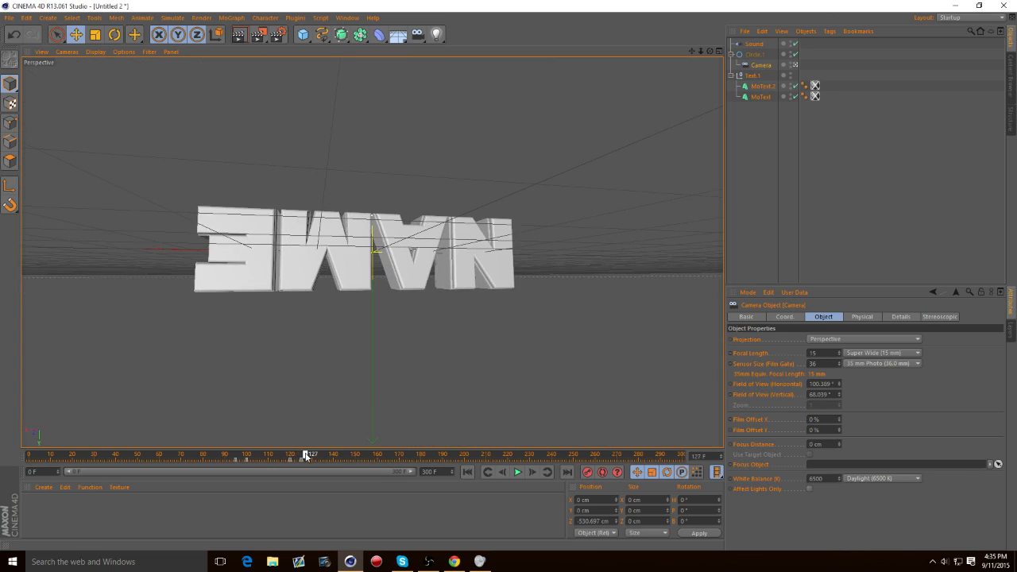
click(517, 471)
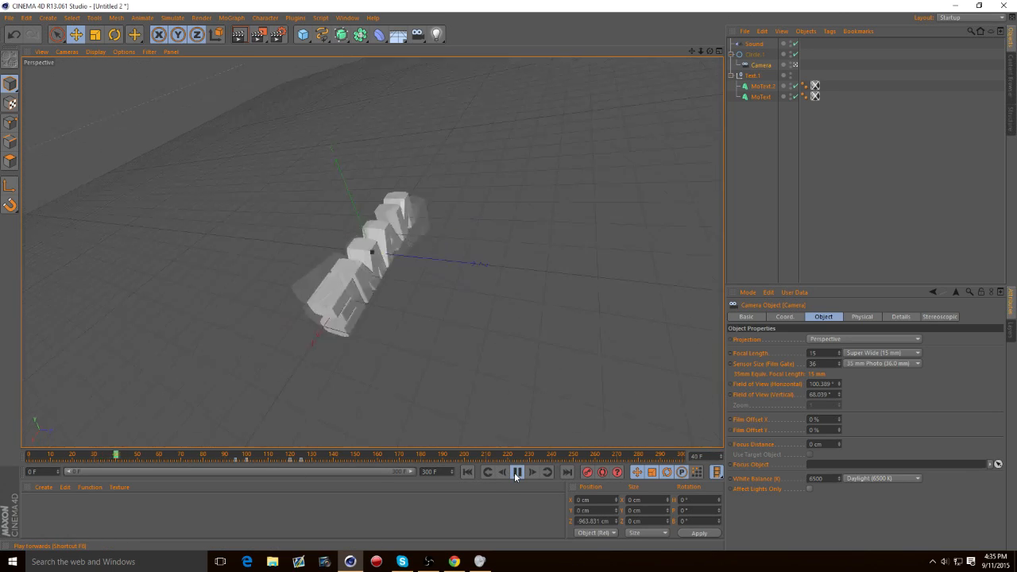
click(517, 472)
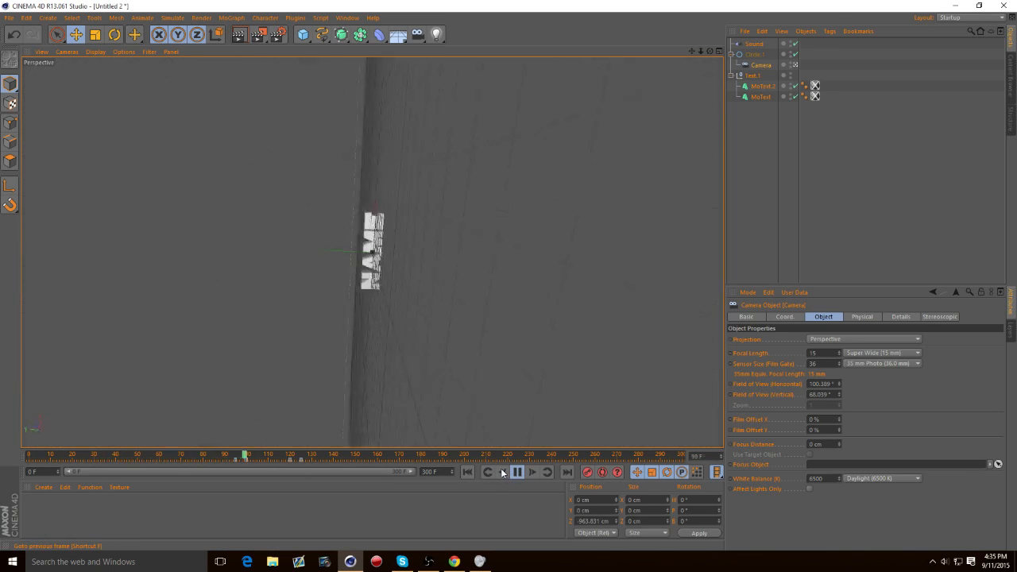
click(517, 472)
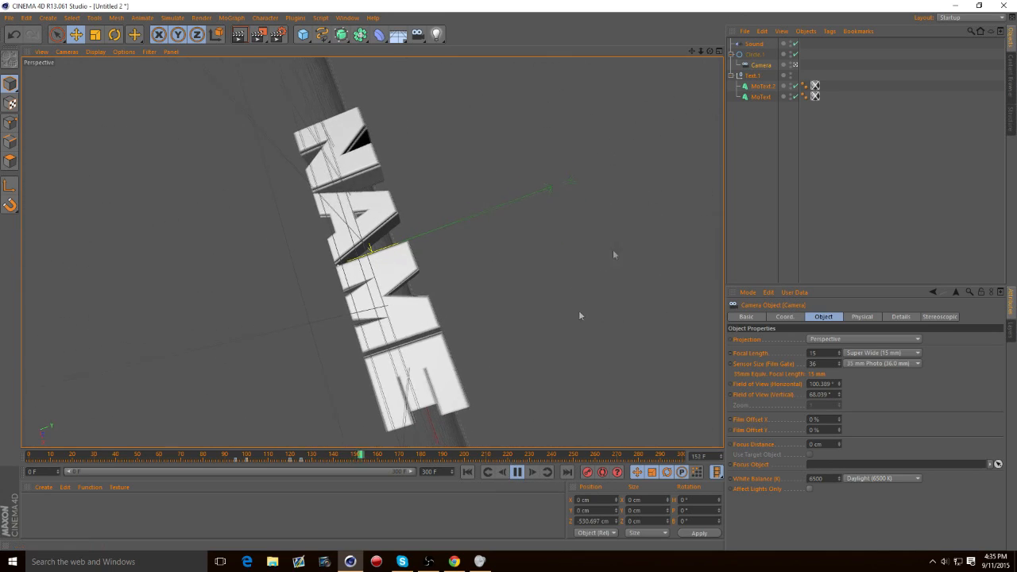
click(754, 54)
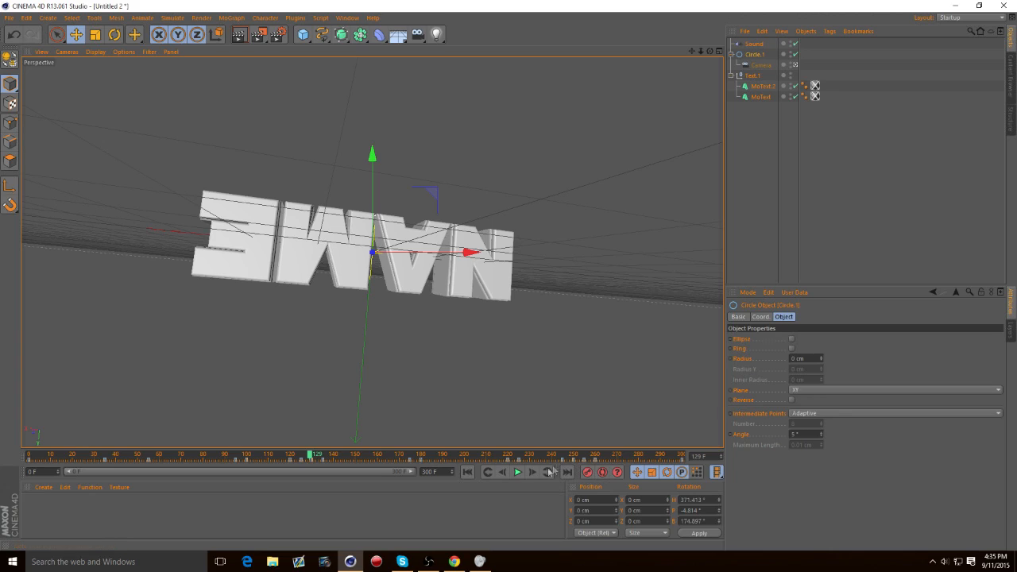
click(761, 64)
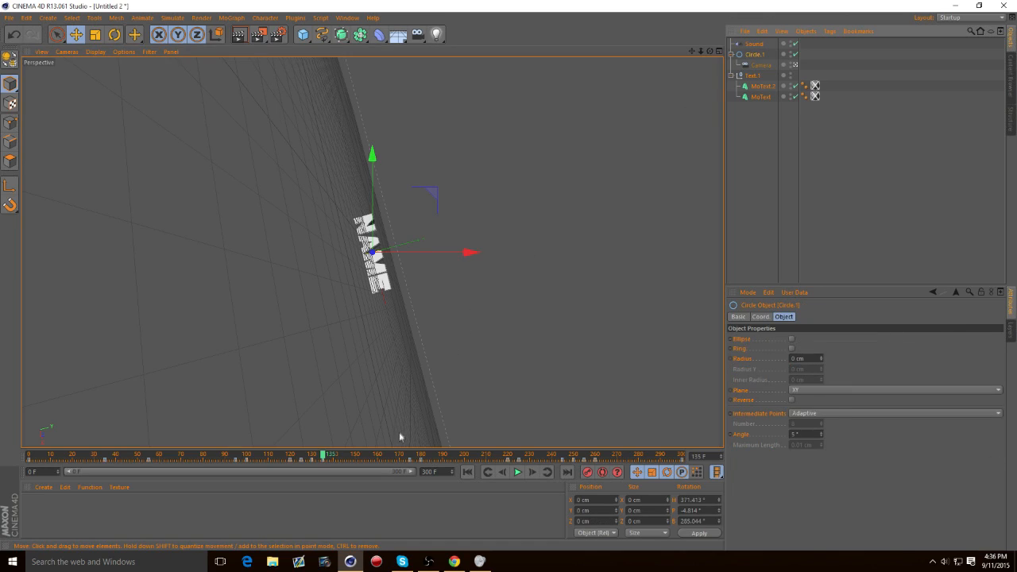
drag(330, 454, 417, 454)
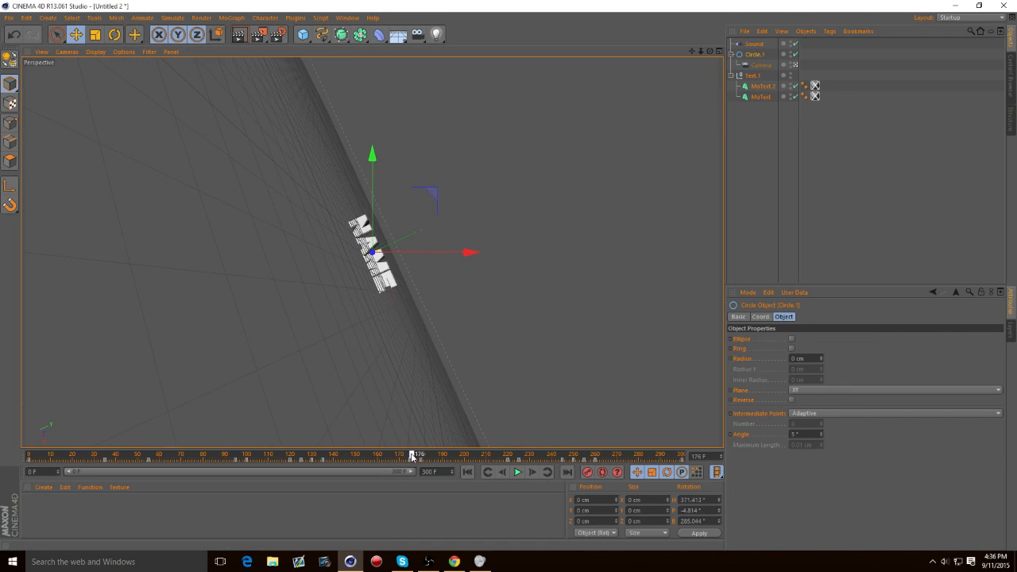
drag(414, 454, 409, 455)
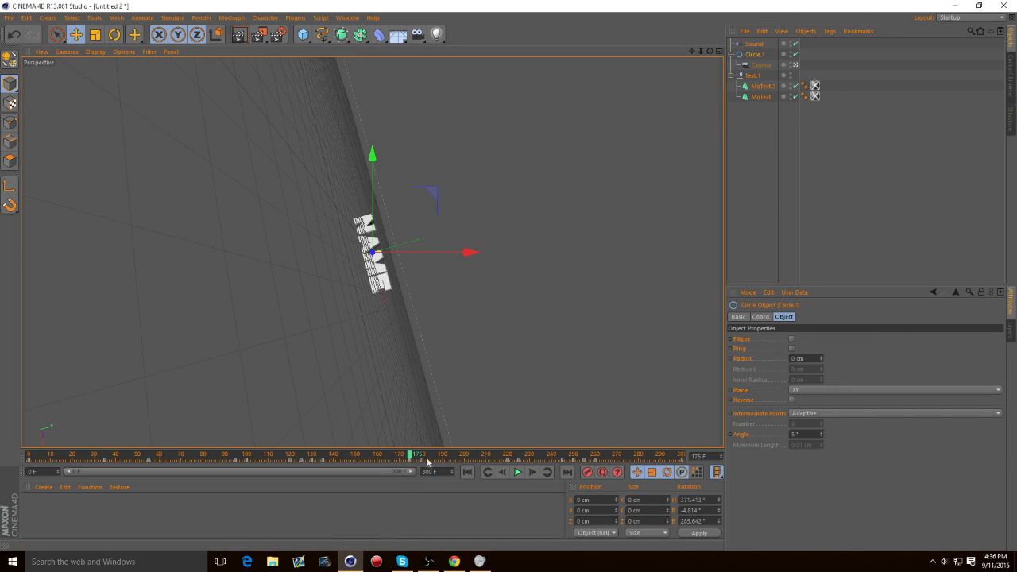
click(761, 65)
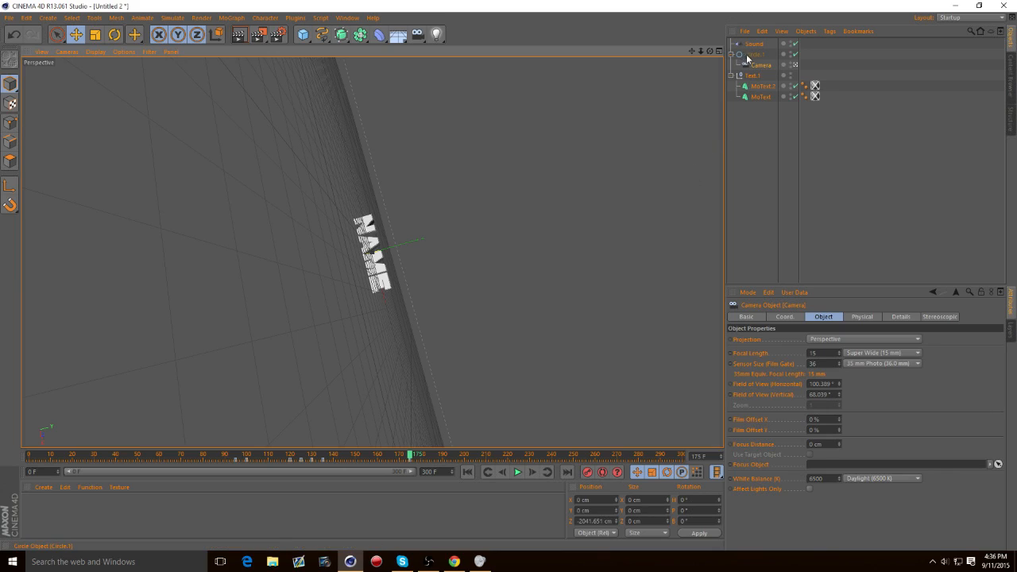
drag(408, 454, 424, 453)
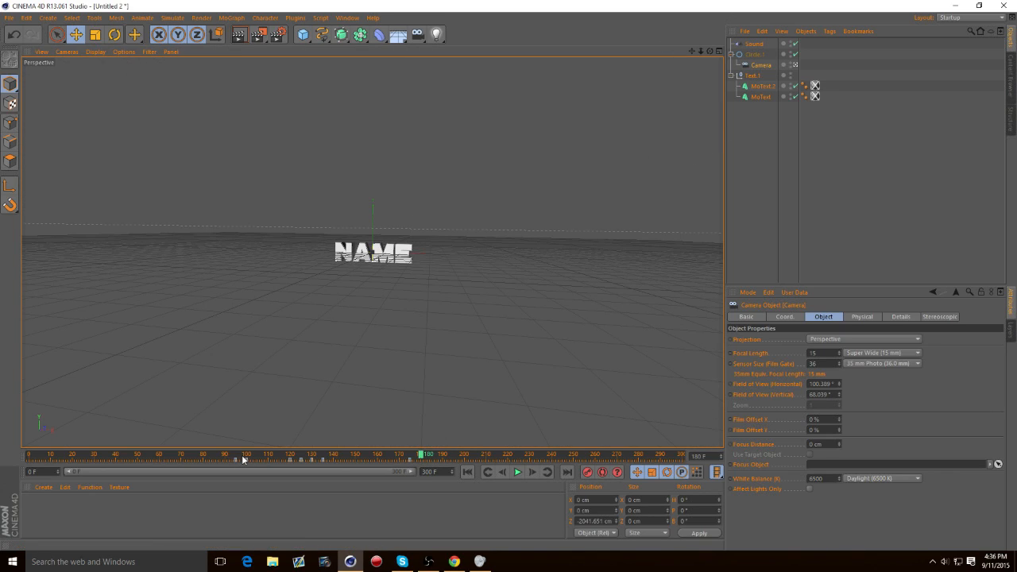
drag(425, 454, 242, 454)
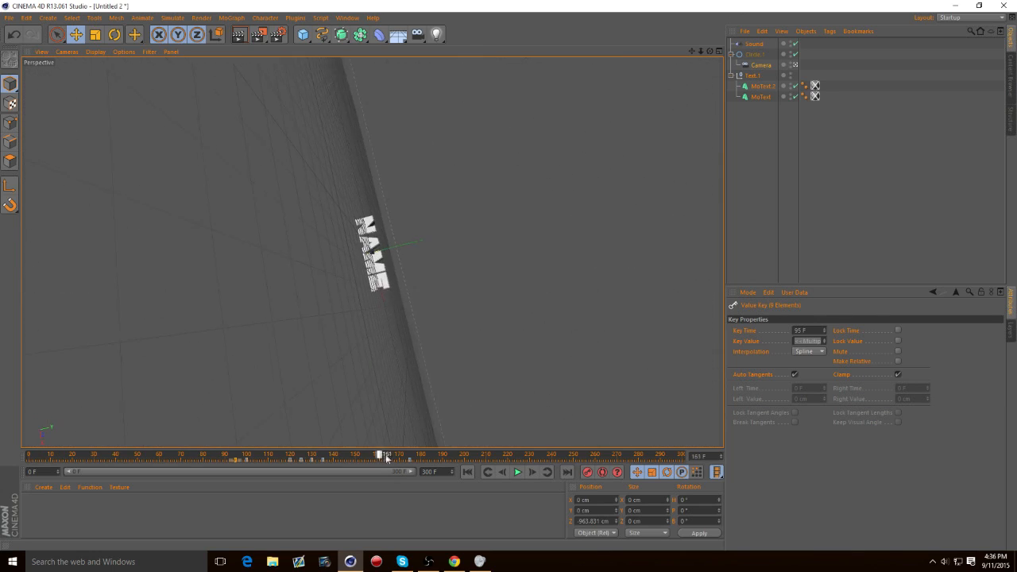
right_click(389, 456)
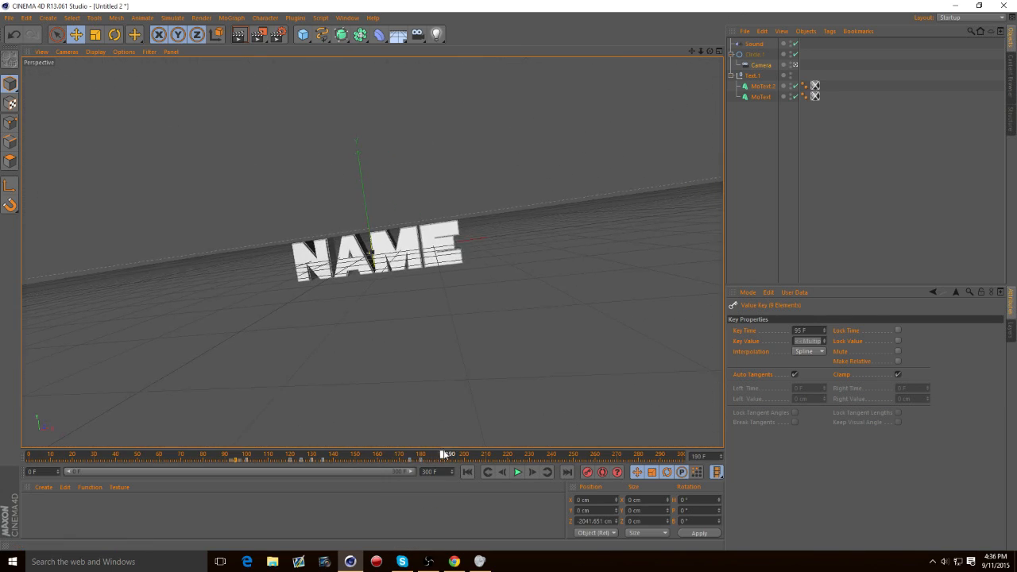
drag(445, 454, 681, 454)
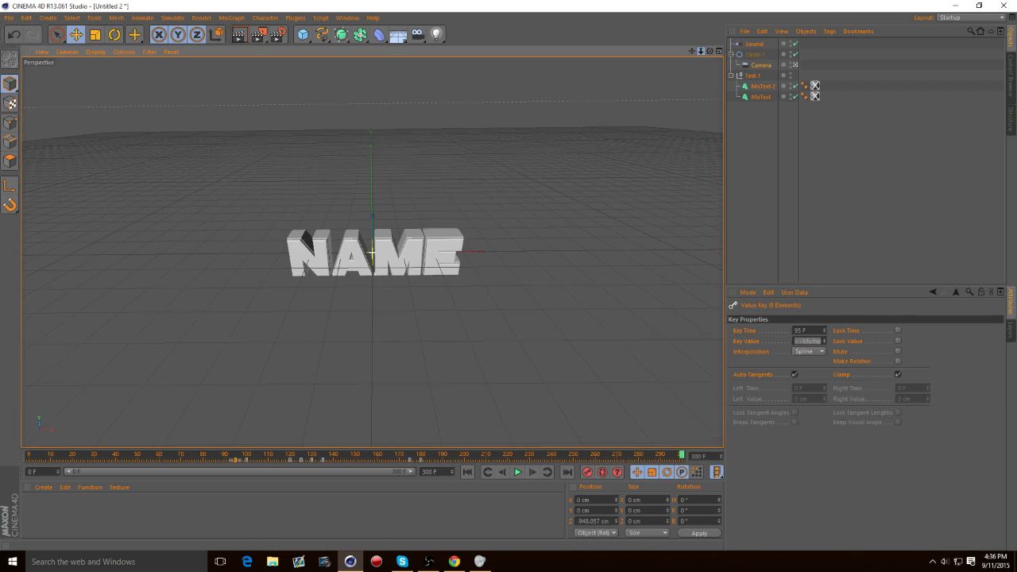
drag(681, 454, 608, 454)
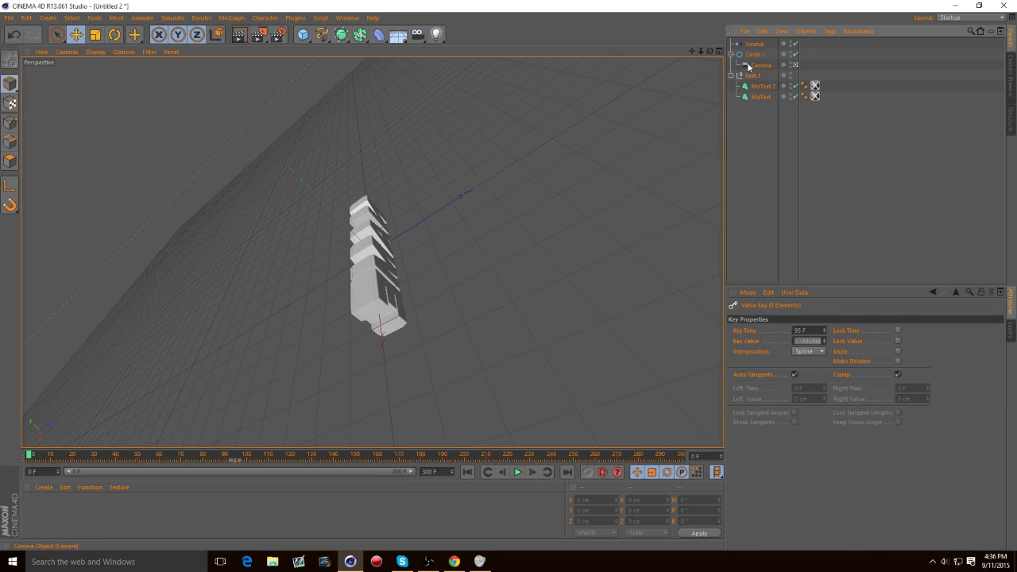
click(747, 65)
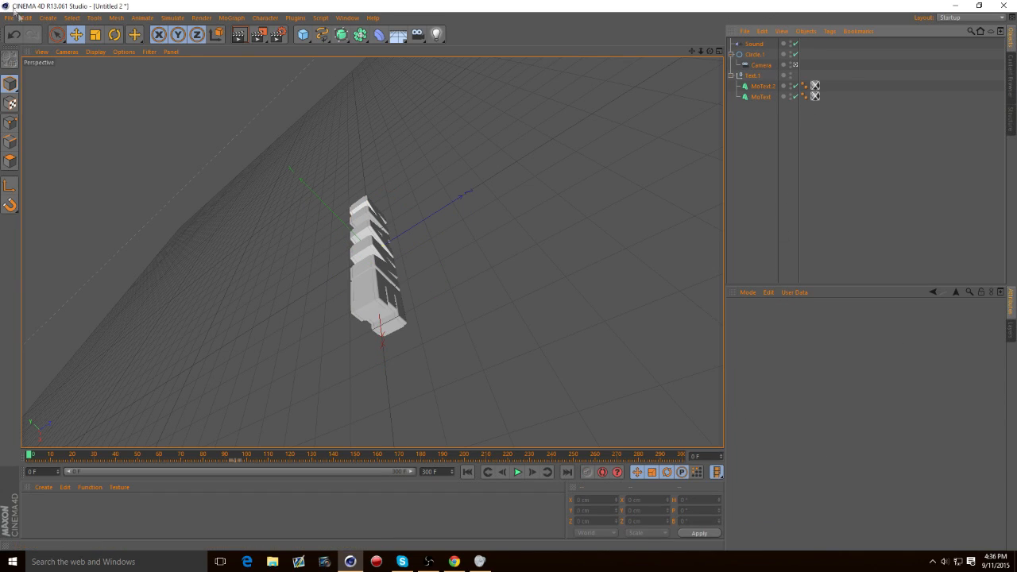
click(516, 471)
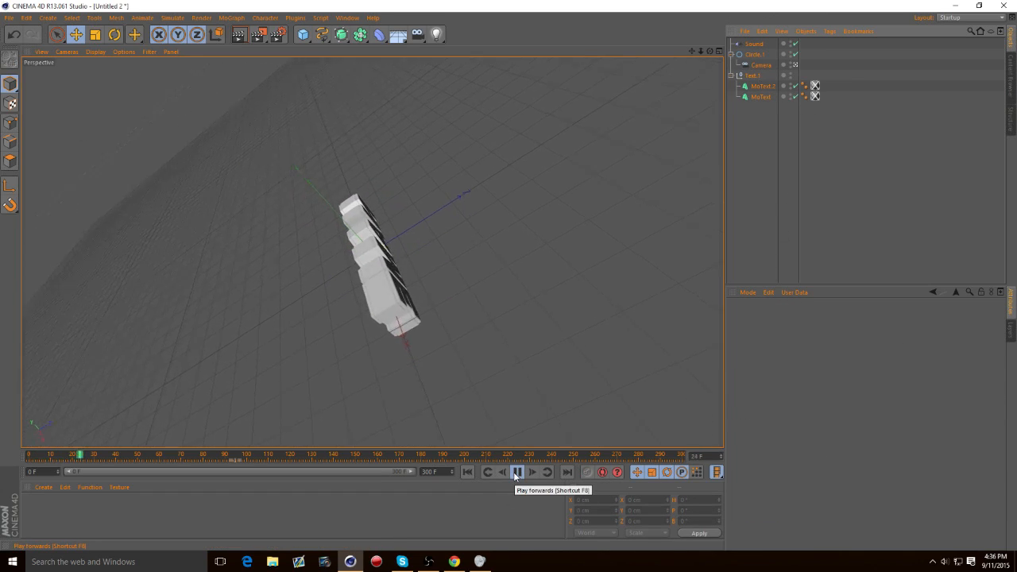
click(517, 472)
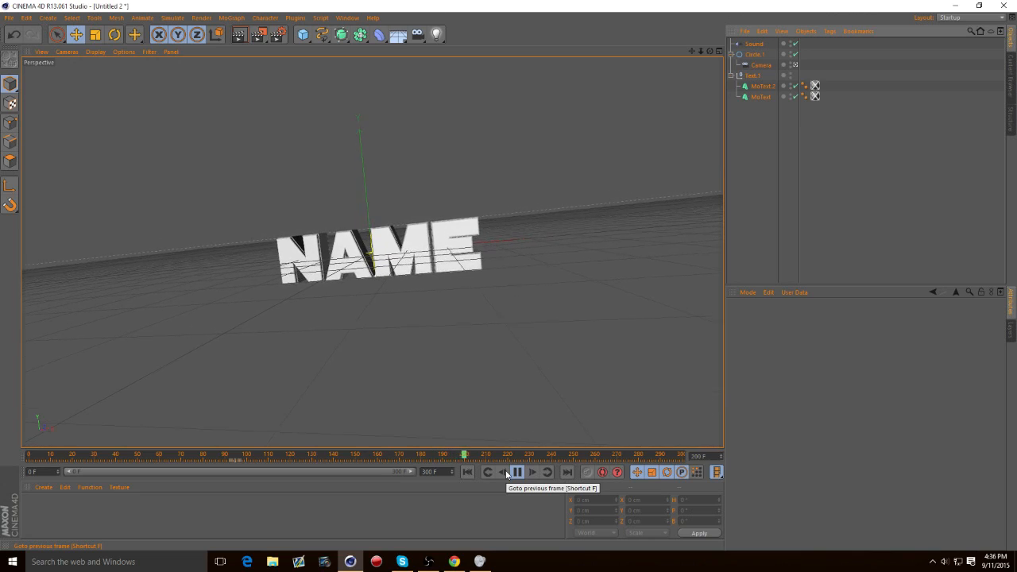
click(501, 472)
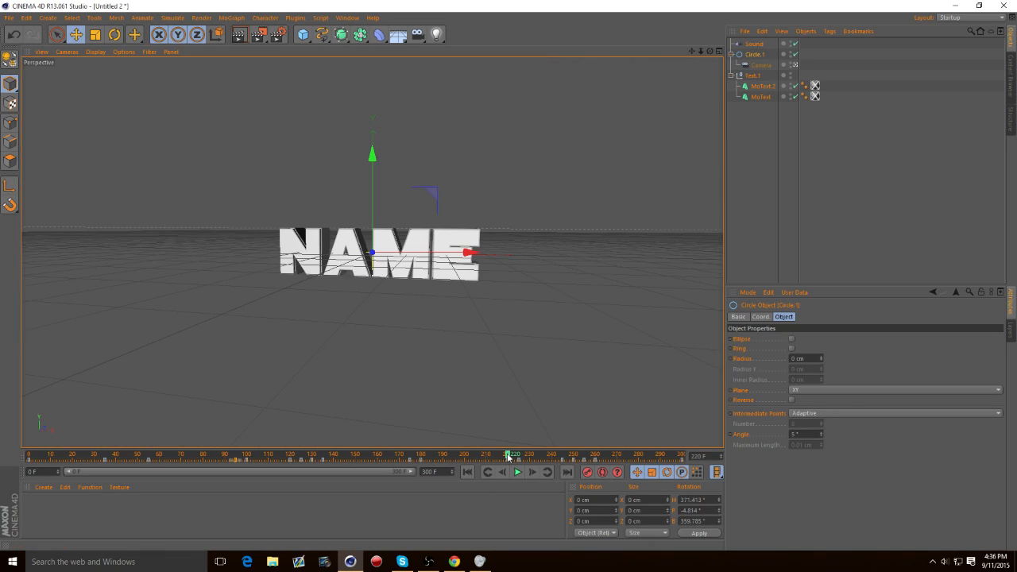
click(760, 65)
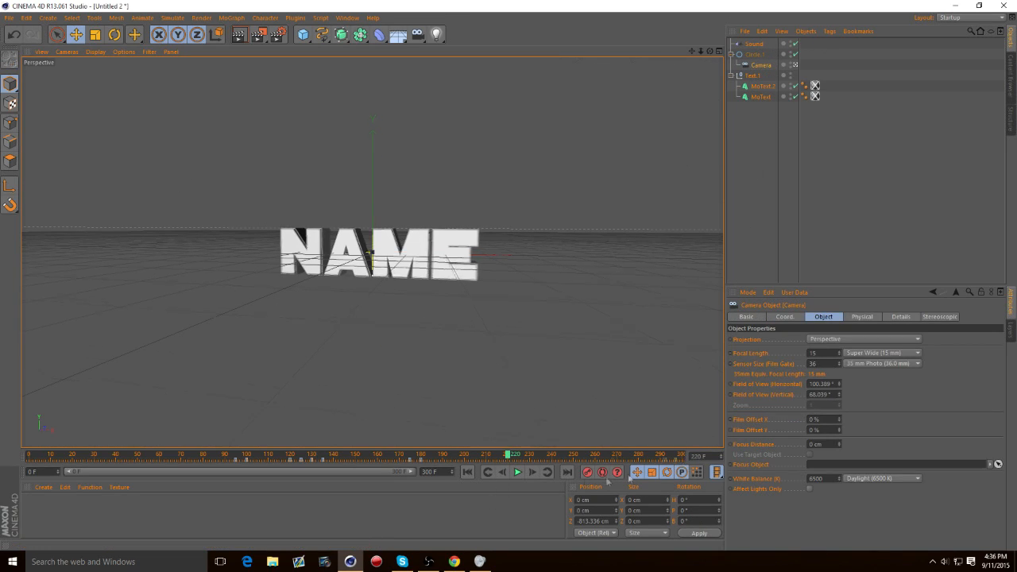
drag(507, 453, 504, 453)
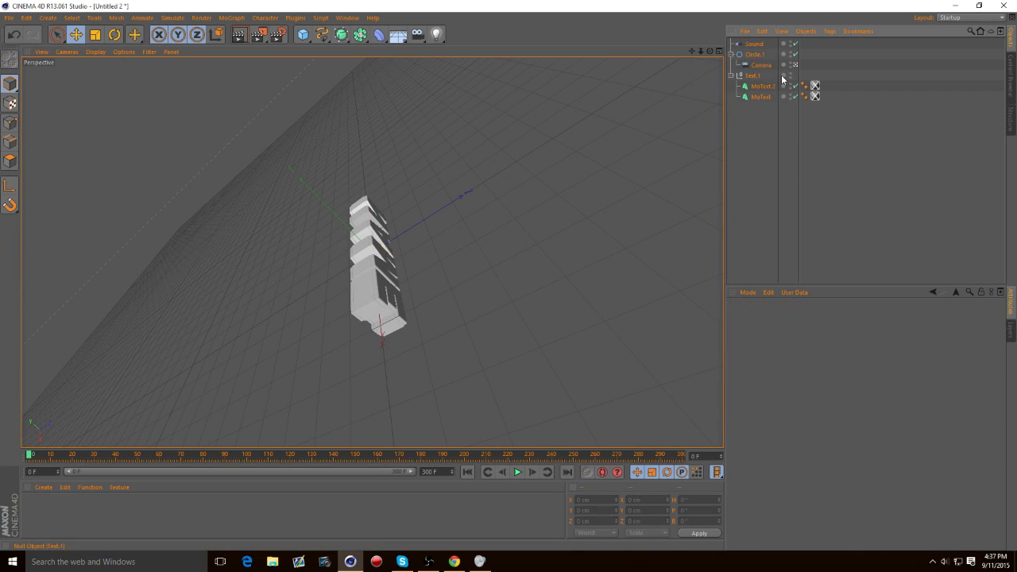
click(754, 54)
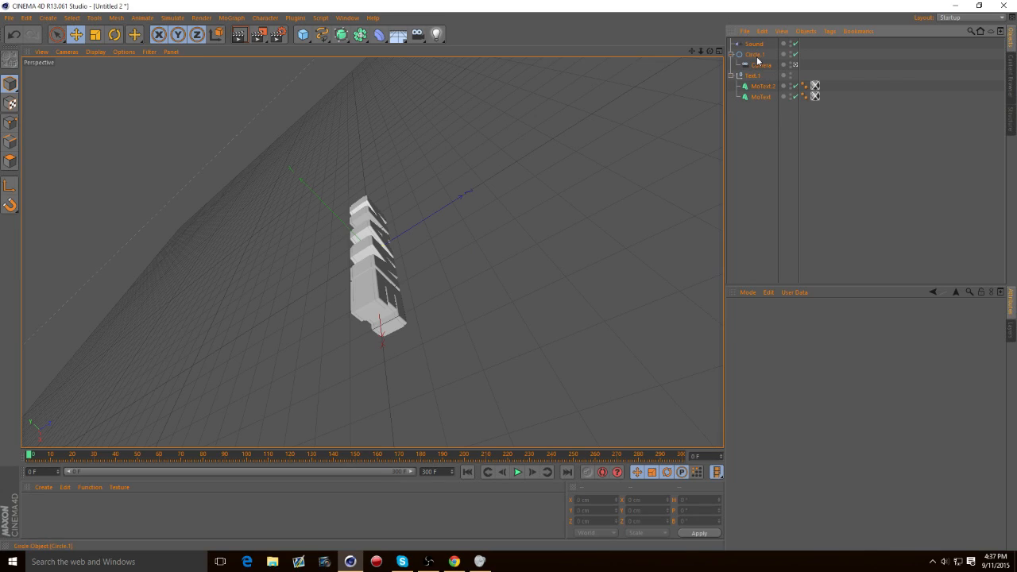
click(754, 54)
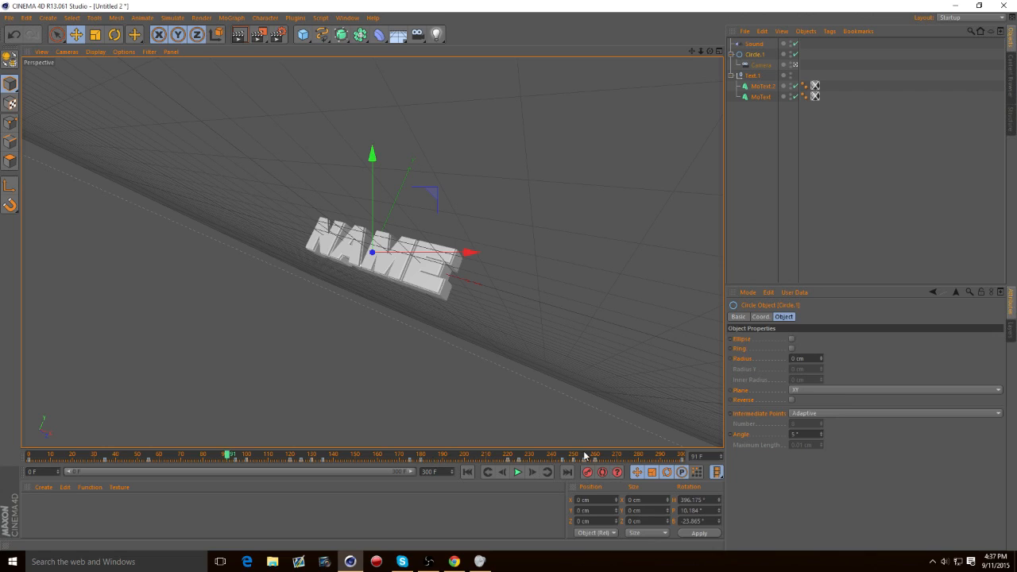
click(517, 472)
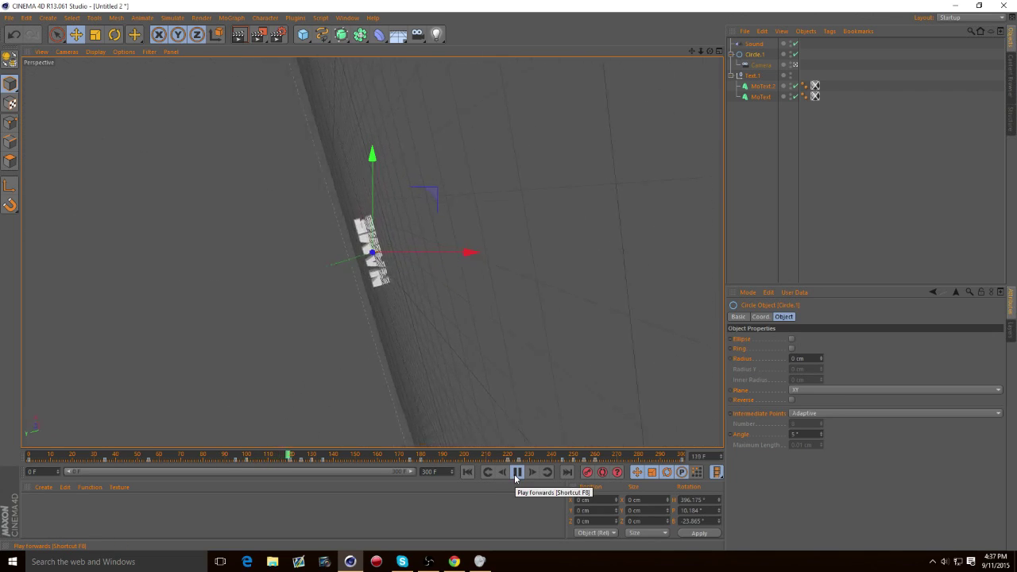
click(516, 471)
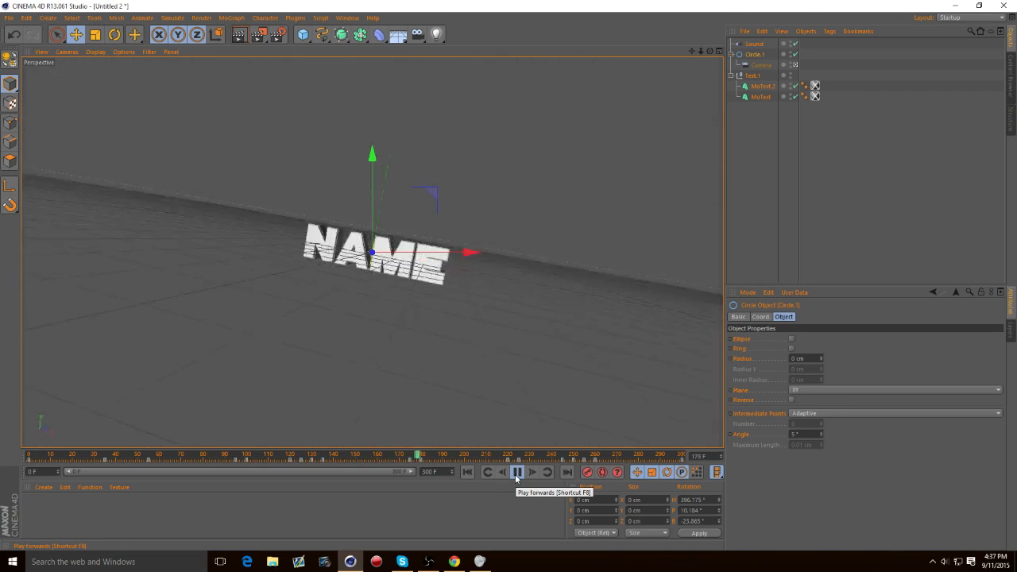
click(518, 472)
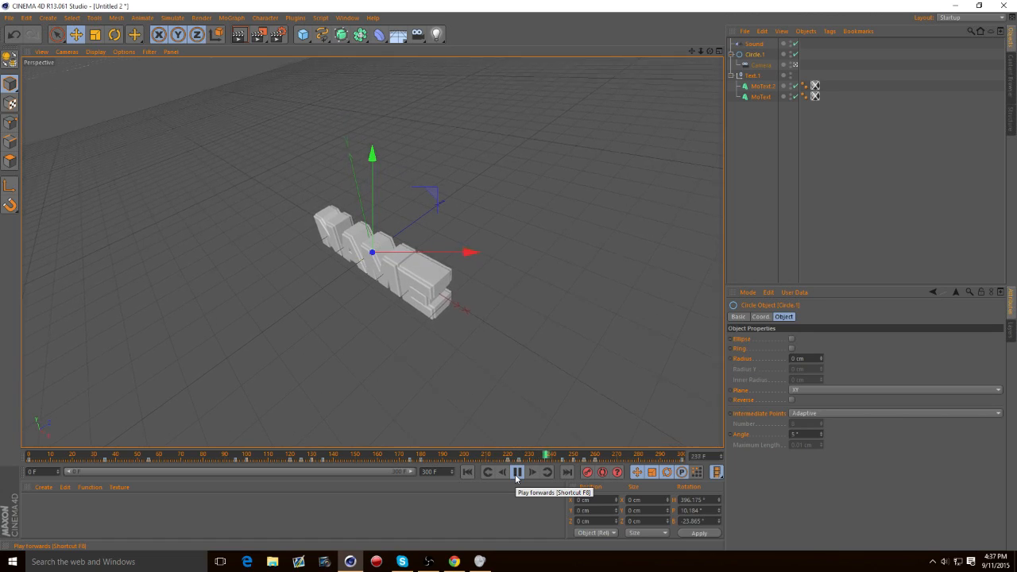
click(516, 472)
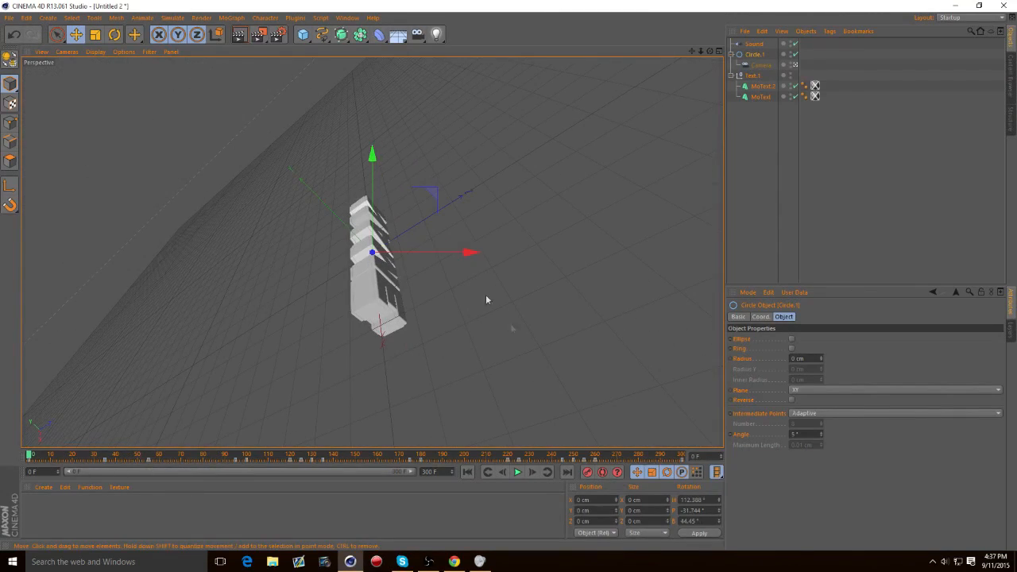
click(293, 358)
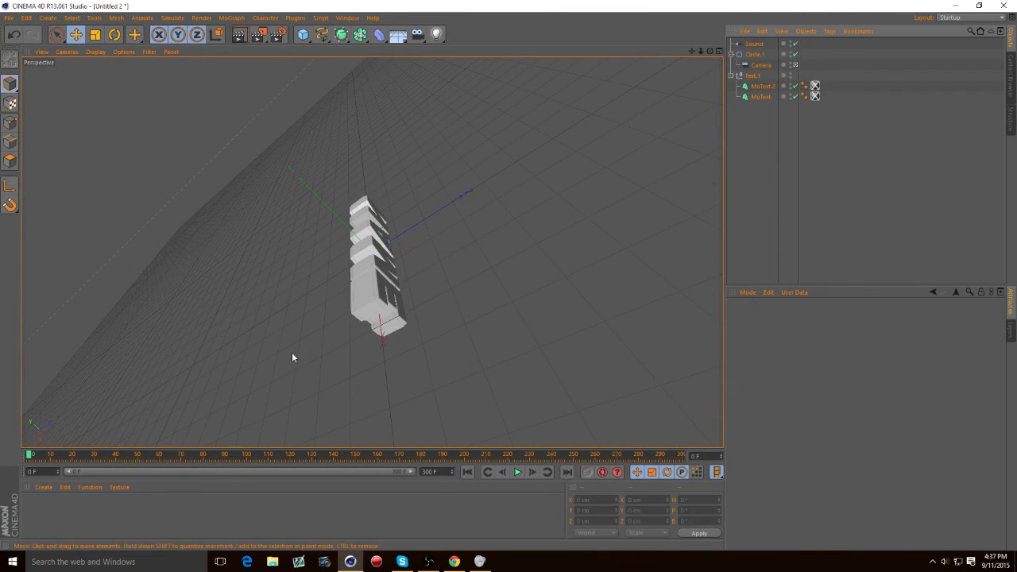
click(517, 471)
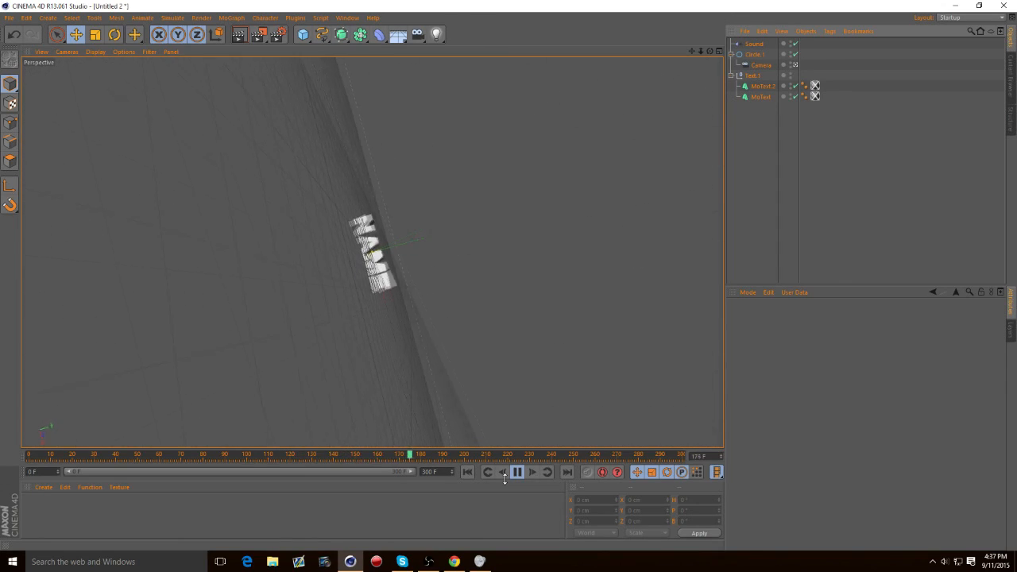
click(517, 472)
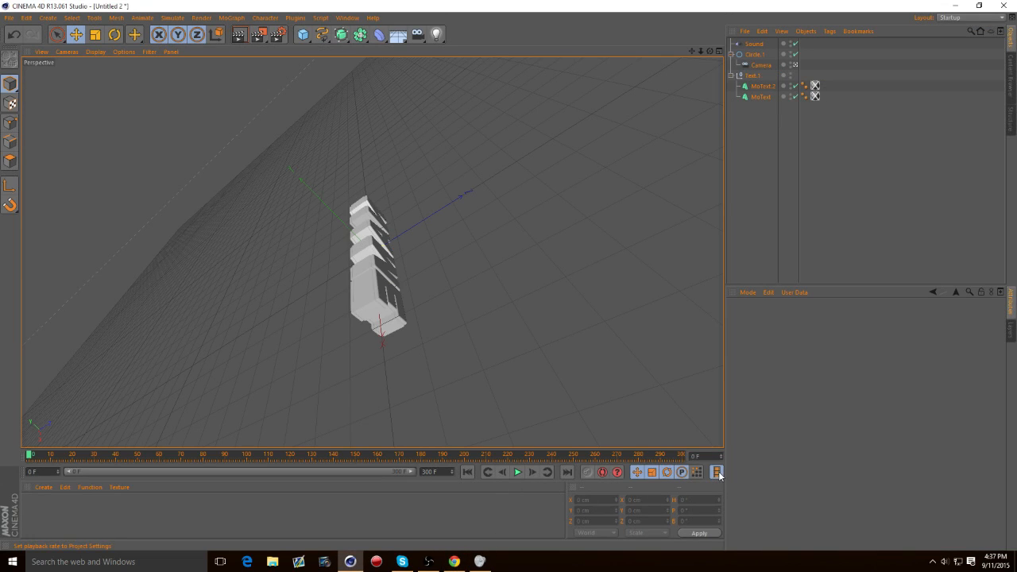
click(716, 472)
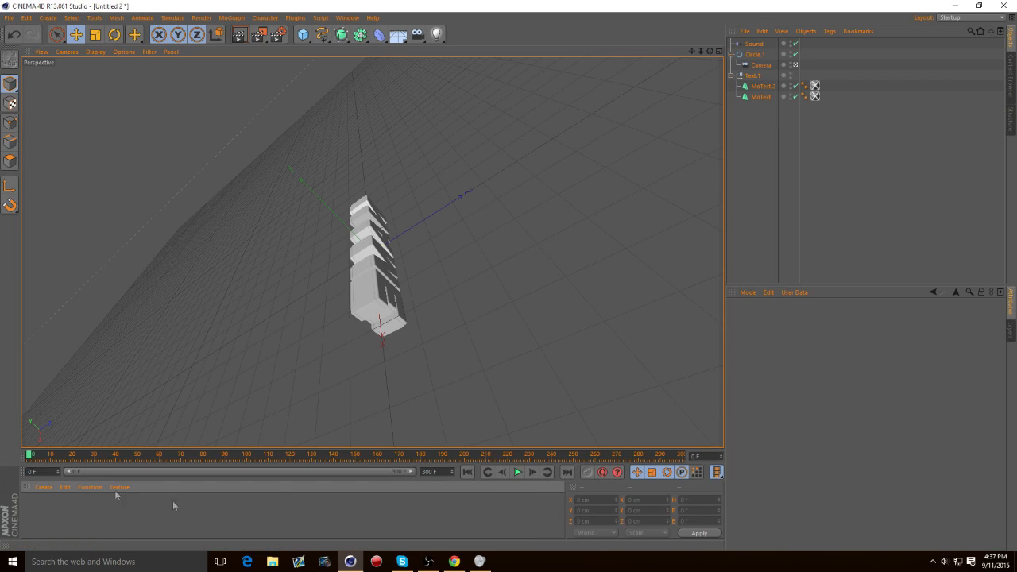
click(516, 472)
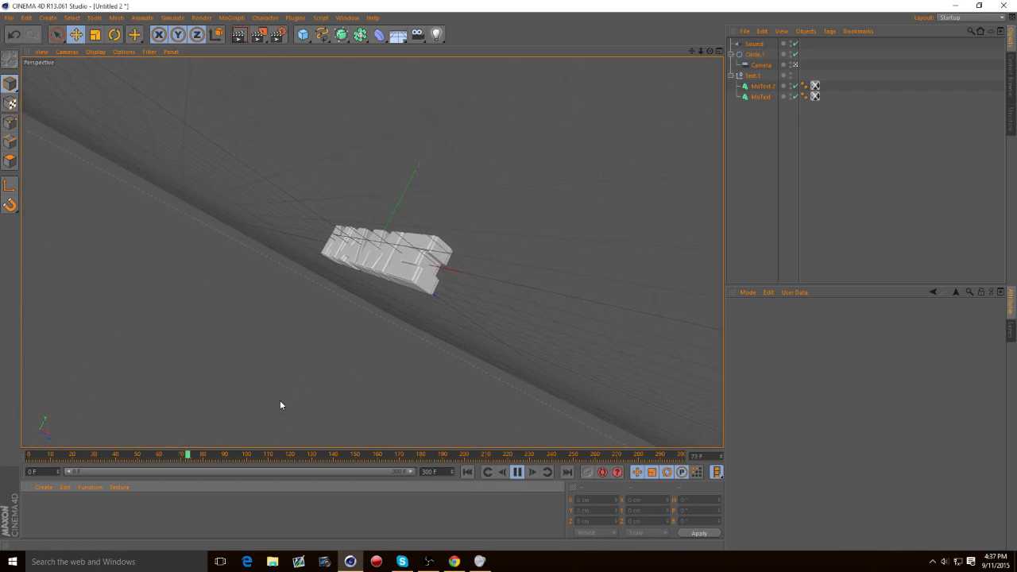
click(516, 472)
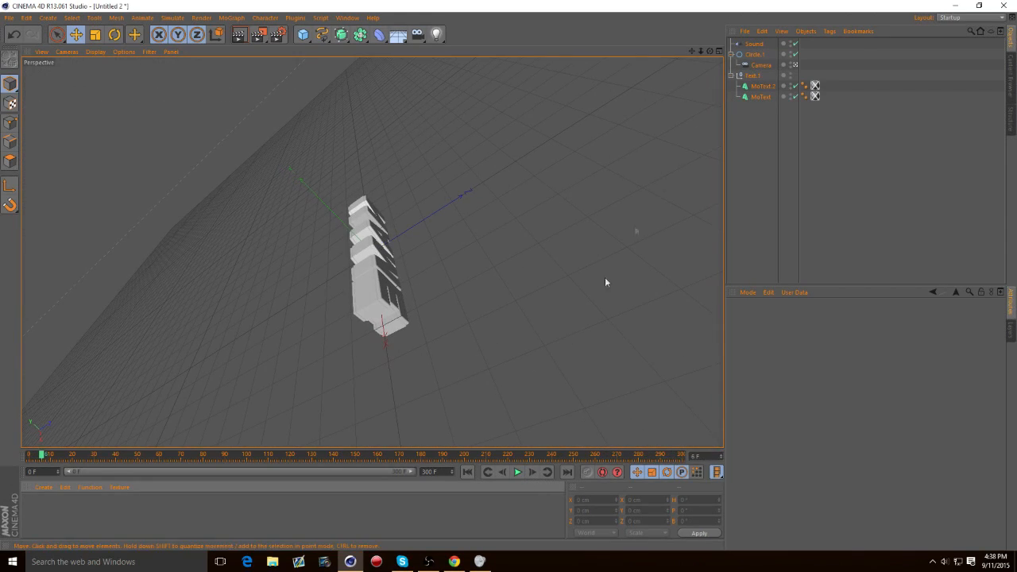
click(755, 54)
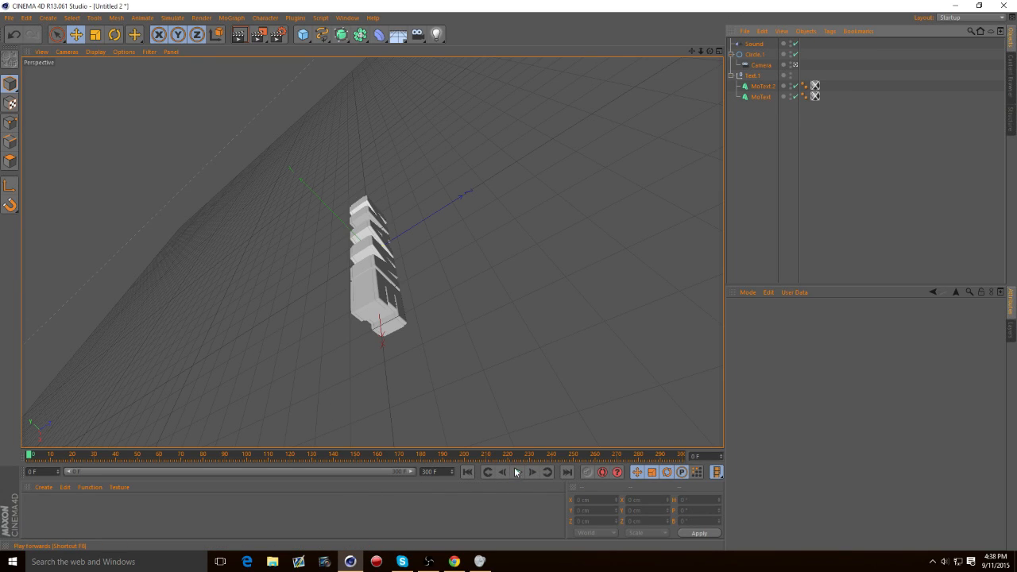
click(516, 472)
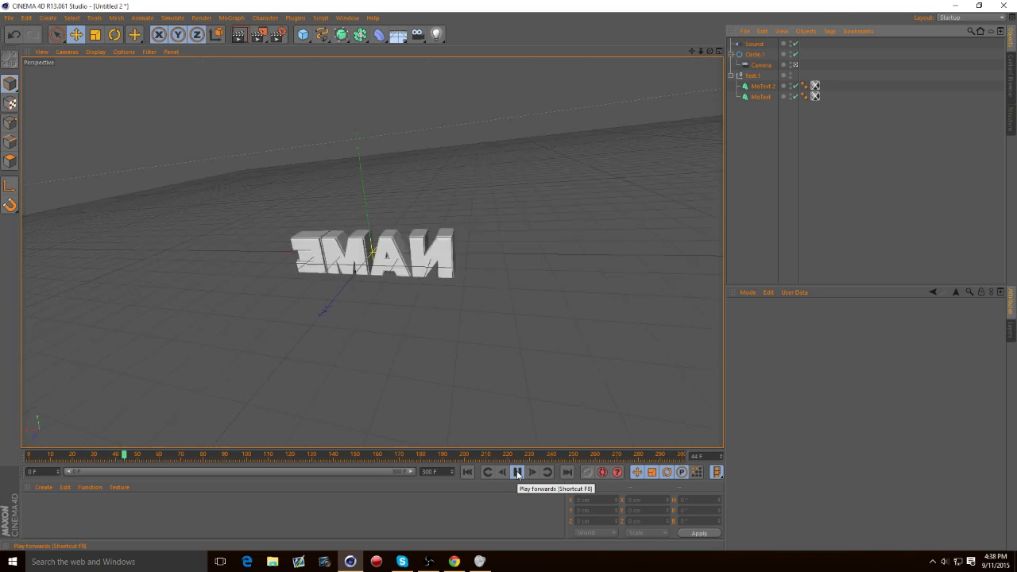
click(517, 472)
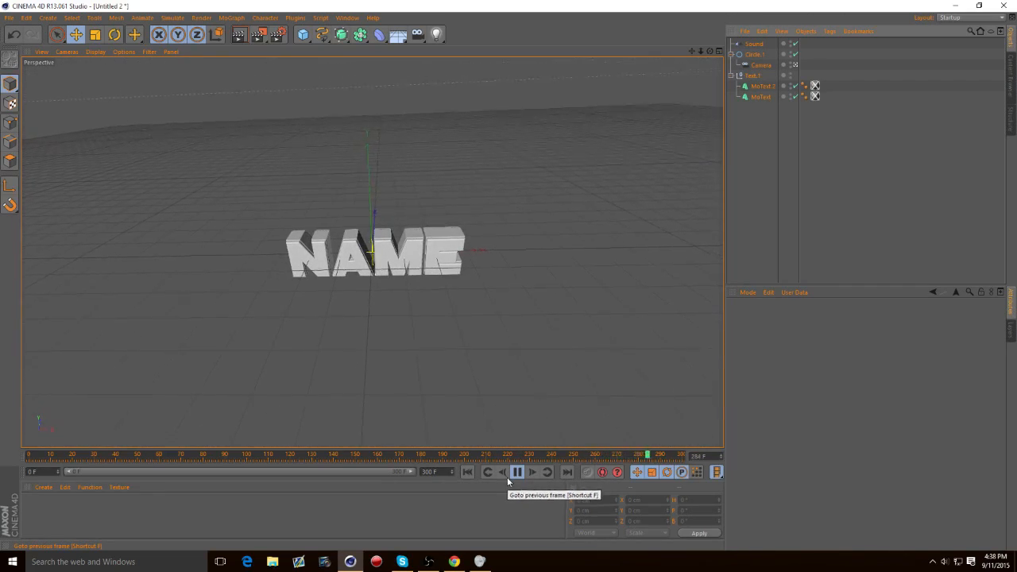
click(516, 472)
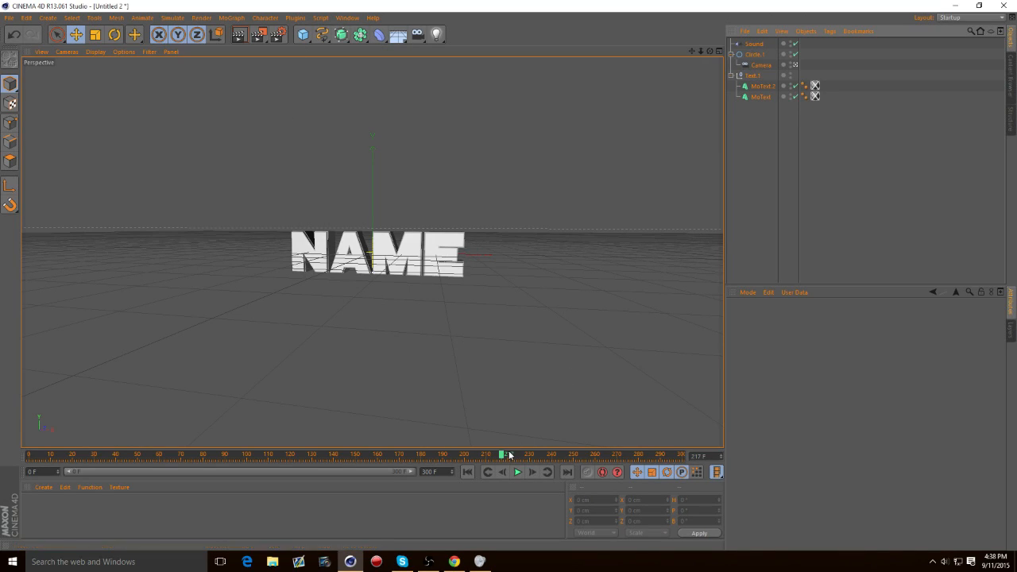
drag(502, 455, 457, 455)
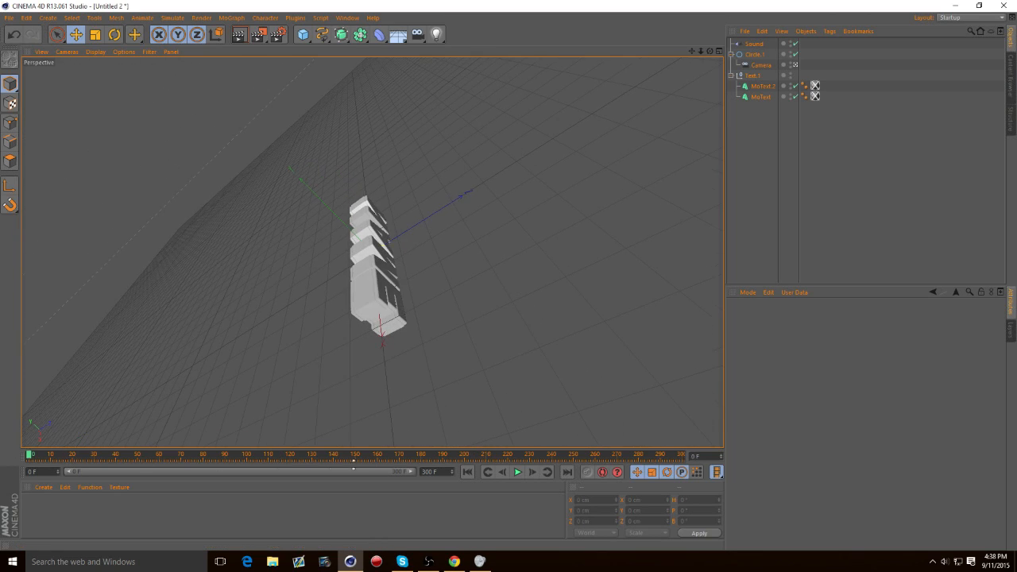
mouse_move(434, 506)
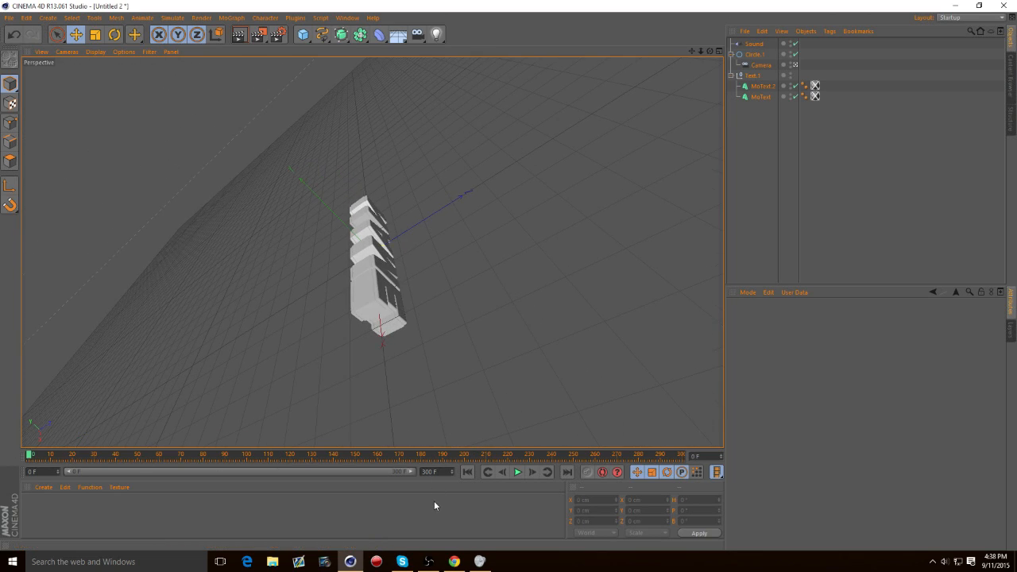
mouse_move(517, 472)
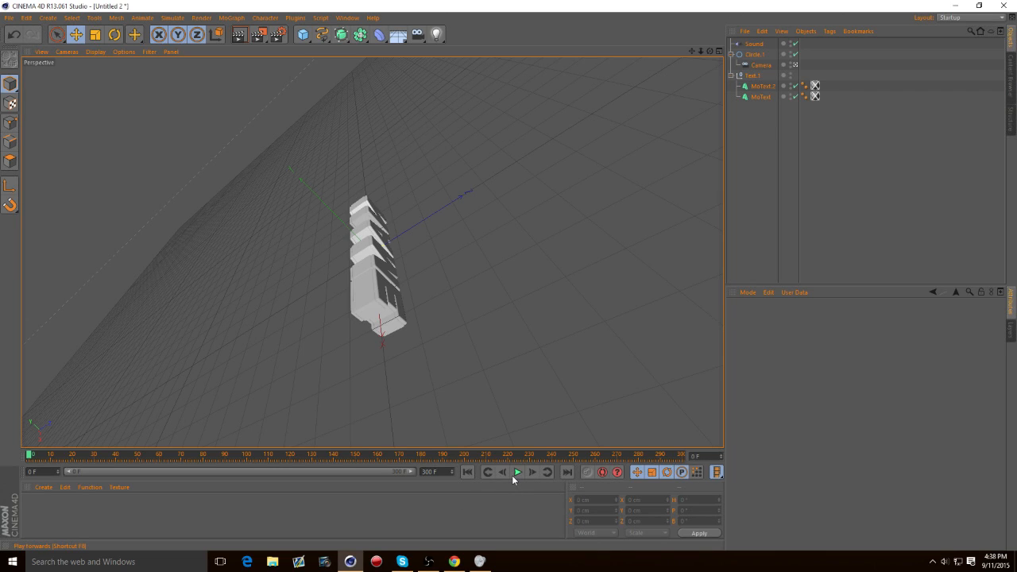
mouse_move(550, 449)
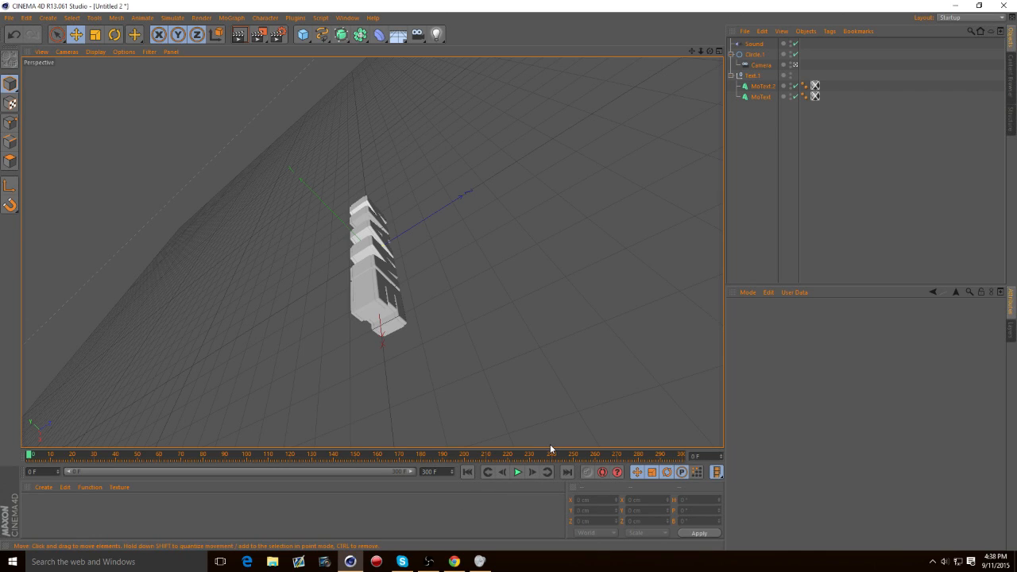